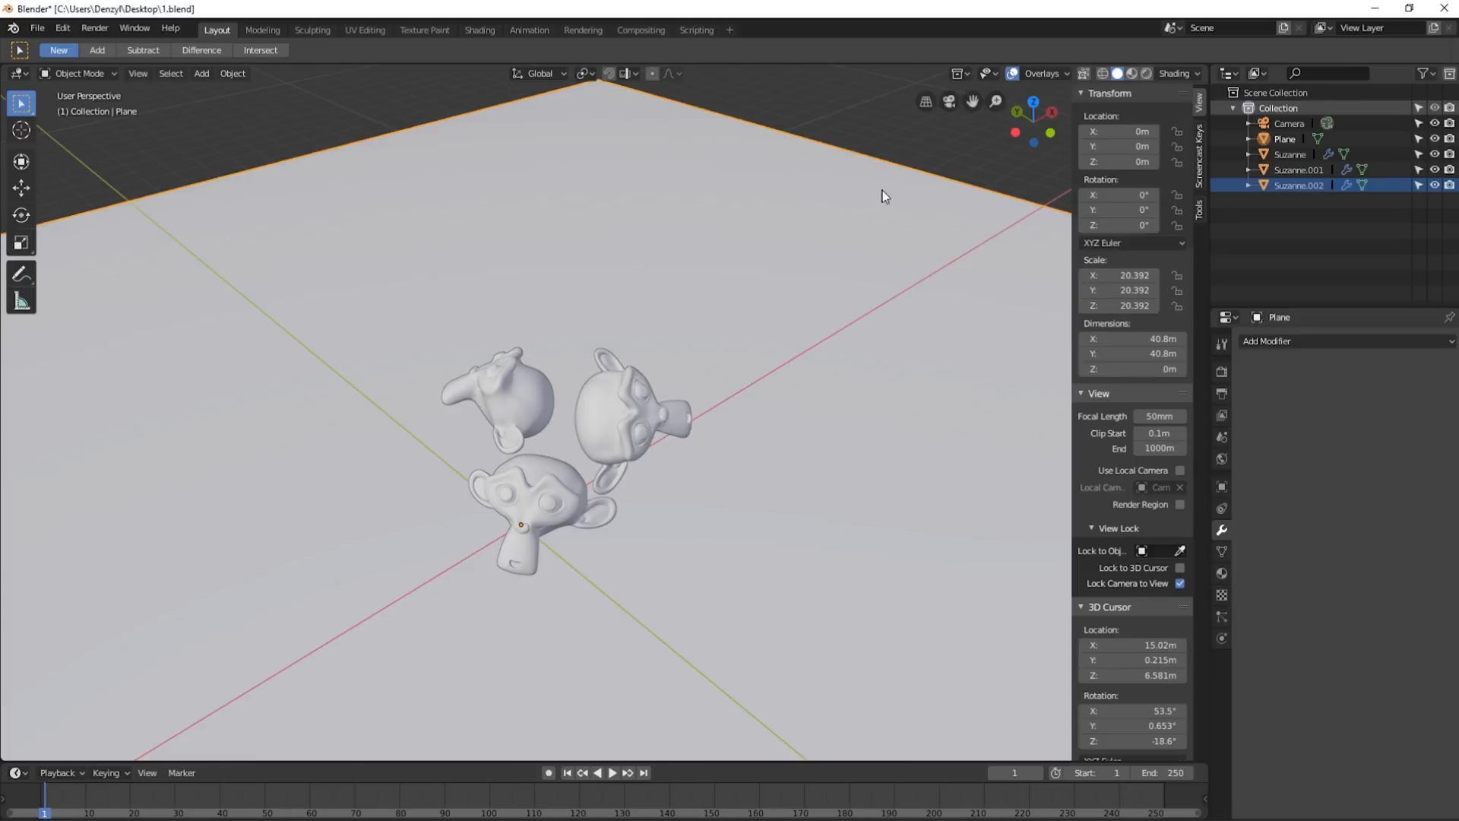
Step: Select the third Suzanne head and view it in the Shading workspace with rendered preview
{"action": "left_click", "coordinate": [1290, 123]}
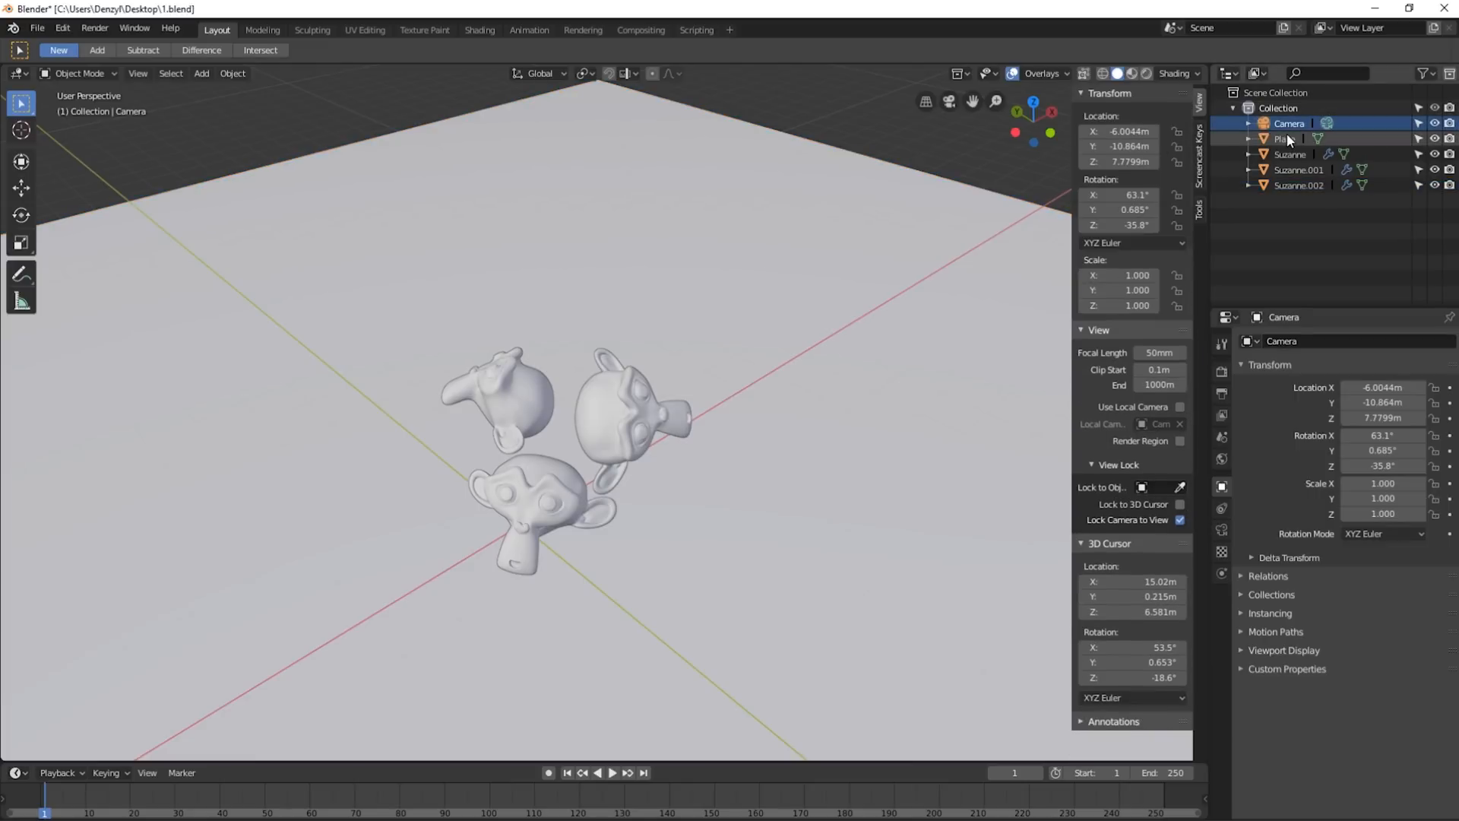
{"action": "left_click", "coordinate": [1298, 184]}
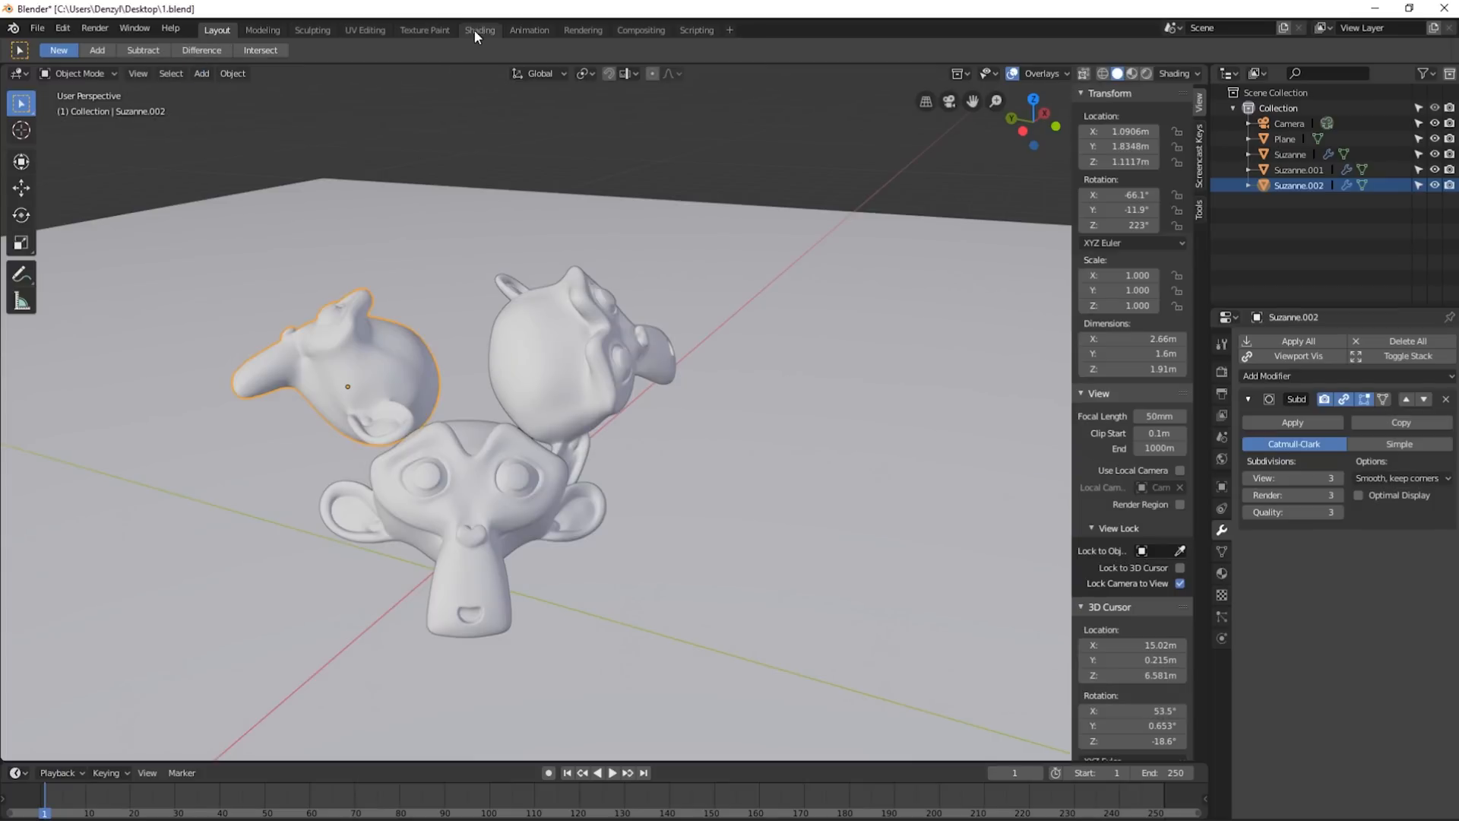
{"action": "left_click", "coordinate": [479, 29]}
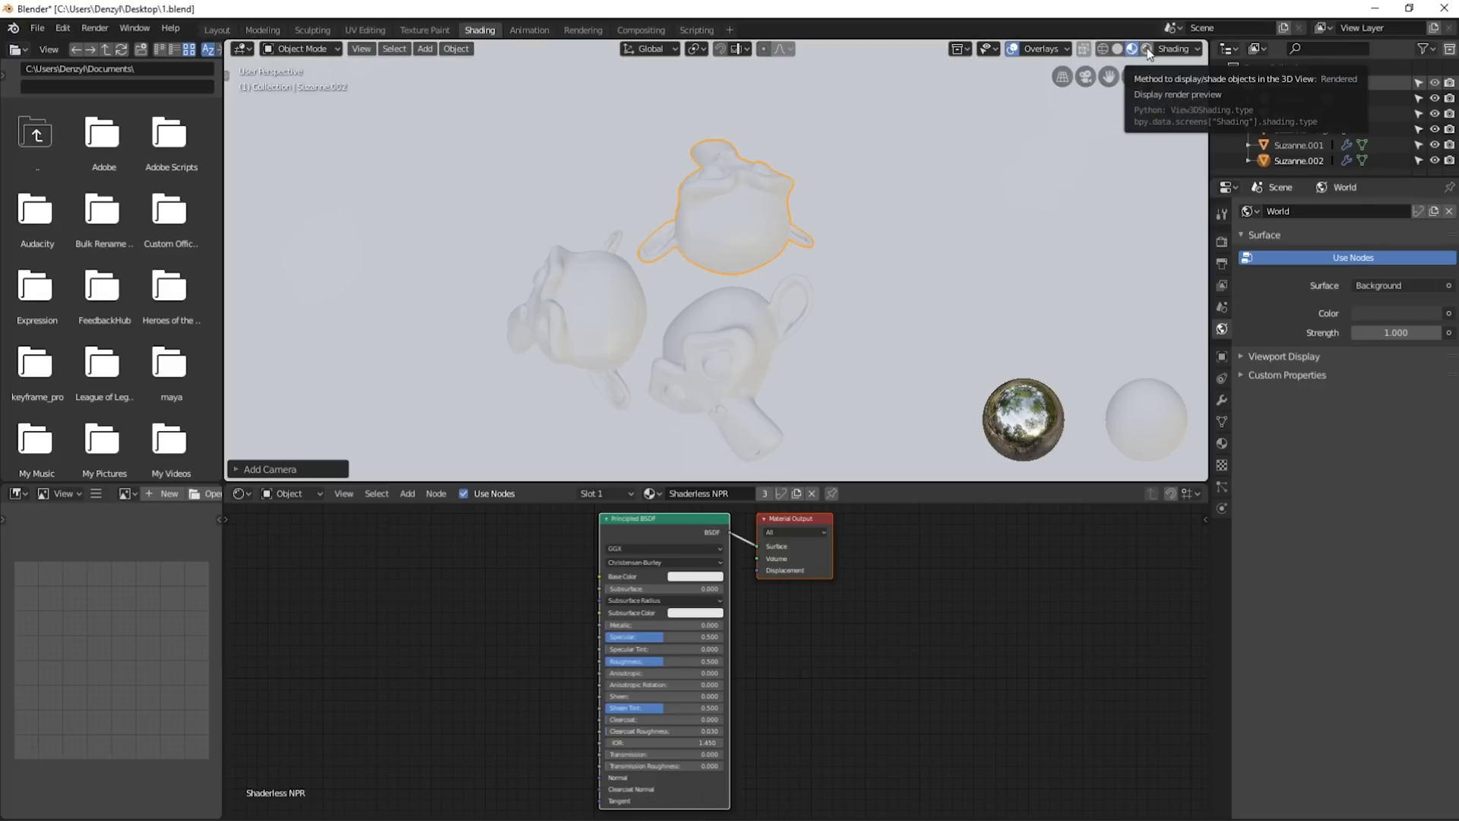
{"action": "left_click", "coordinate": [1131, 48]}
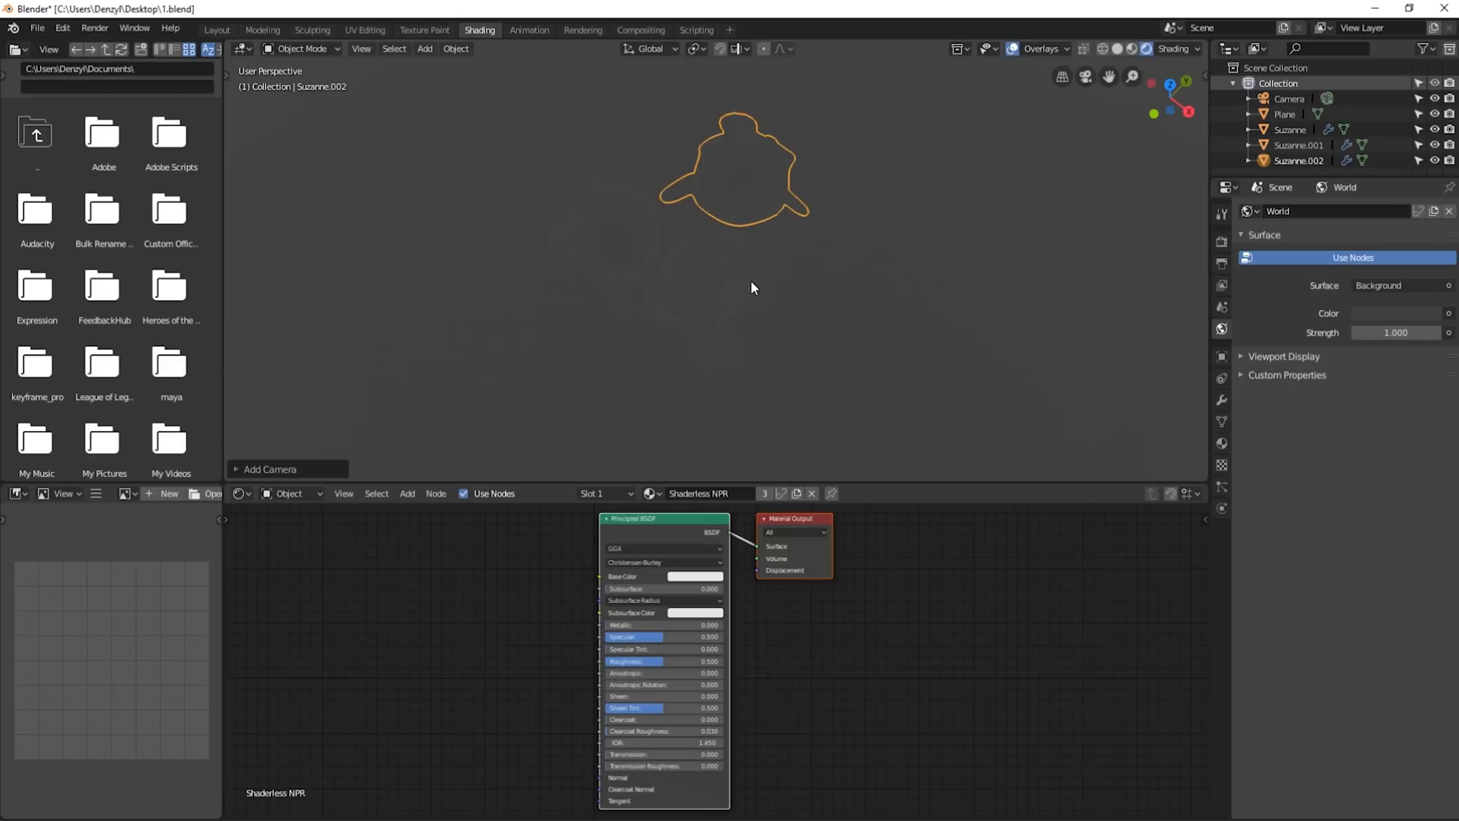
{"action": "mouse_move", "coordinate": [699, 184]}
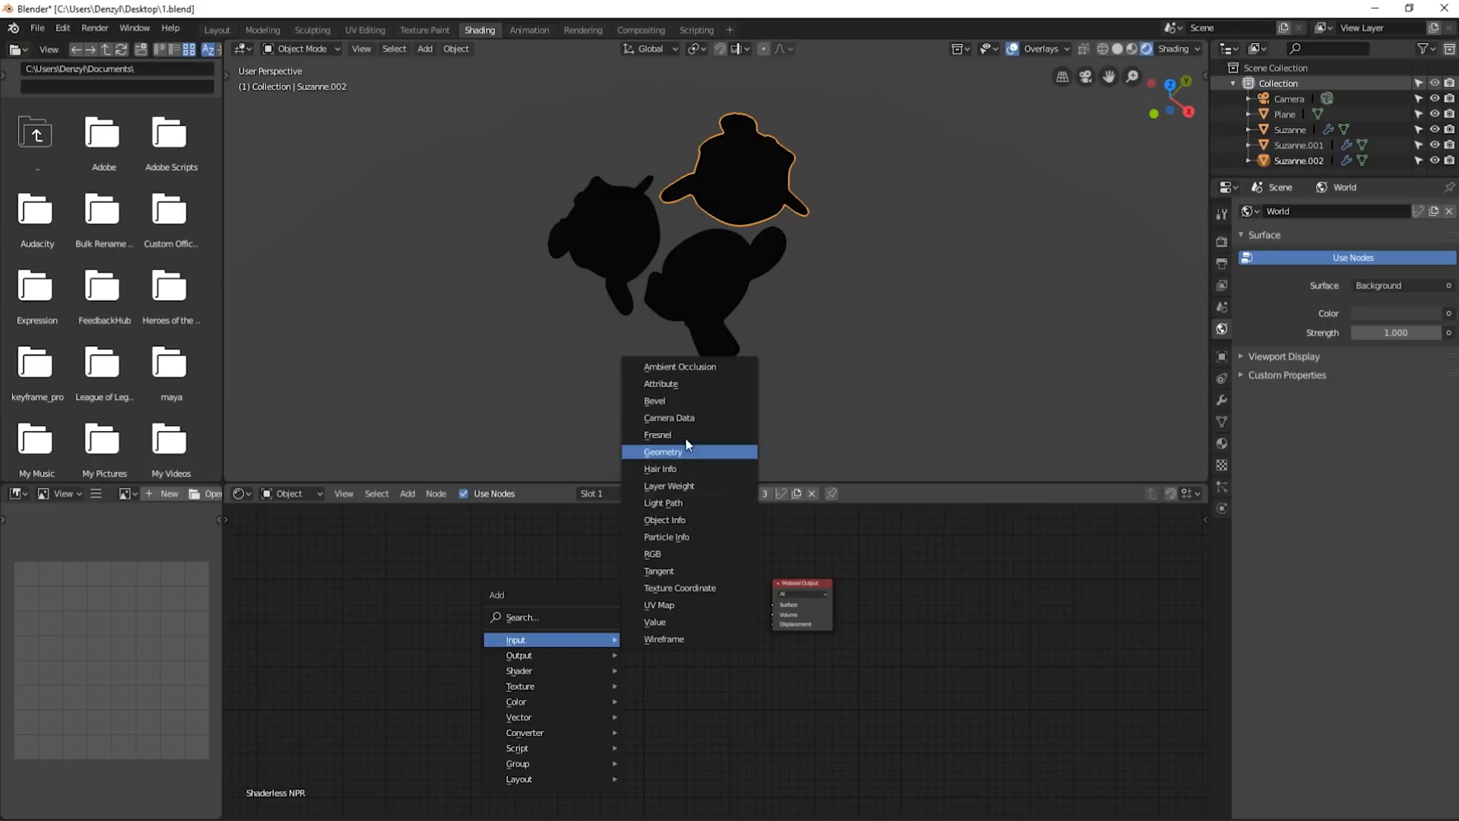
Step: Wire a Fresnel through a ColorRamp into the Surface output and make the ramp Constant
{"action": "left_click", "coordinate": [657, 435]}
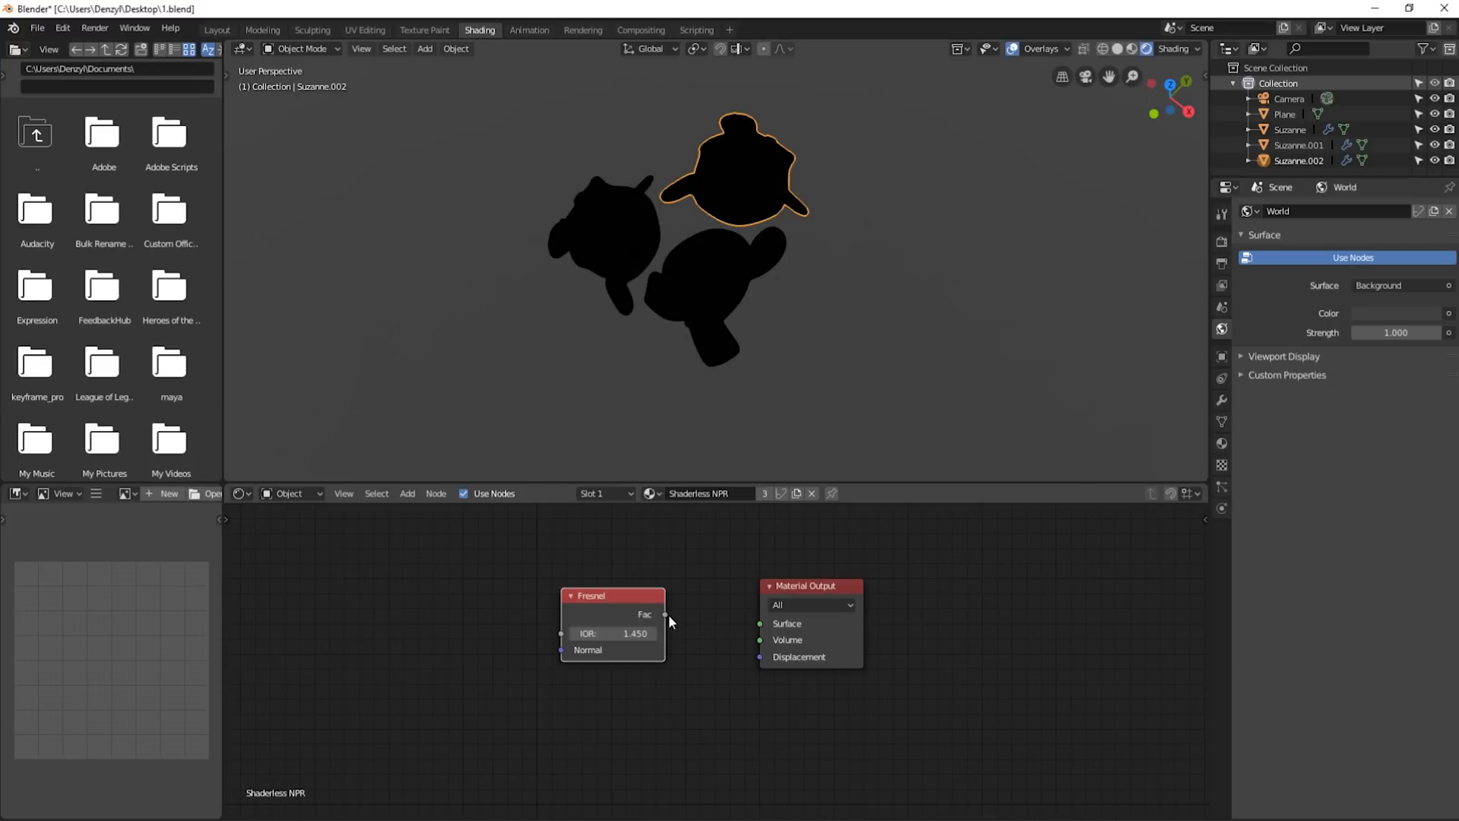
{"action": "left_click_drag", "start_coordinate": [662, 612], "coordinate": [760, 623]}
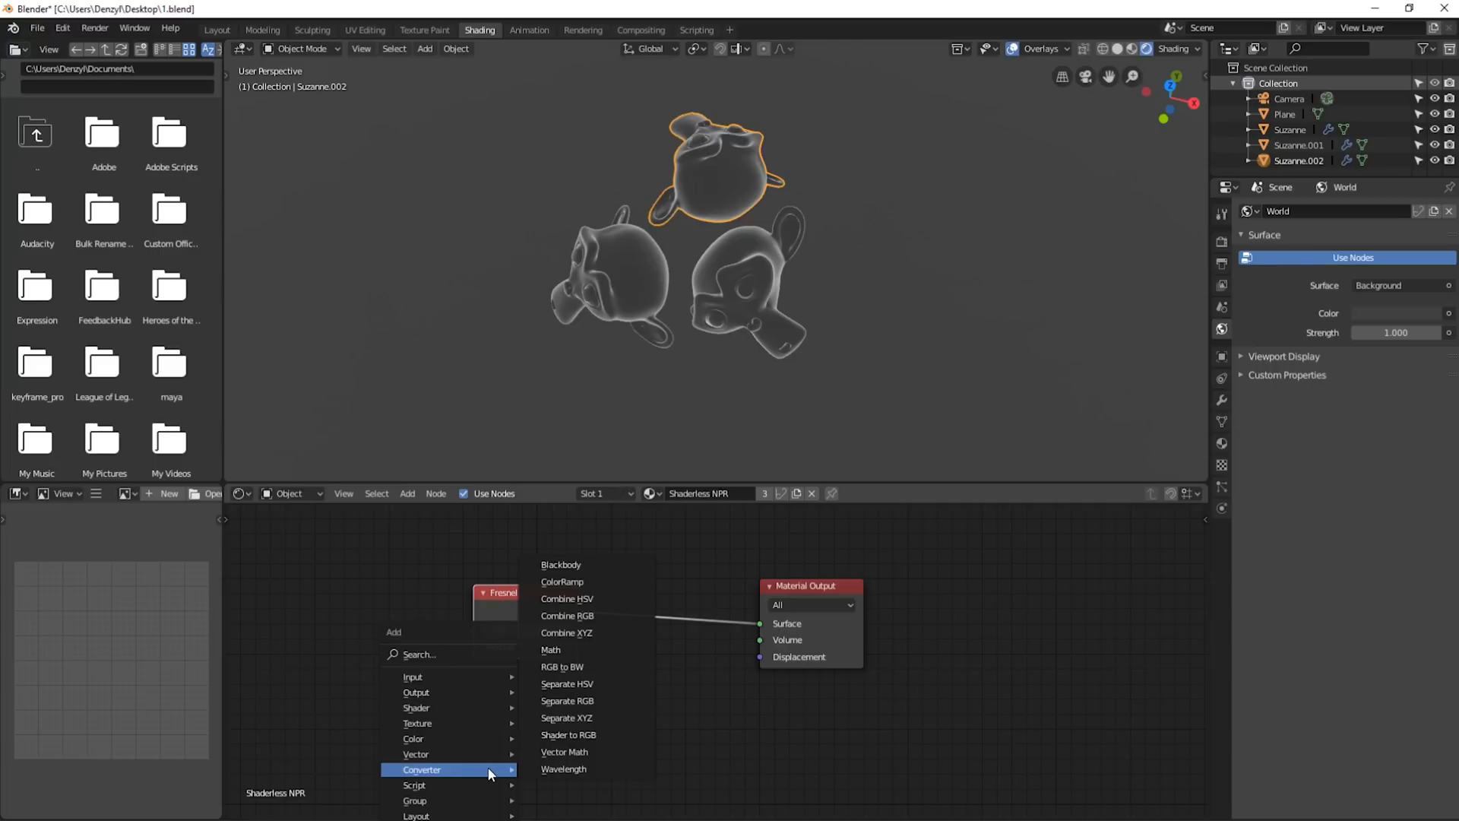
{"action": "left_click", "coordinate": [562, 582]}
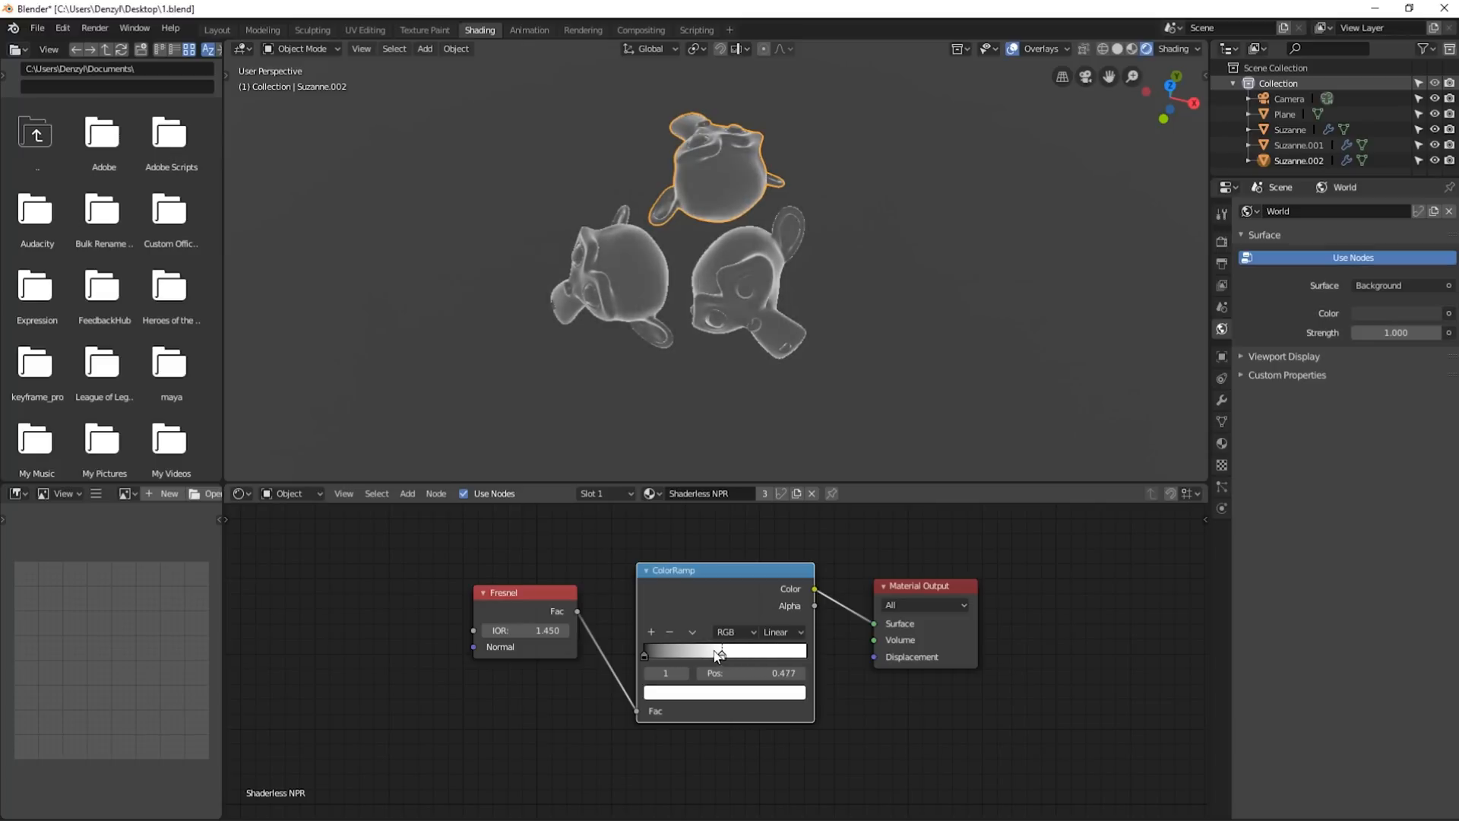
{"action": "left_click_drag", "start_coordinate": [720, 650], "coordinate": [680, 649]}
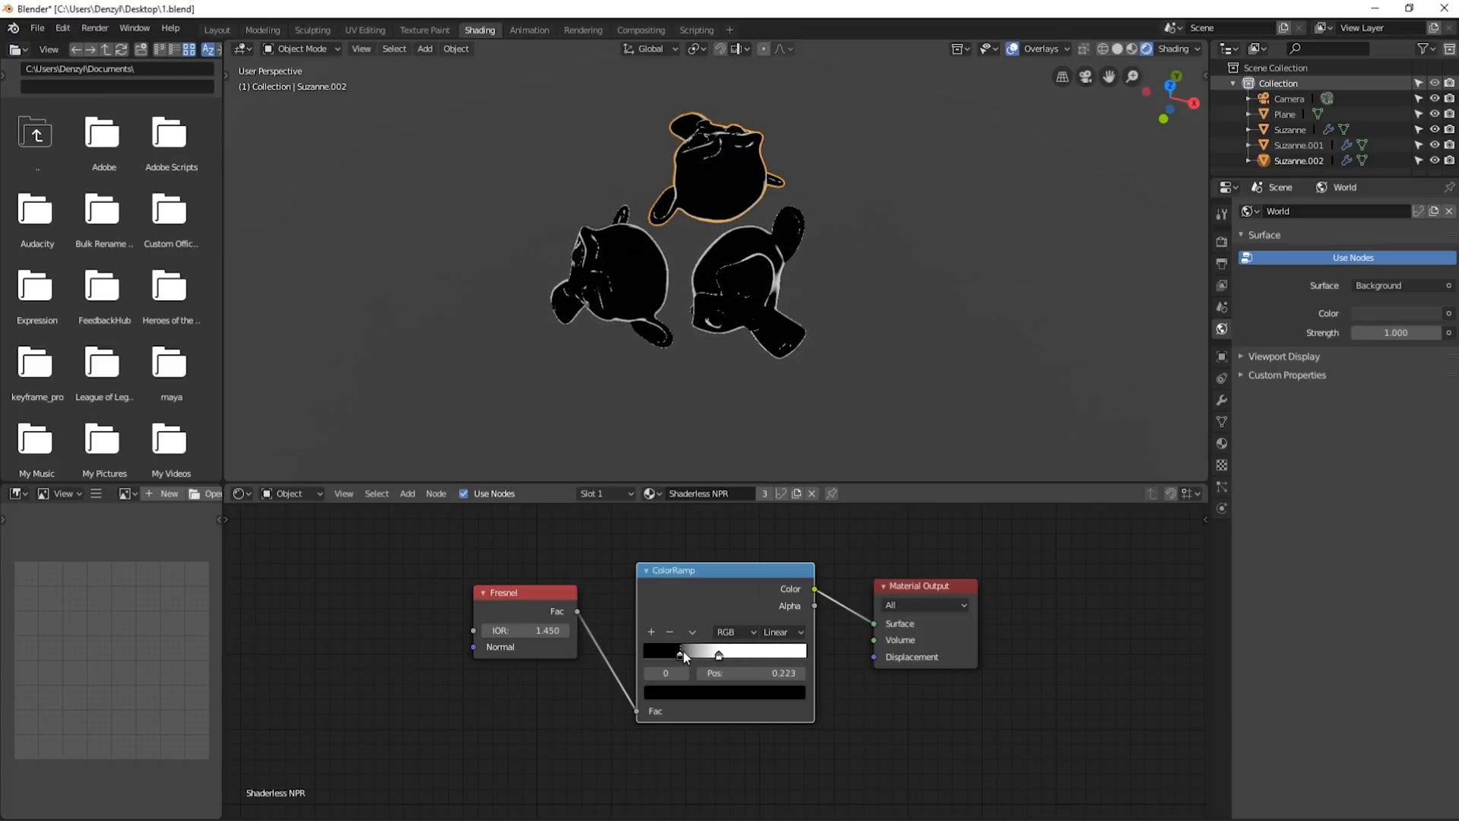
{"action": "left_click_drag", "start_coordinate": [681, 650], "coordinate": [713, 651]}
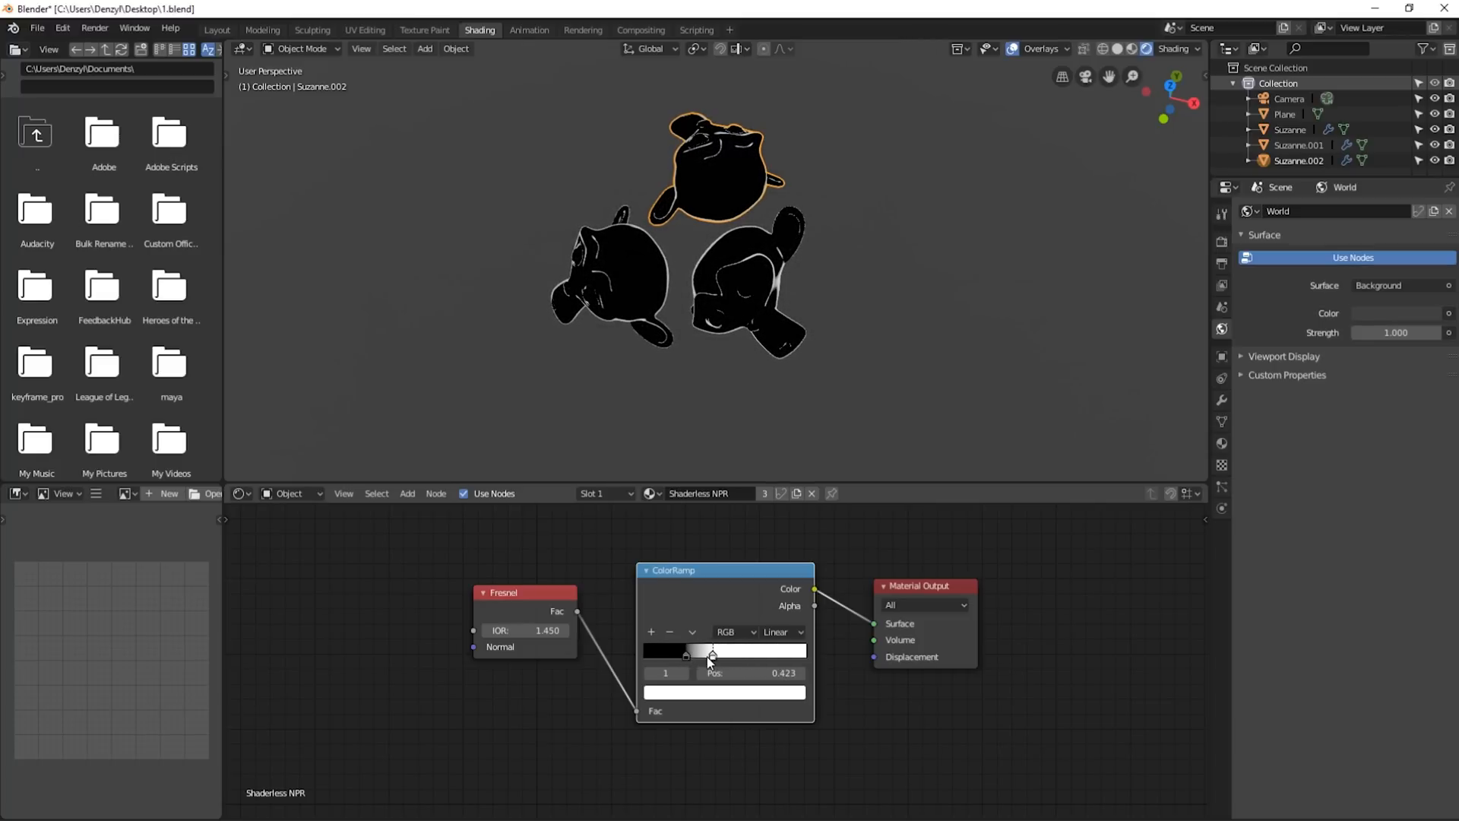
{"action": "left_click", "coordinate": [779, 632]}
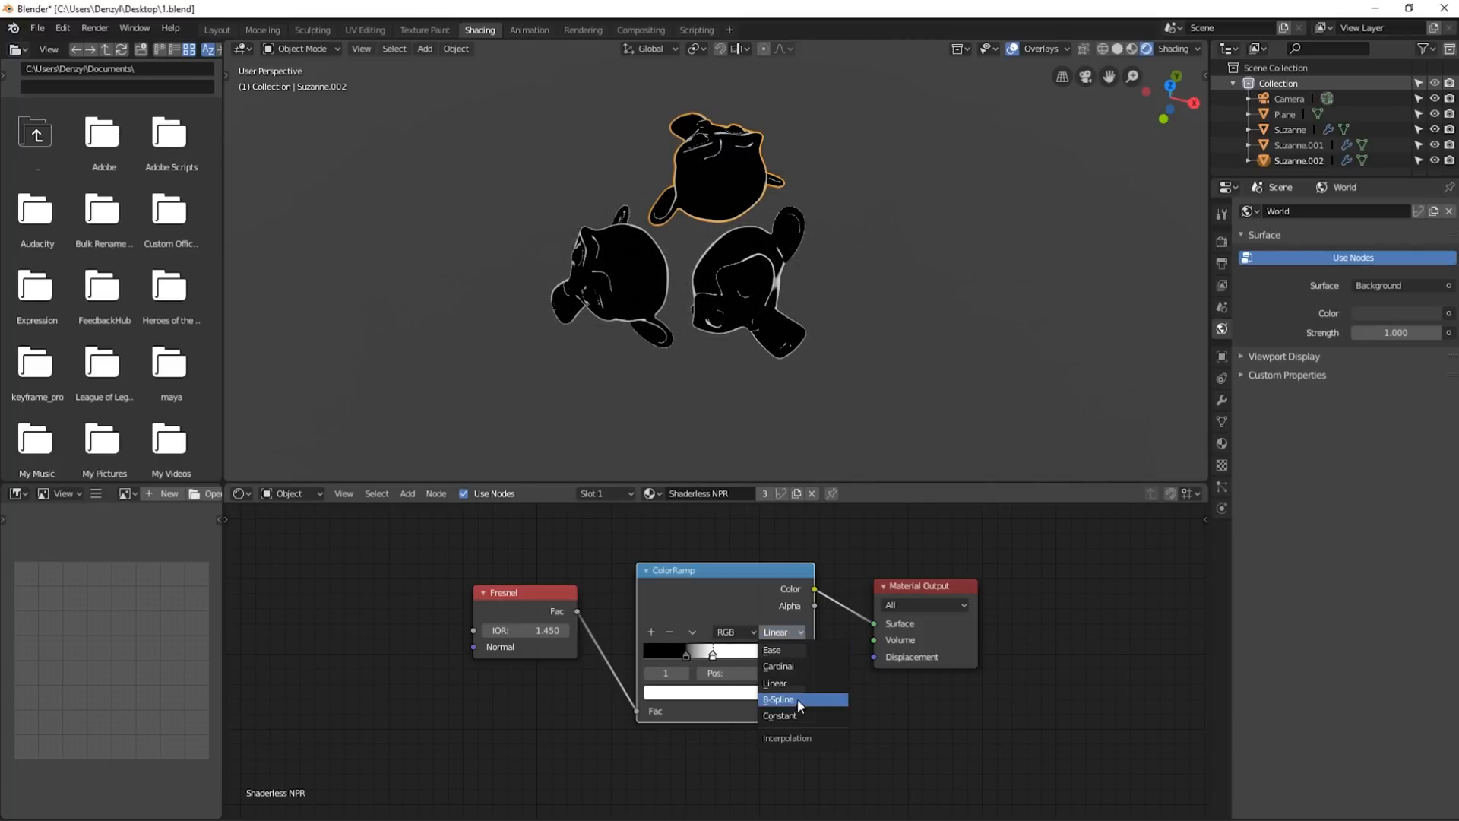
{"action": "left_click", "coordinate": [780, 716]}
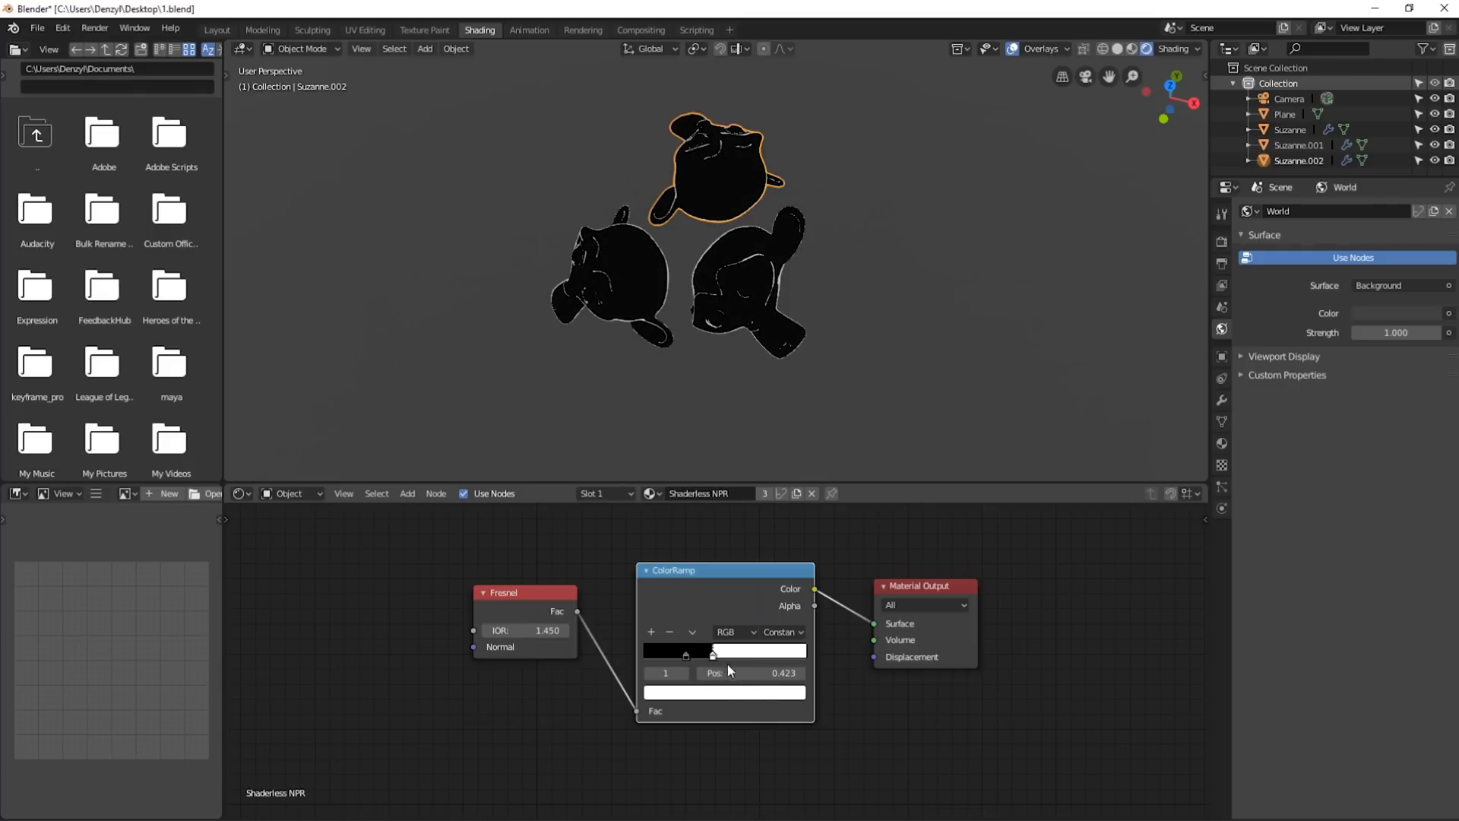
Step: Flip and tune the ramp stops so the heads fill white with thin black outlines
{"action": "left_click_drag", "start_coordinate": [712, 654], "coordinate": [719, 656]}
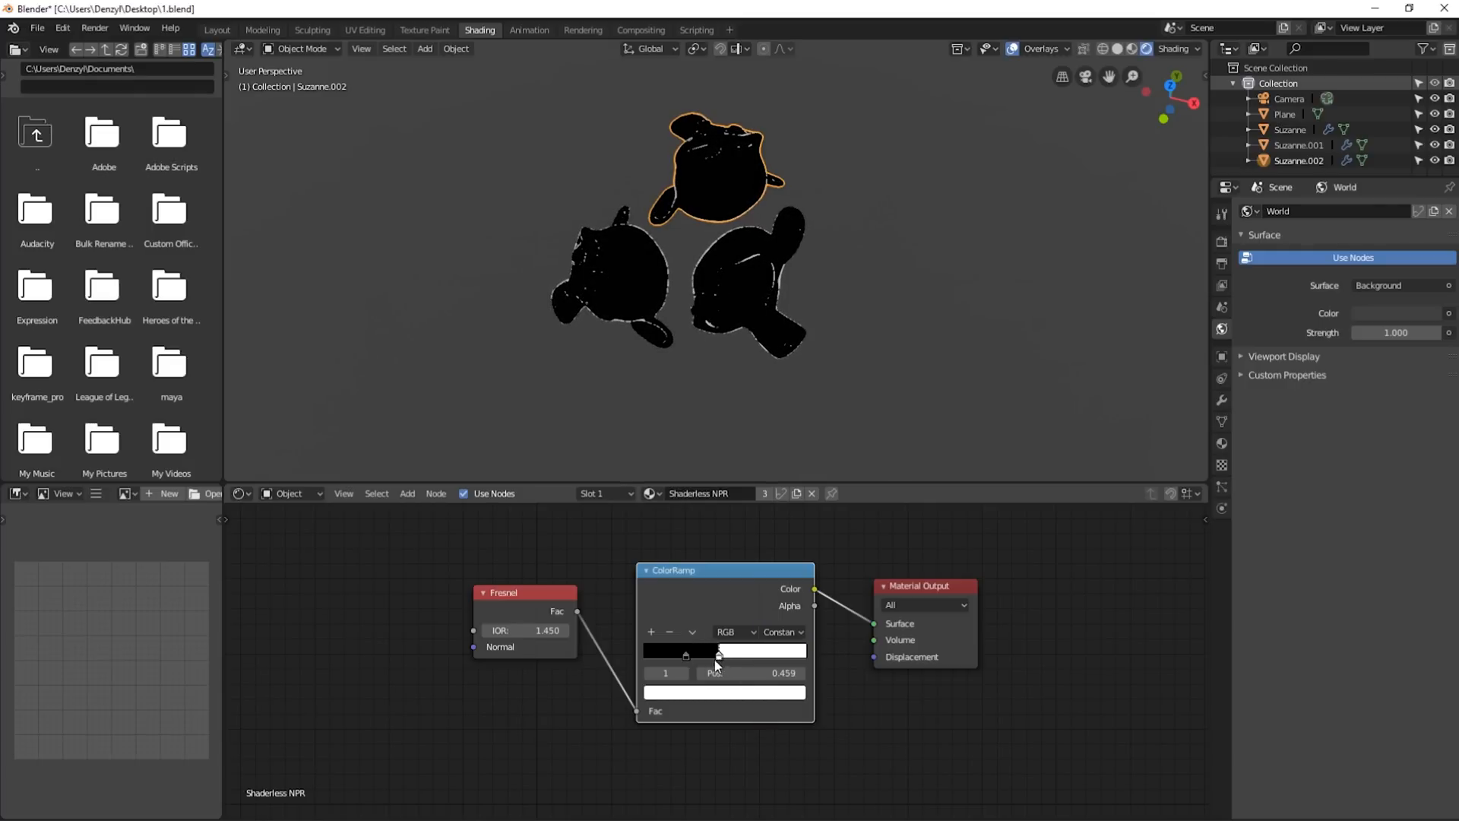
{"action": "left_click_drag", "start_coordinate": [719, 653], "coordinate": [671, 654]}
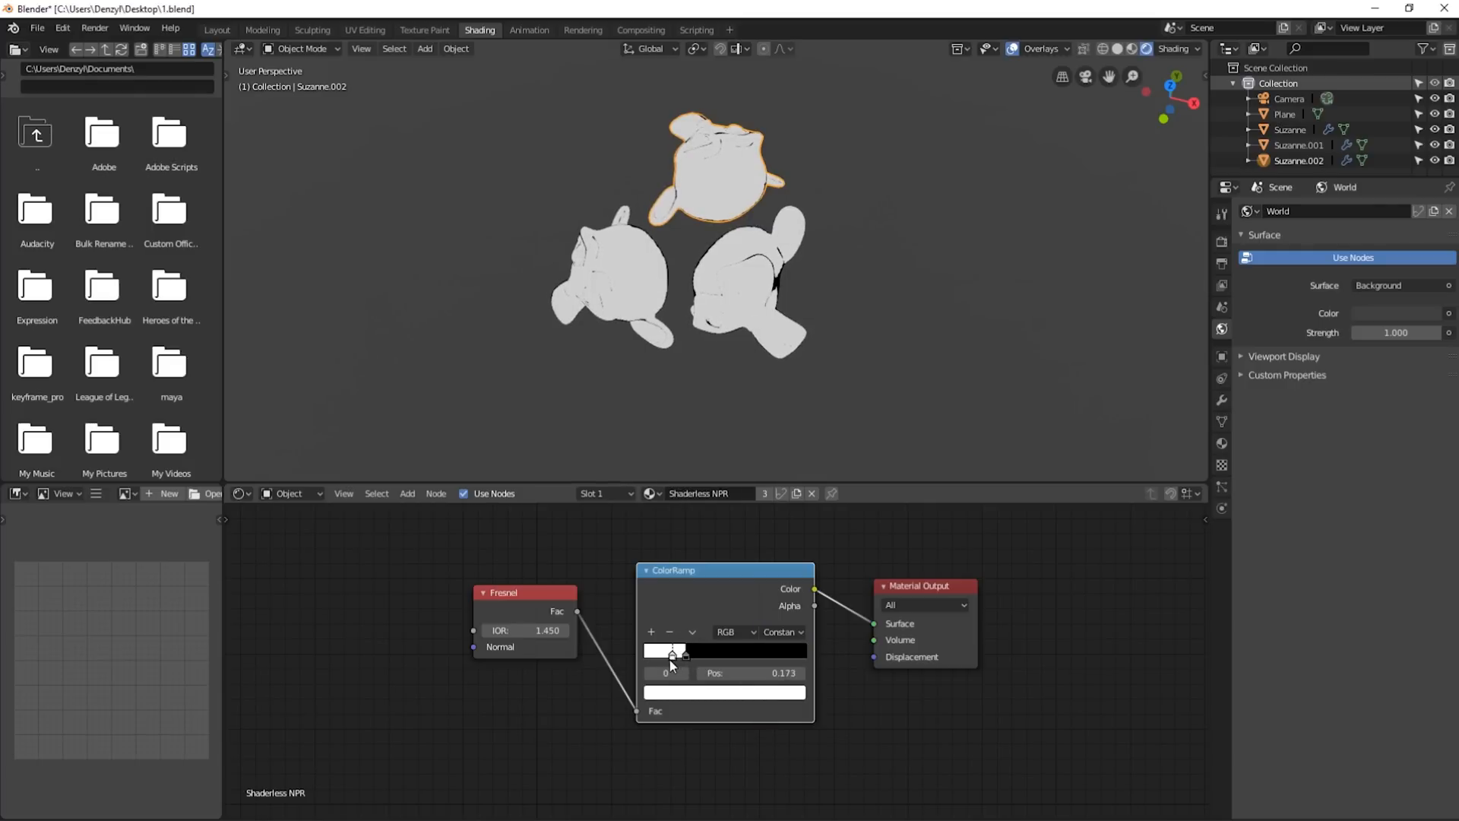
{"action": "left_click_drag", "start_coordinate": [672, 653], "coordinate": [669, 652]}
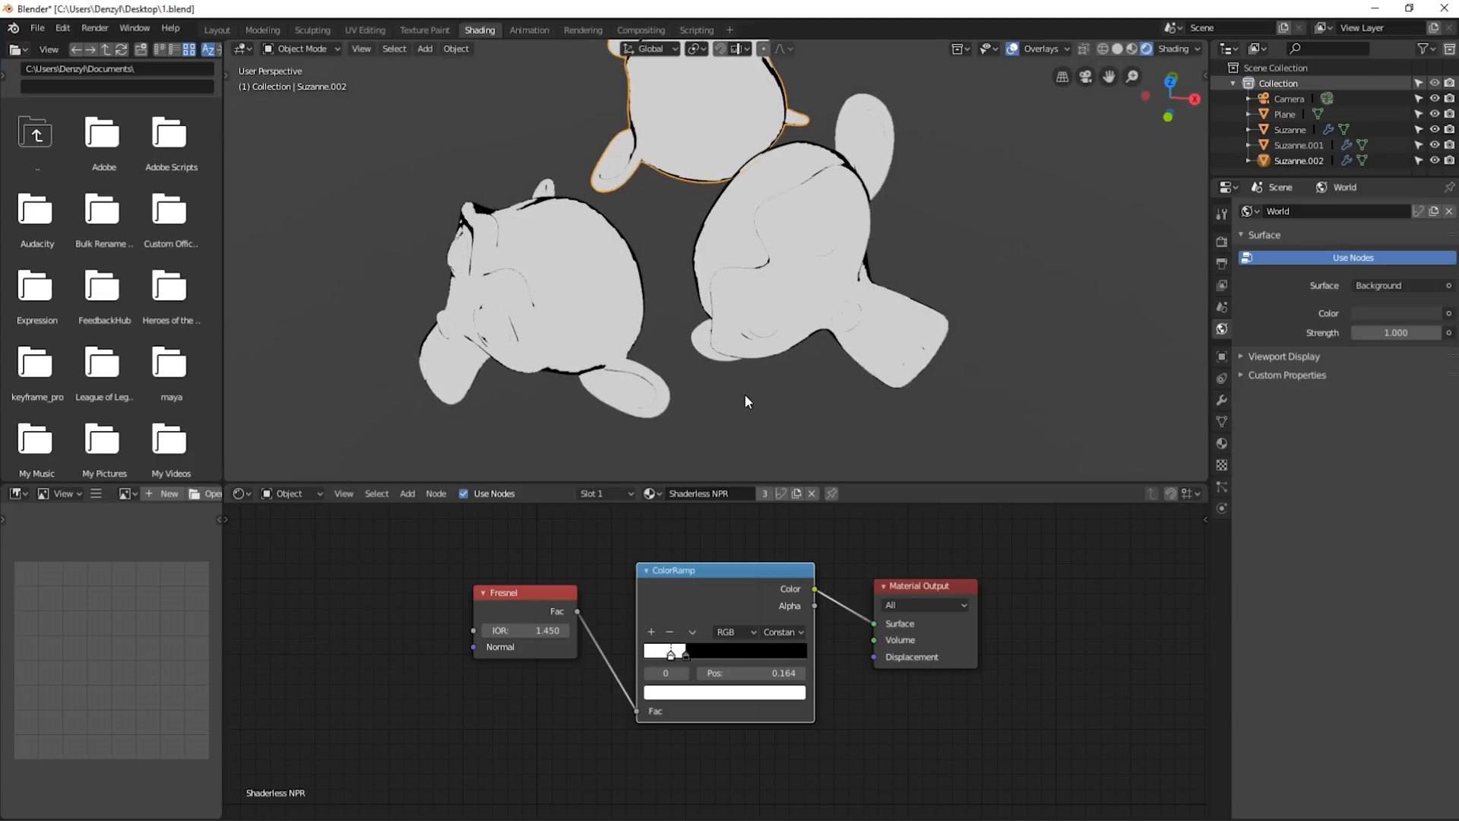
{"action": "left_click_drag", "start_coordinate": [674, 654], "coordinate": [697, 654]}
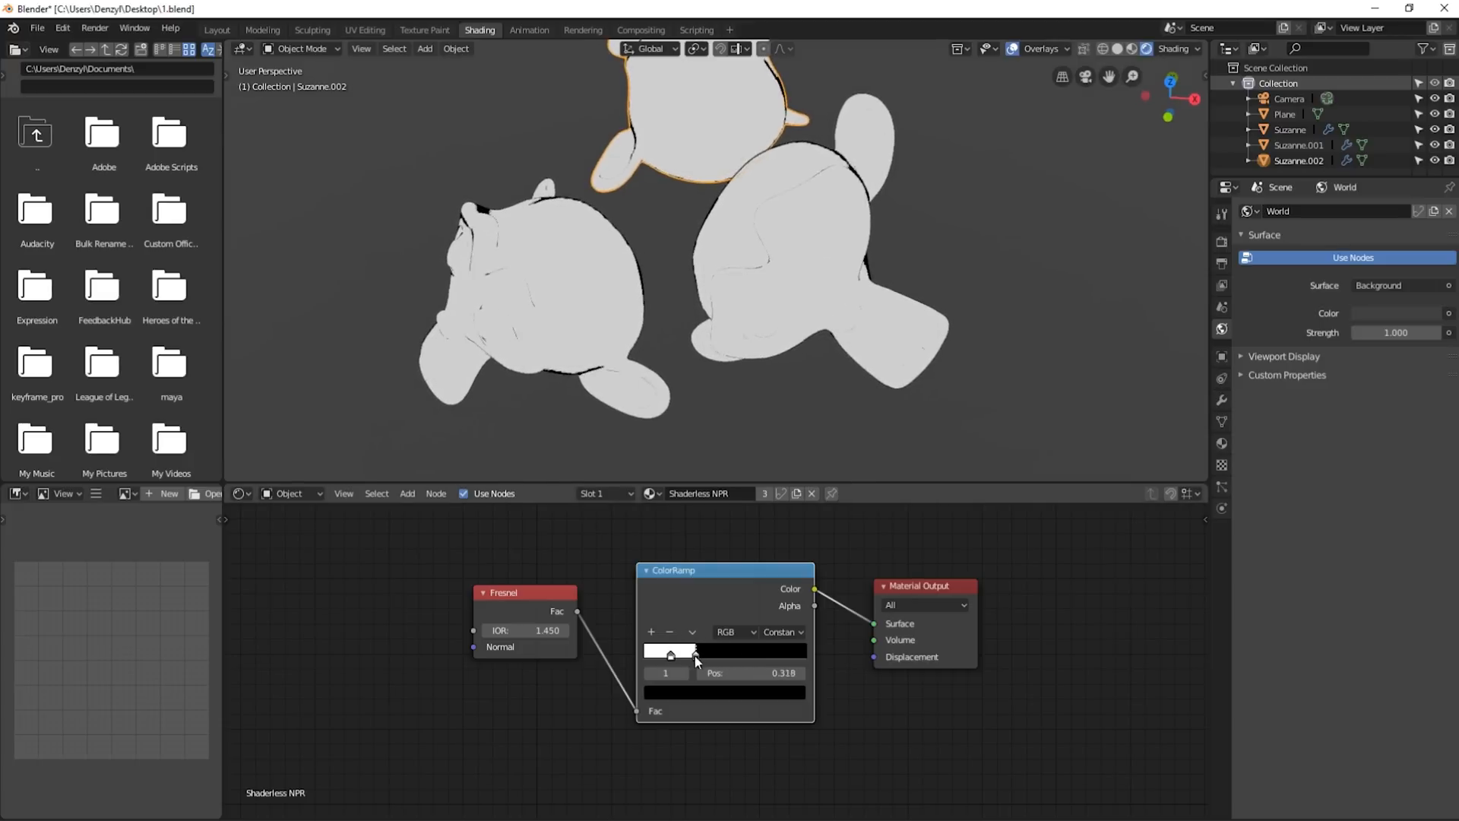
{"action": "left_click_drag", "start_coordinate": [696, 652], "coordinate": [669, 652]}
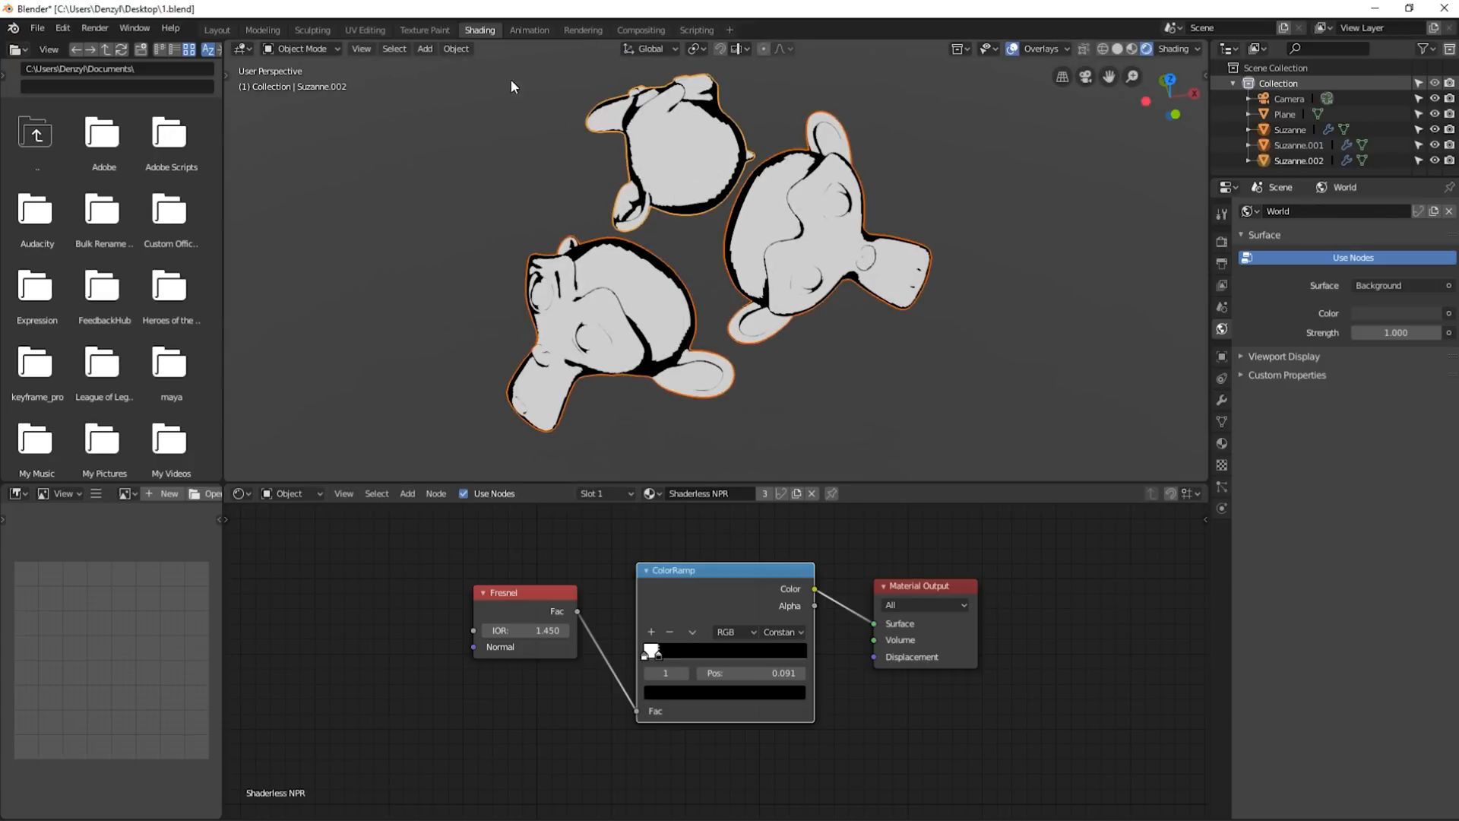
Step: Add ramp stops coloured dark and light blue so the heads show blue toon bands
{"action": "left_click", "coordinate": [456, 49]}
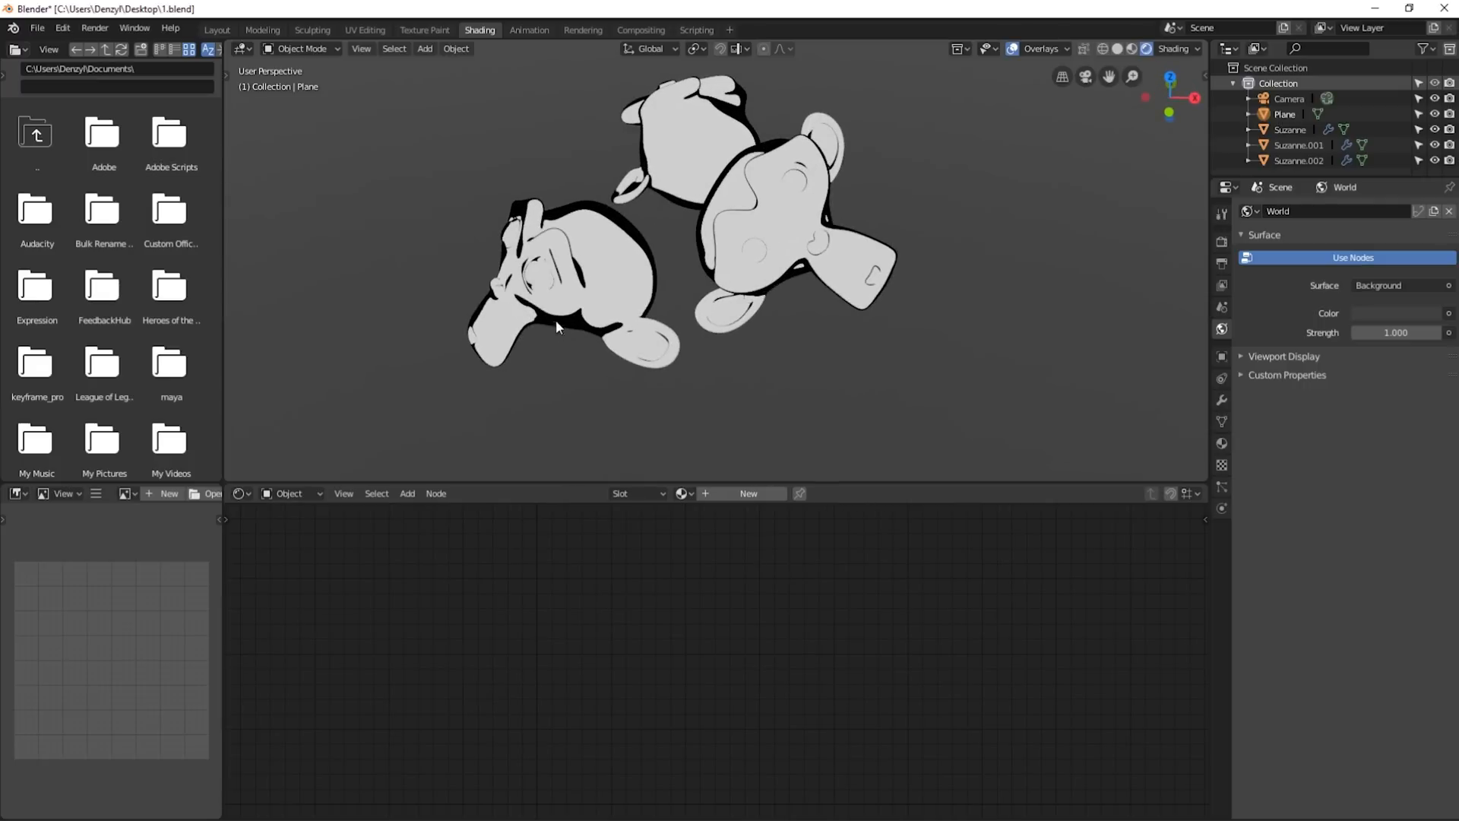
{"action": "left_click", "coordinate": [554, 279]}
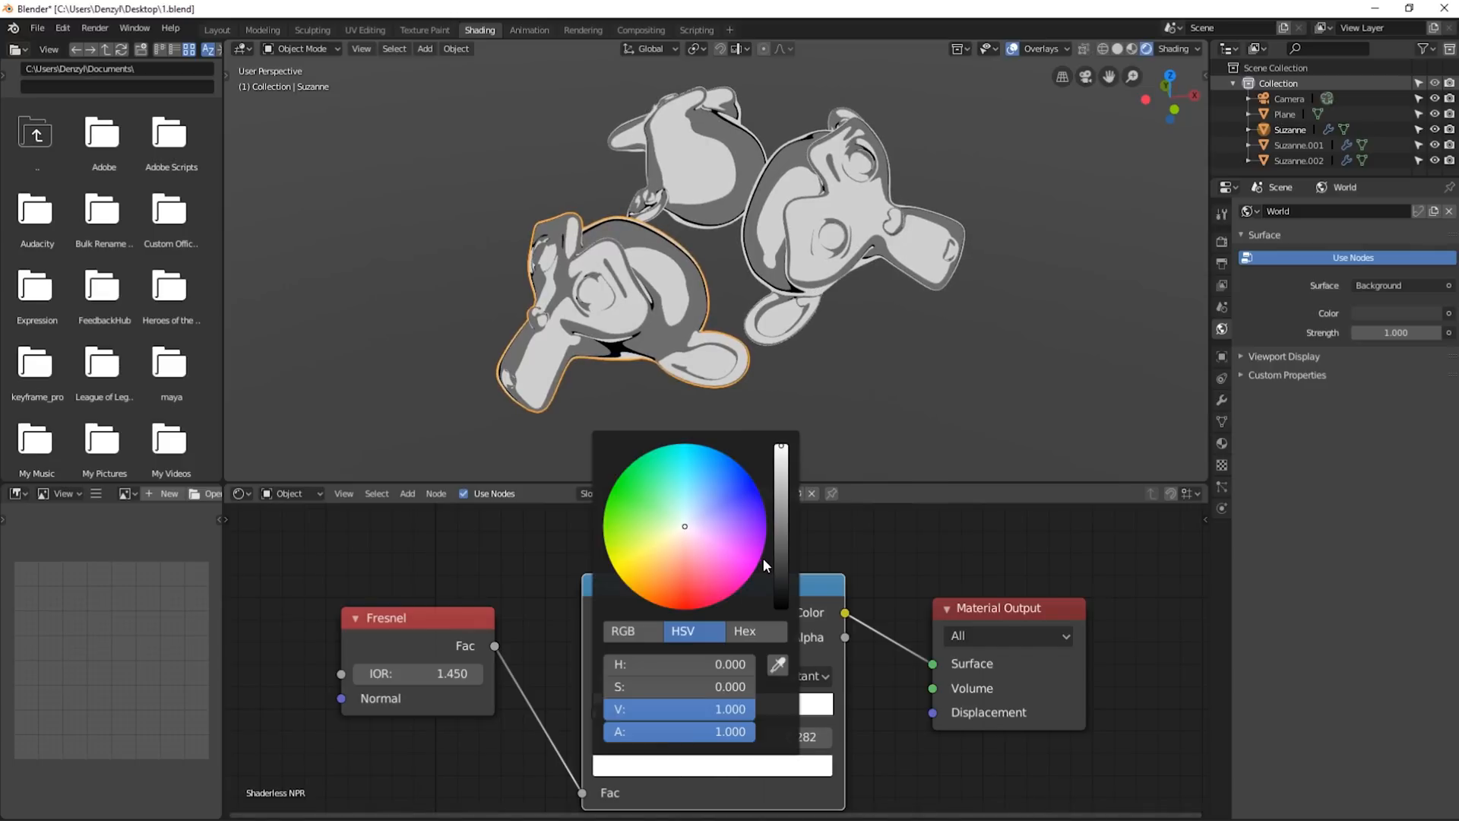
{"action": "left_click", "coordinate": [710, 486]}
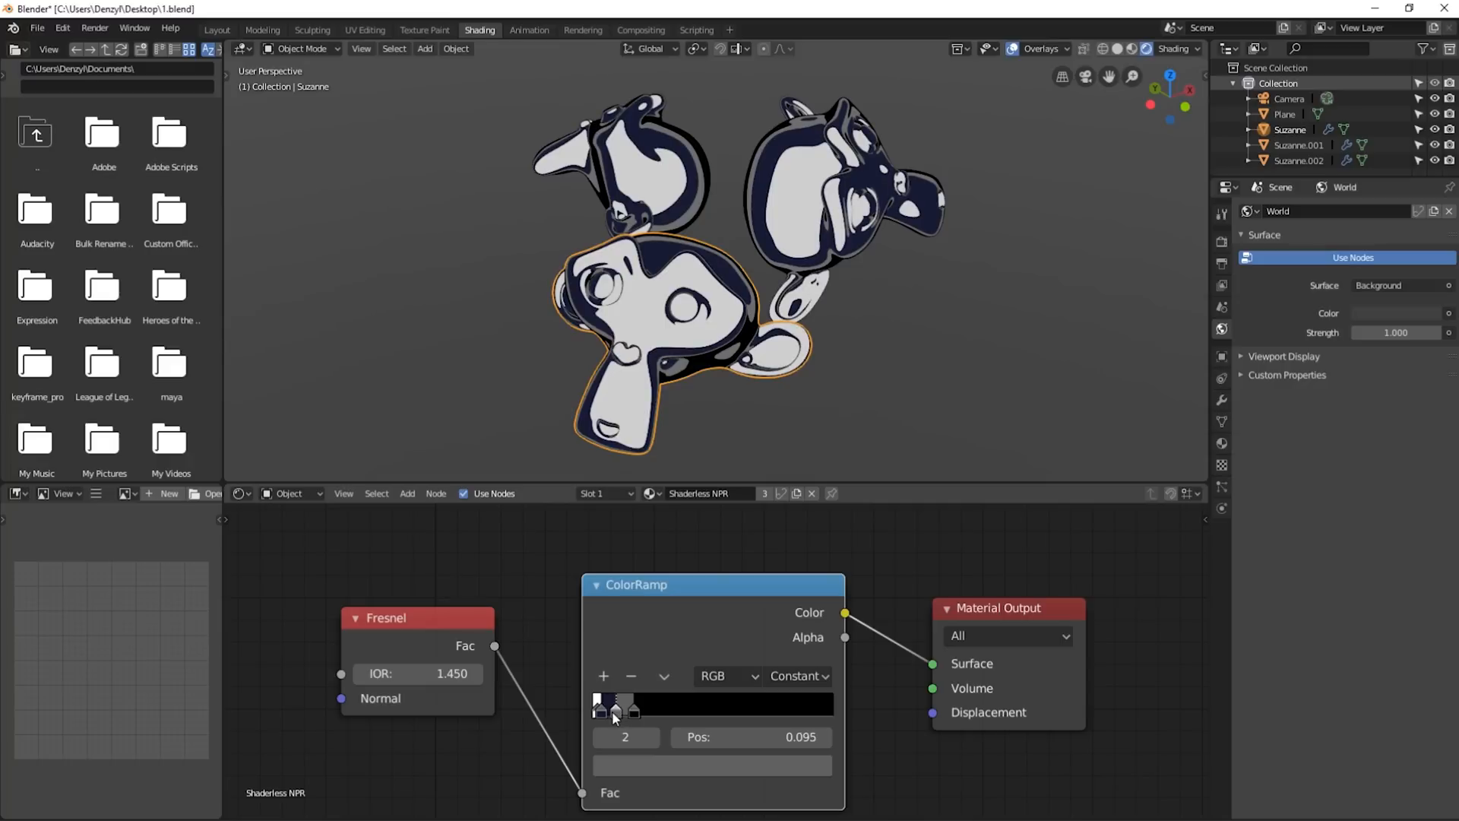
{"action": "left_click", "coordinate": [614, 706]}
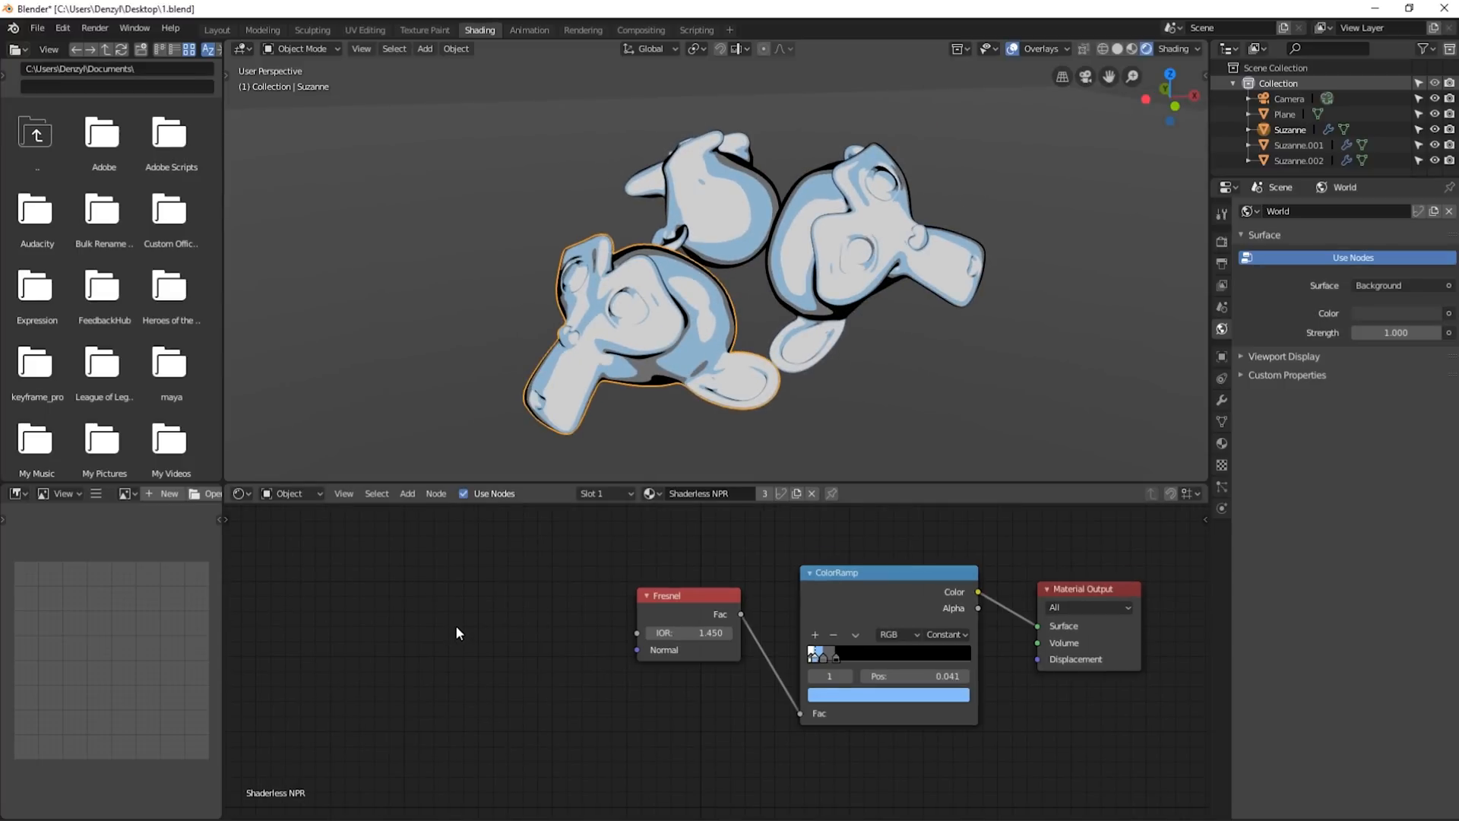
Step: Drive the Fresnel normal from a Texture Coordinate Reflection output and add a point light
{"action": "left_click", "coordinate": [407, 493]}
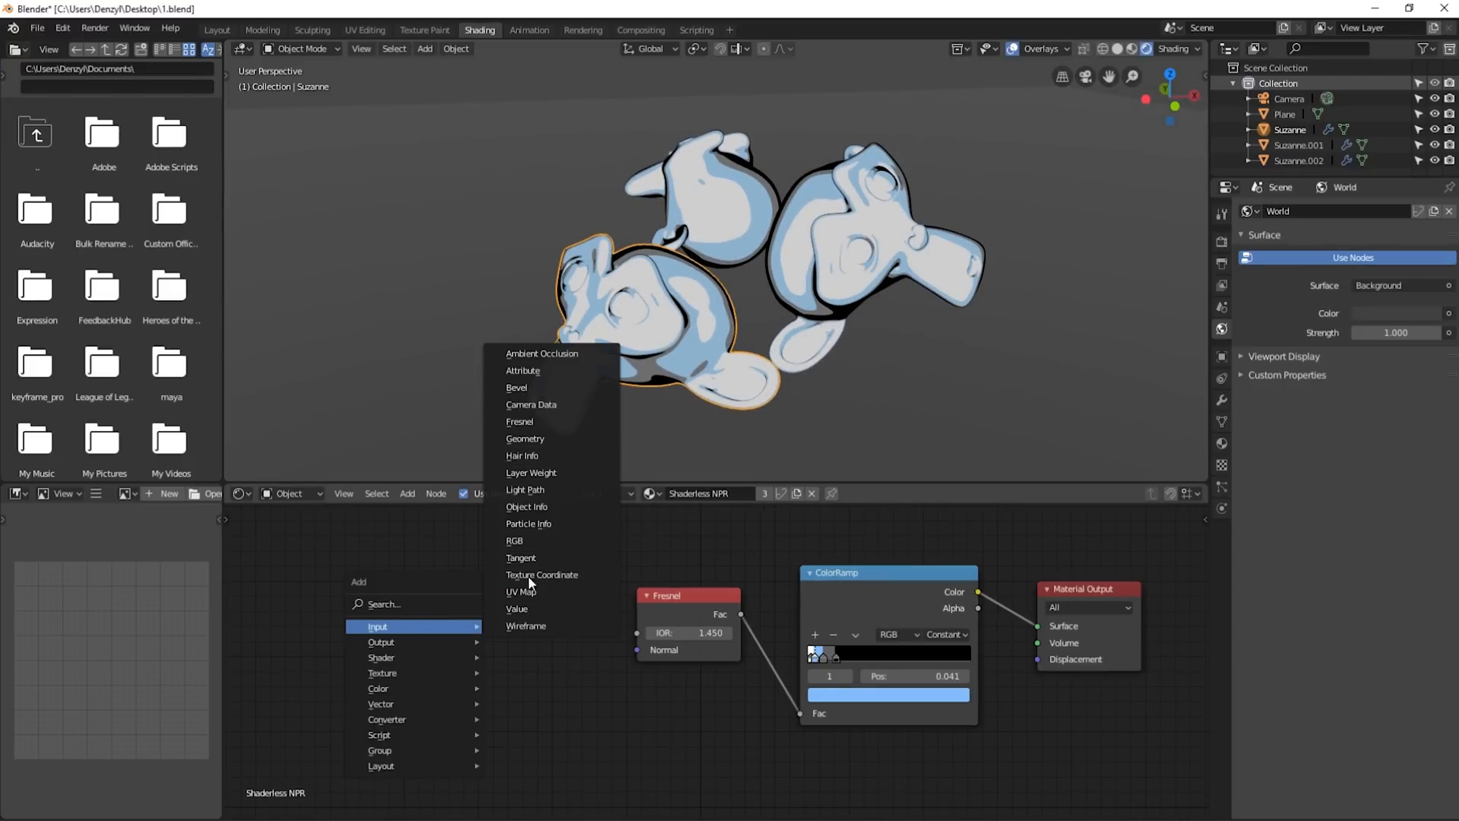
{"action": "left_click", "coordinate": [541, 575]}
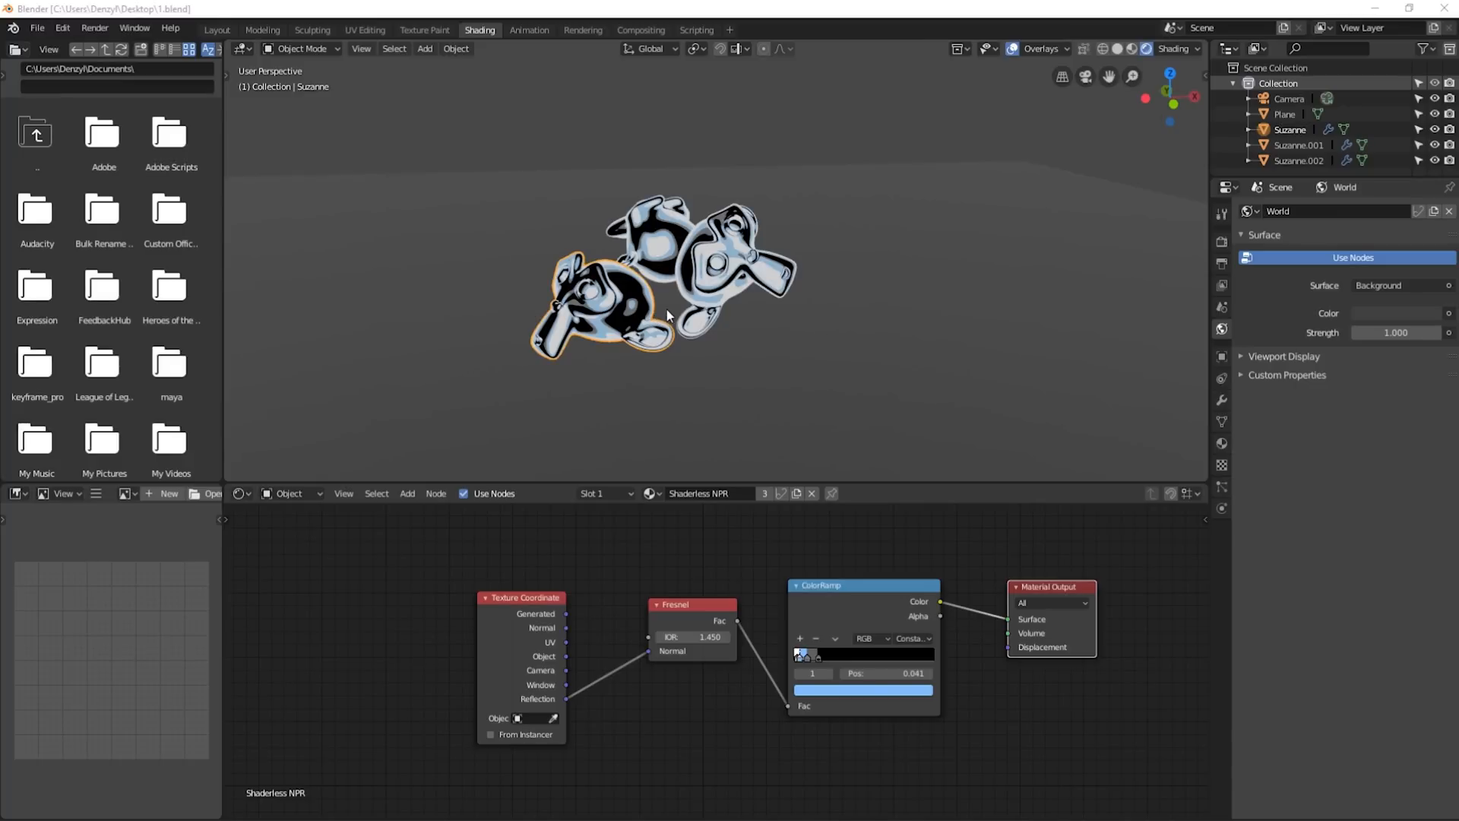
{"action": "mouse_move", "coordinate": [626, 302]}
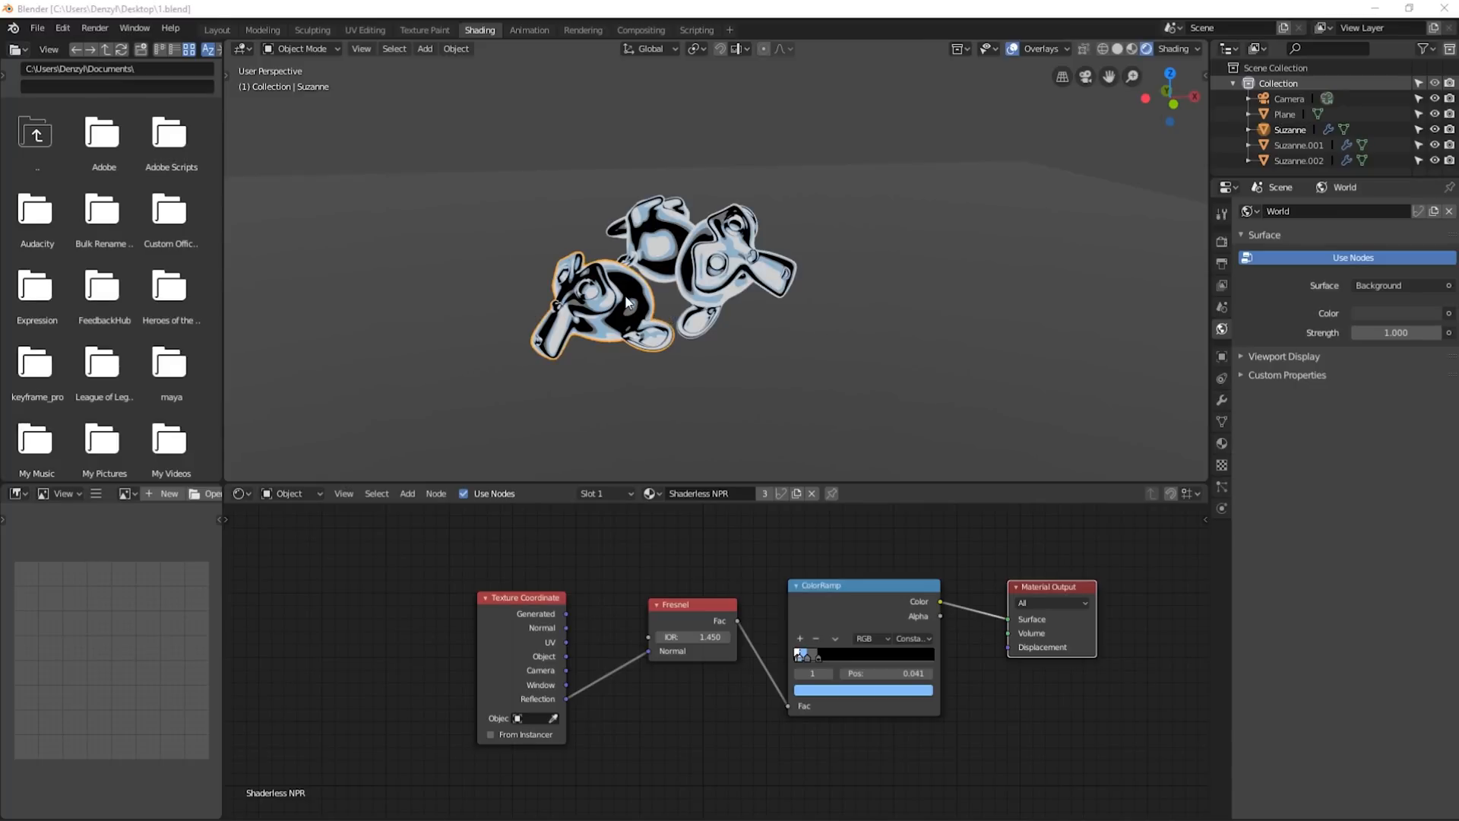
{"action": "left_click", "coordinate": [424, 48]}
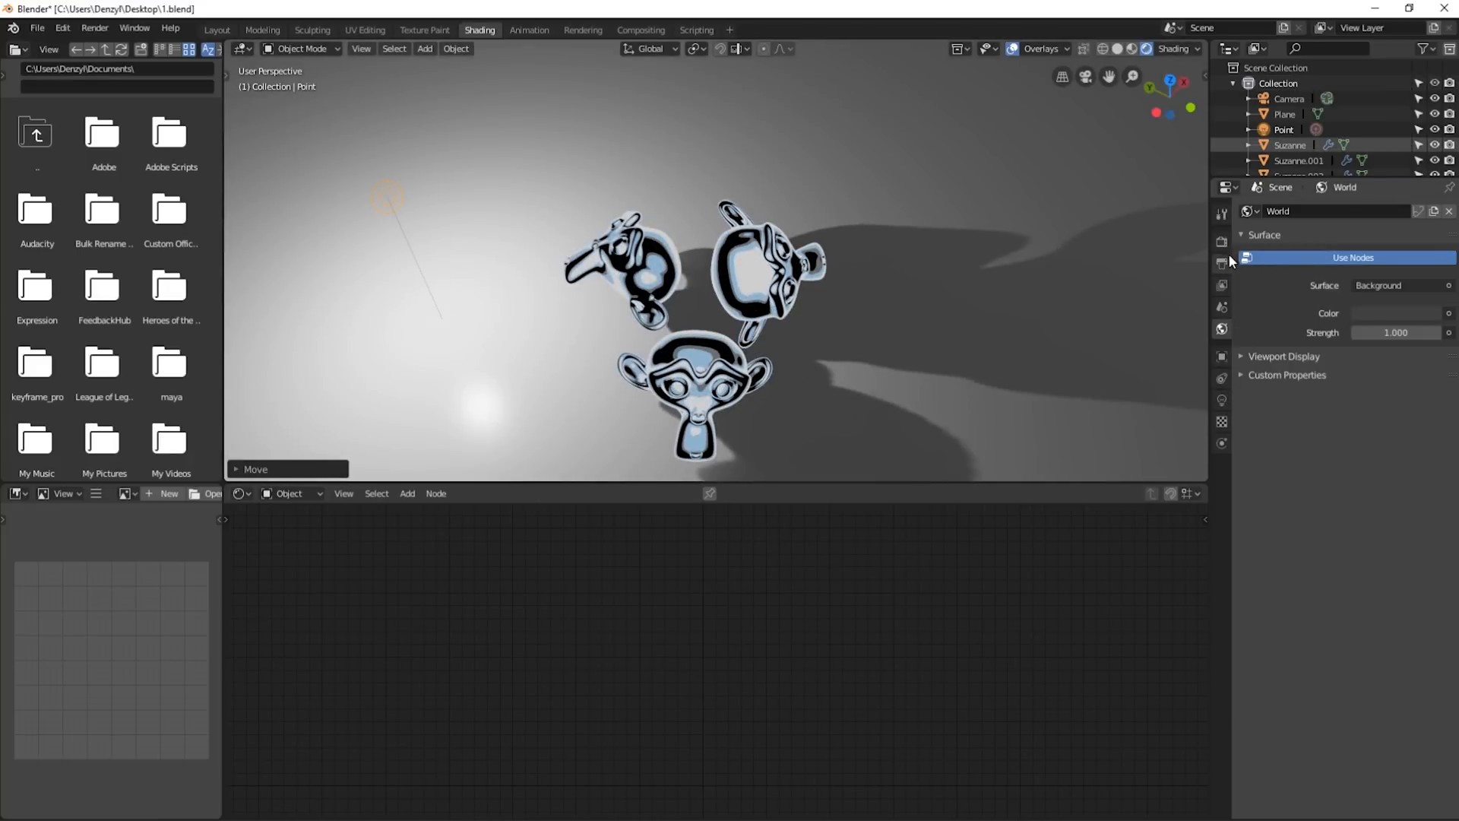
{"action": "left_click", "coordinate": [1223, 242]}
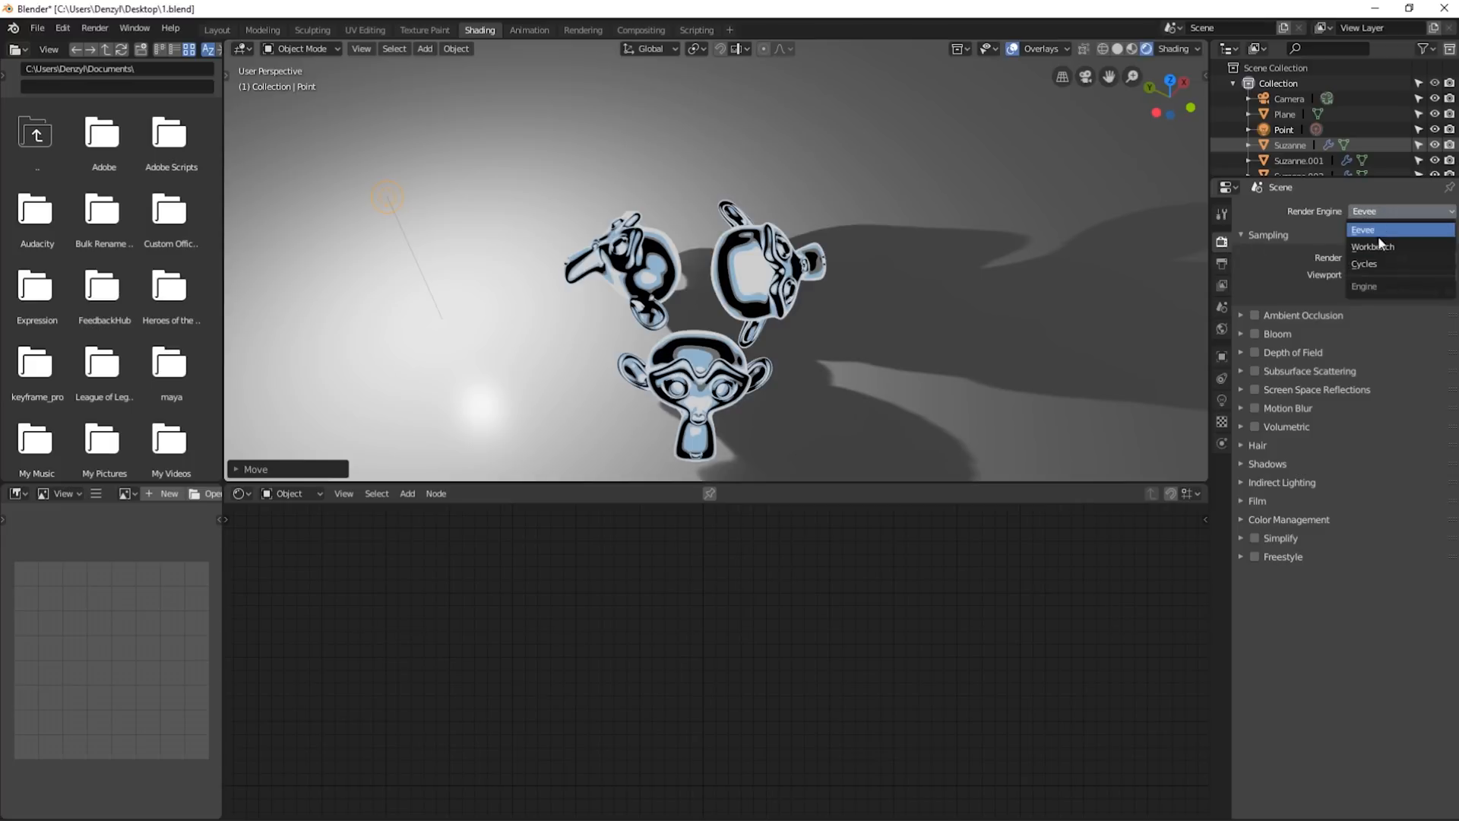
{"action": "left_click", "coordinate": [1365, 263]}
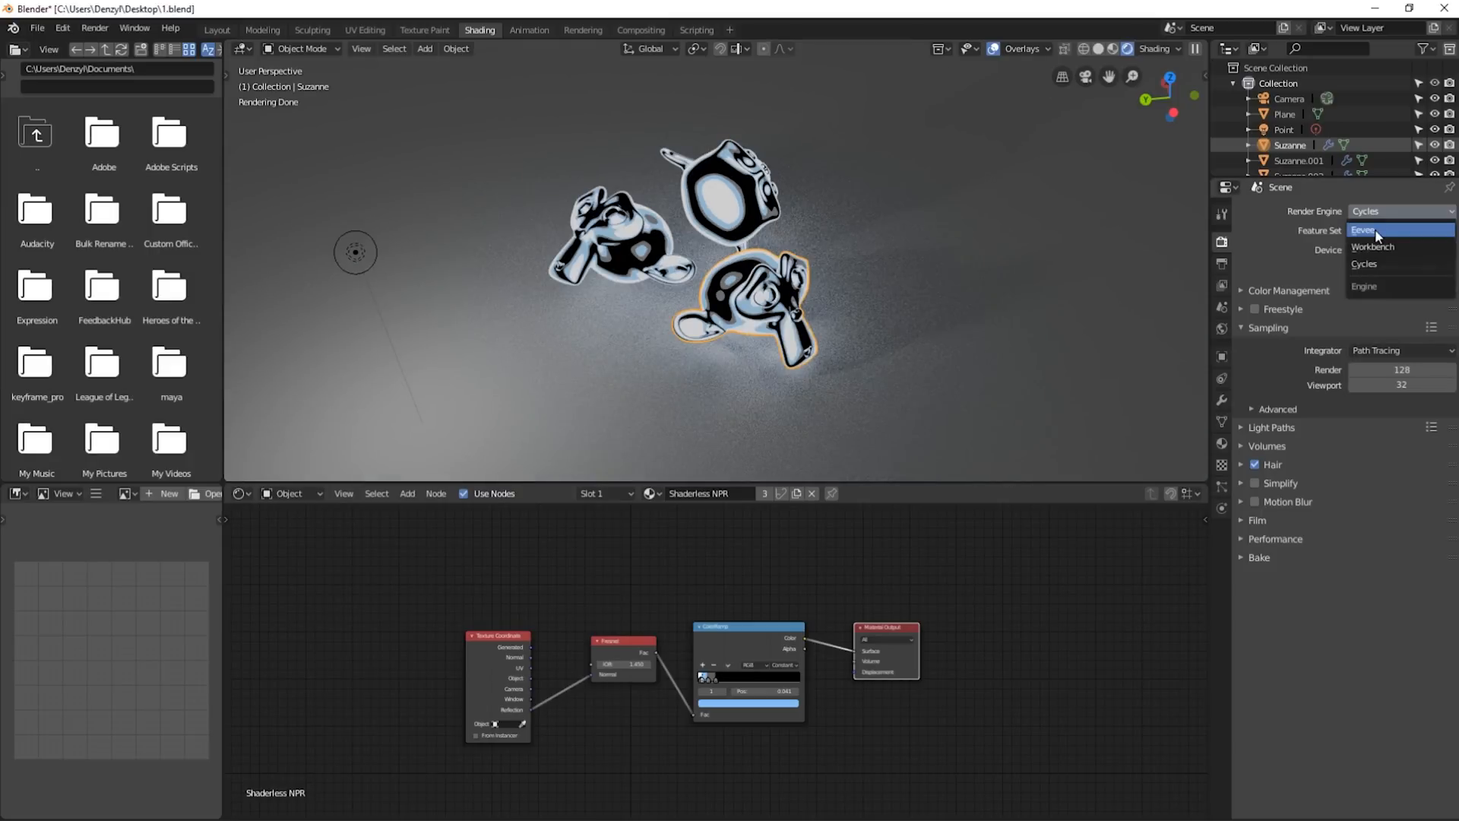
{"action": "left_click", "coordinate": [1369, 230]}
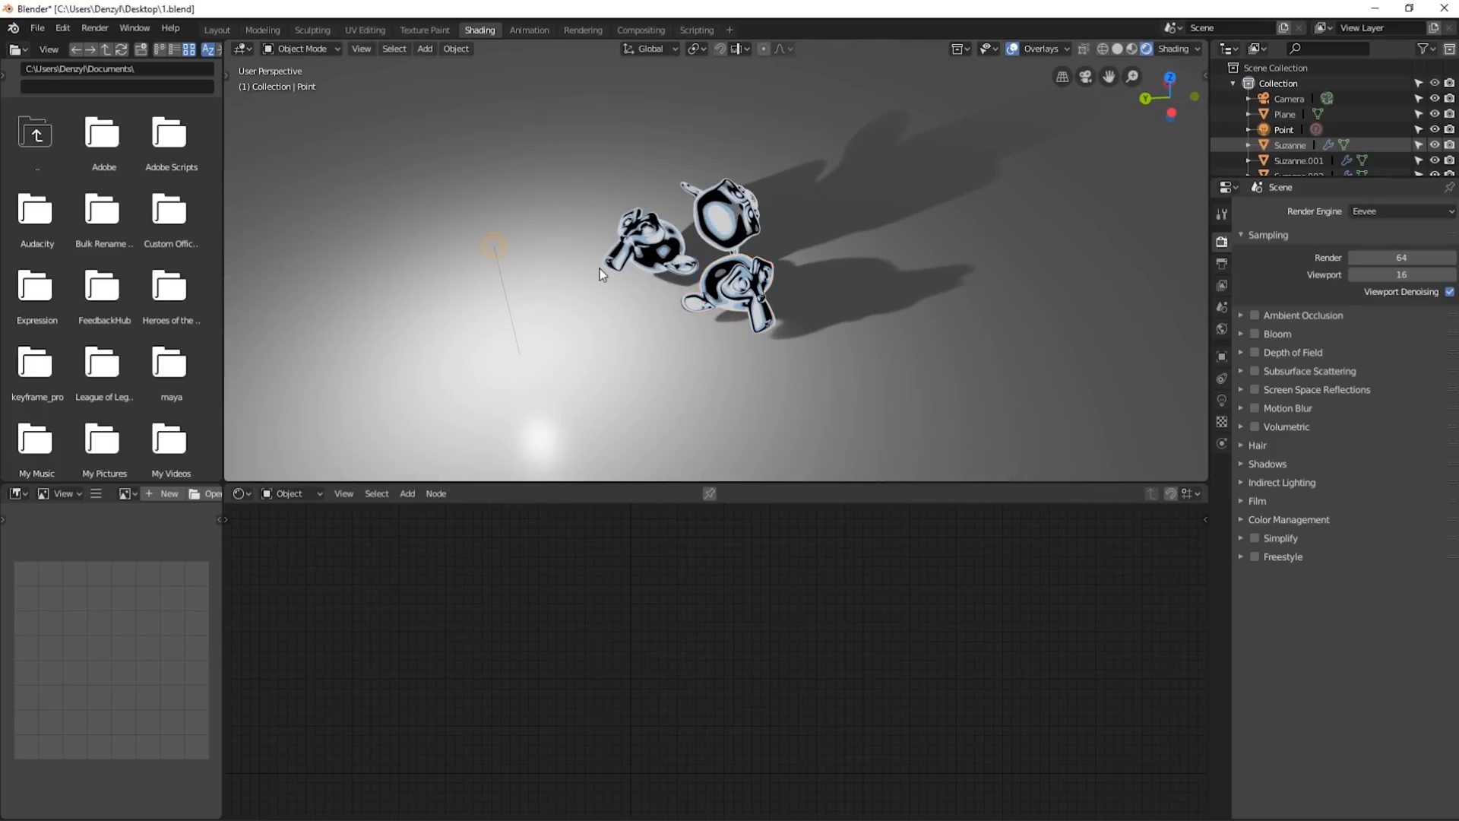
{"action": "left_click_drag", "start_coordinate": [492, 243], "coordinate": [521, 188]}
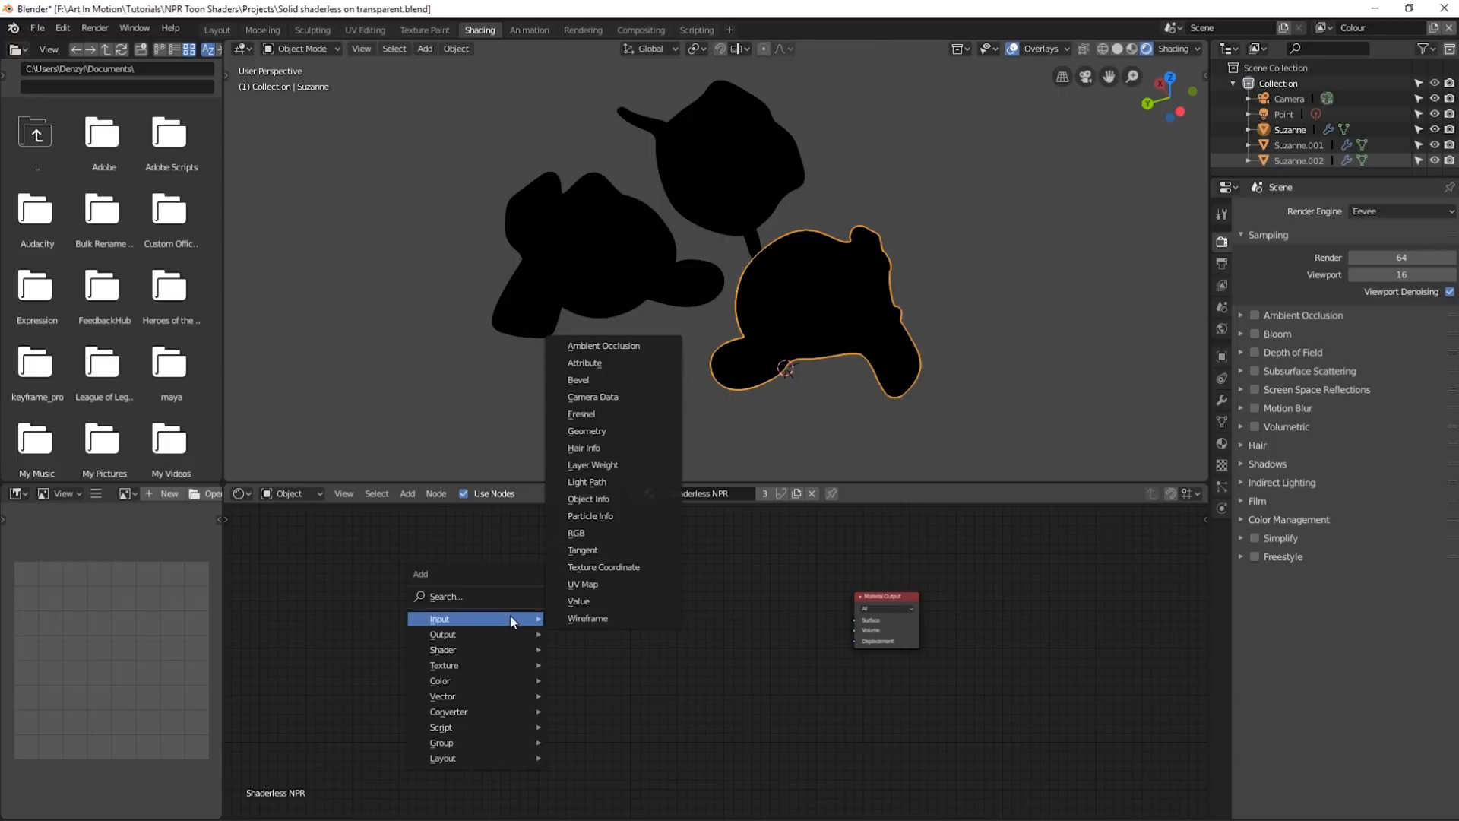
Step: Feed an RGB node set to teal straight into the Material Output surface
{"action": "left_click", "coordinate": [575, 532]}
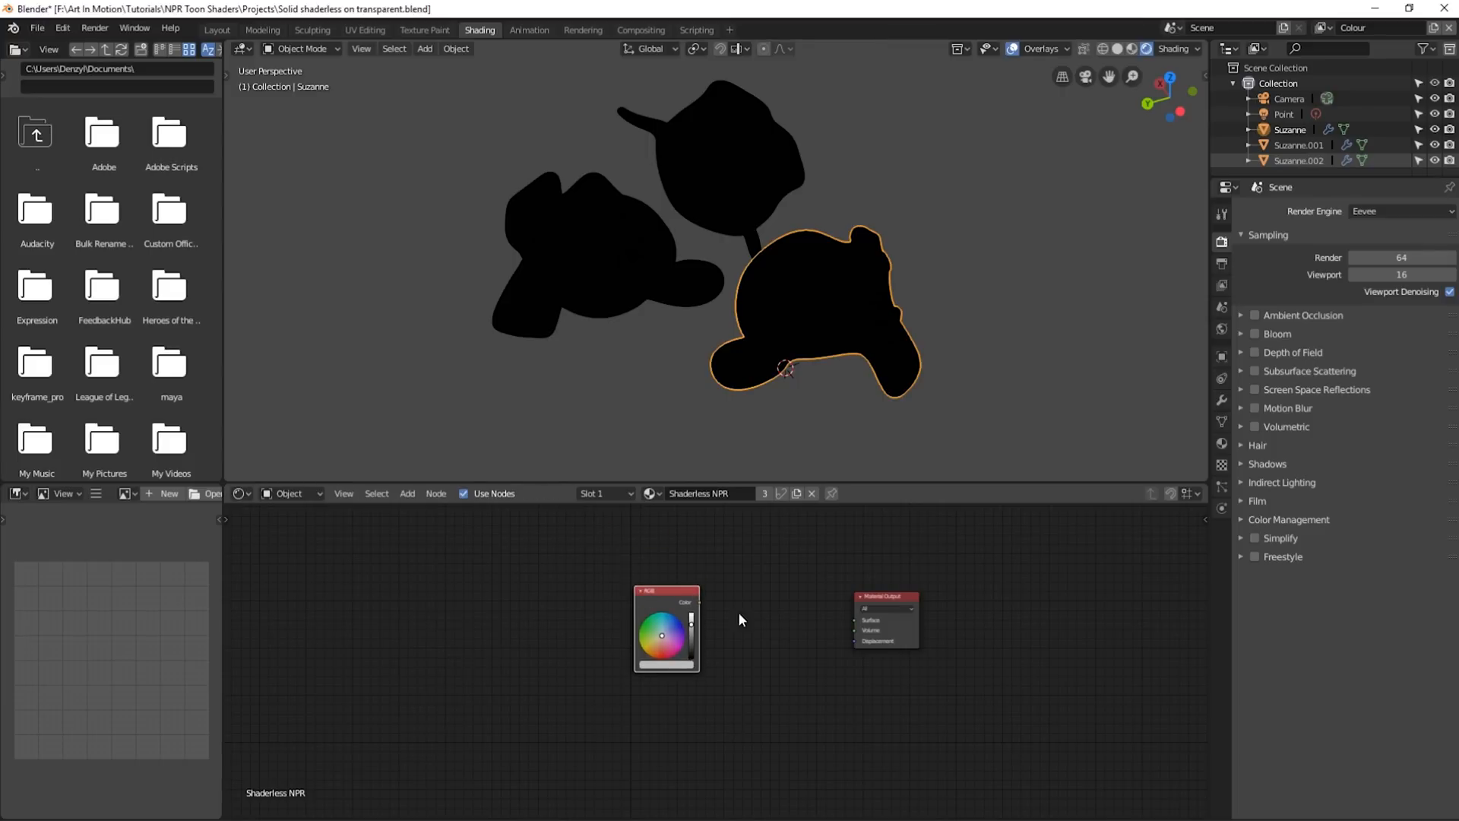
{"action": "left_click_drag", "start_coordinate": [696, 603], "coordinate": [860, 620]}
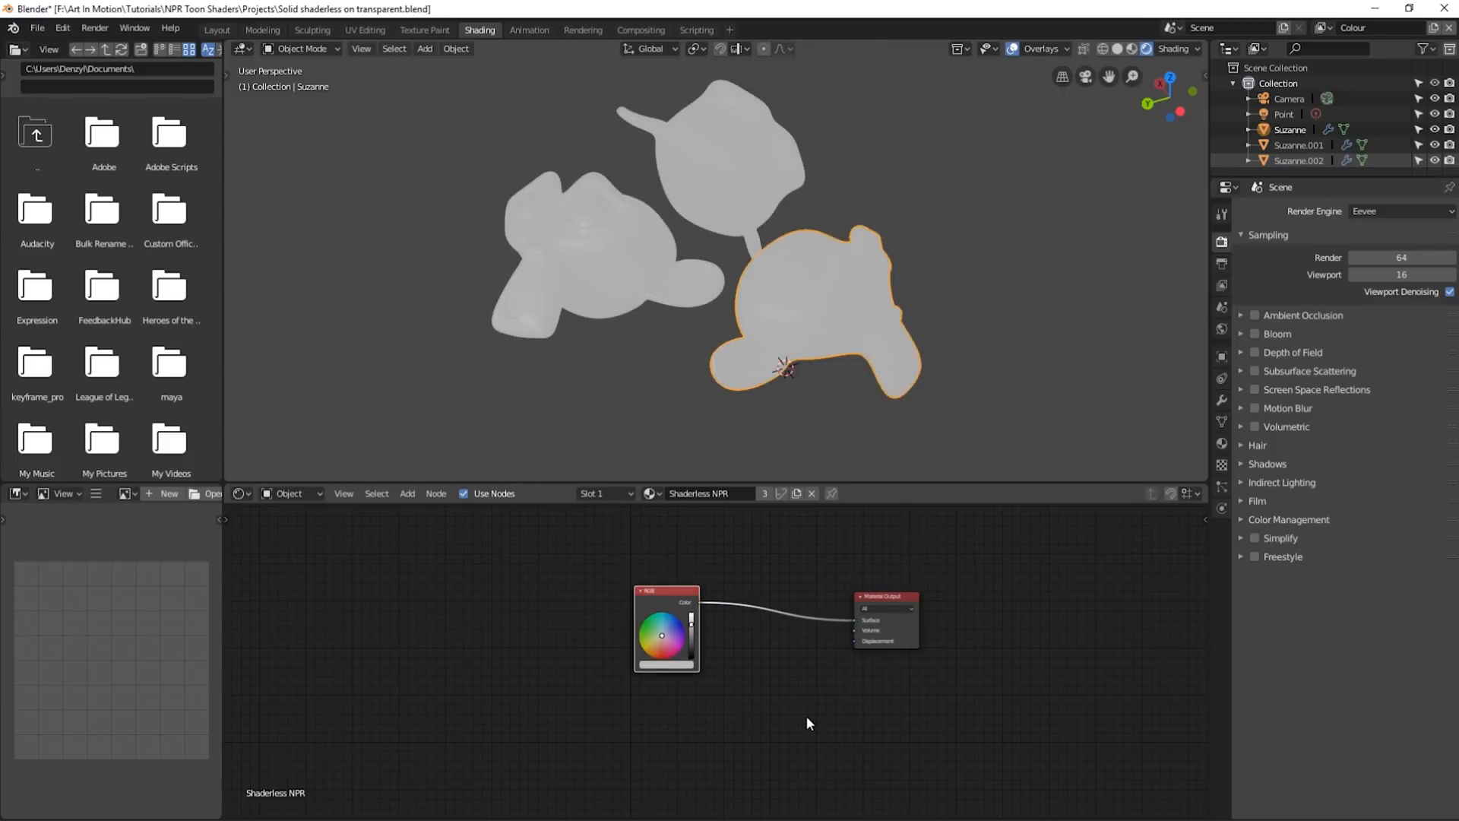
{"action": "left_click", "coordinate": [641, 623]}
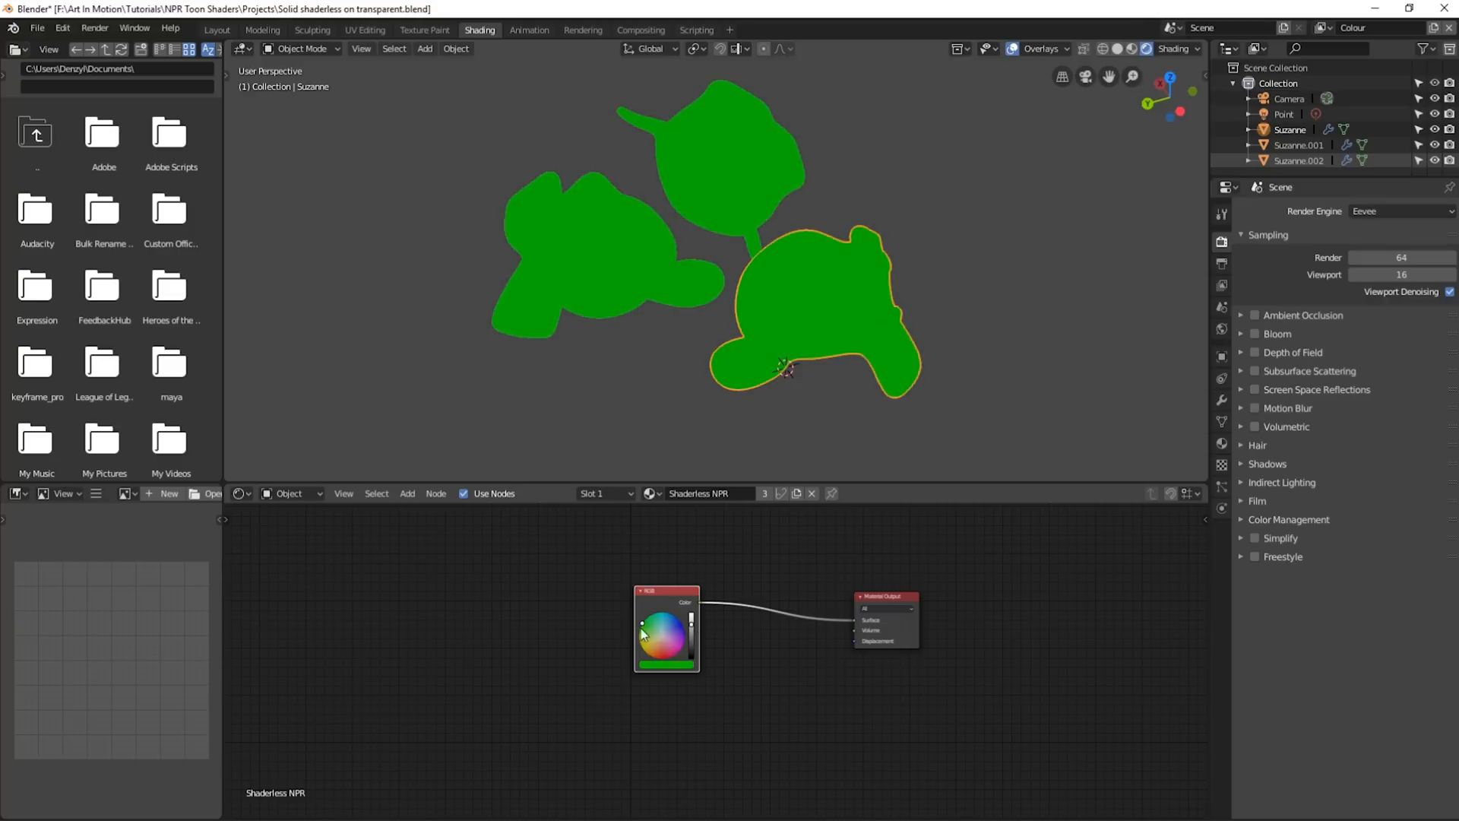
{"action": "left_click", "coordinate": [652, 617]}
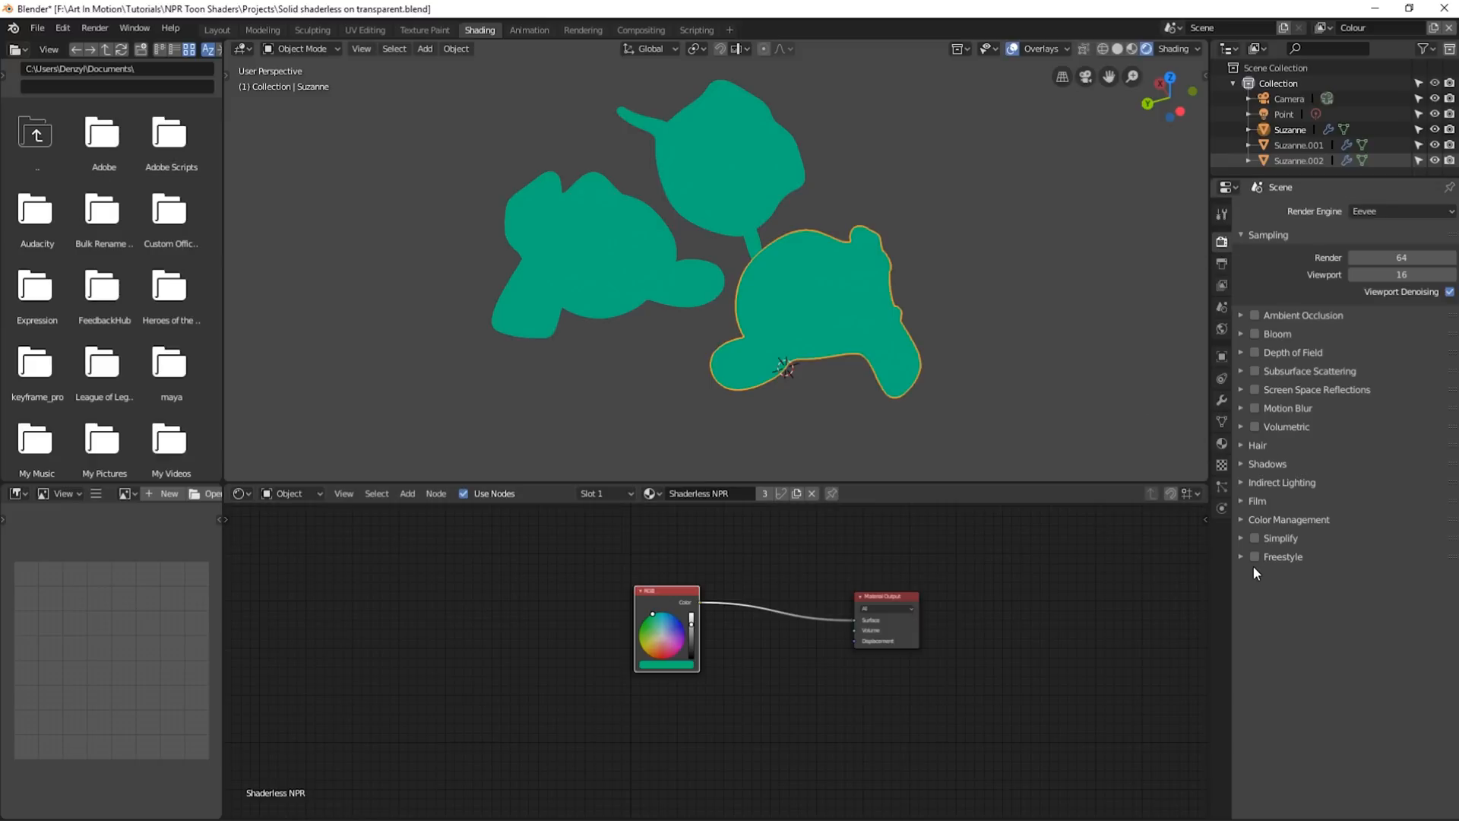
Step: Enable Freestyle, check the View Layer line set, and render the outlined teal heads
{"action": "left_click", "coordinate": [1255, 556]}
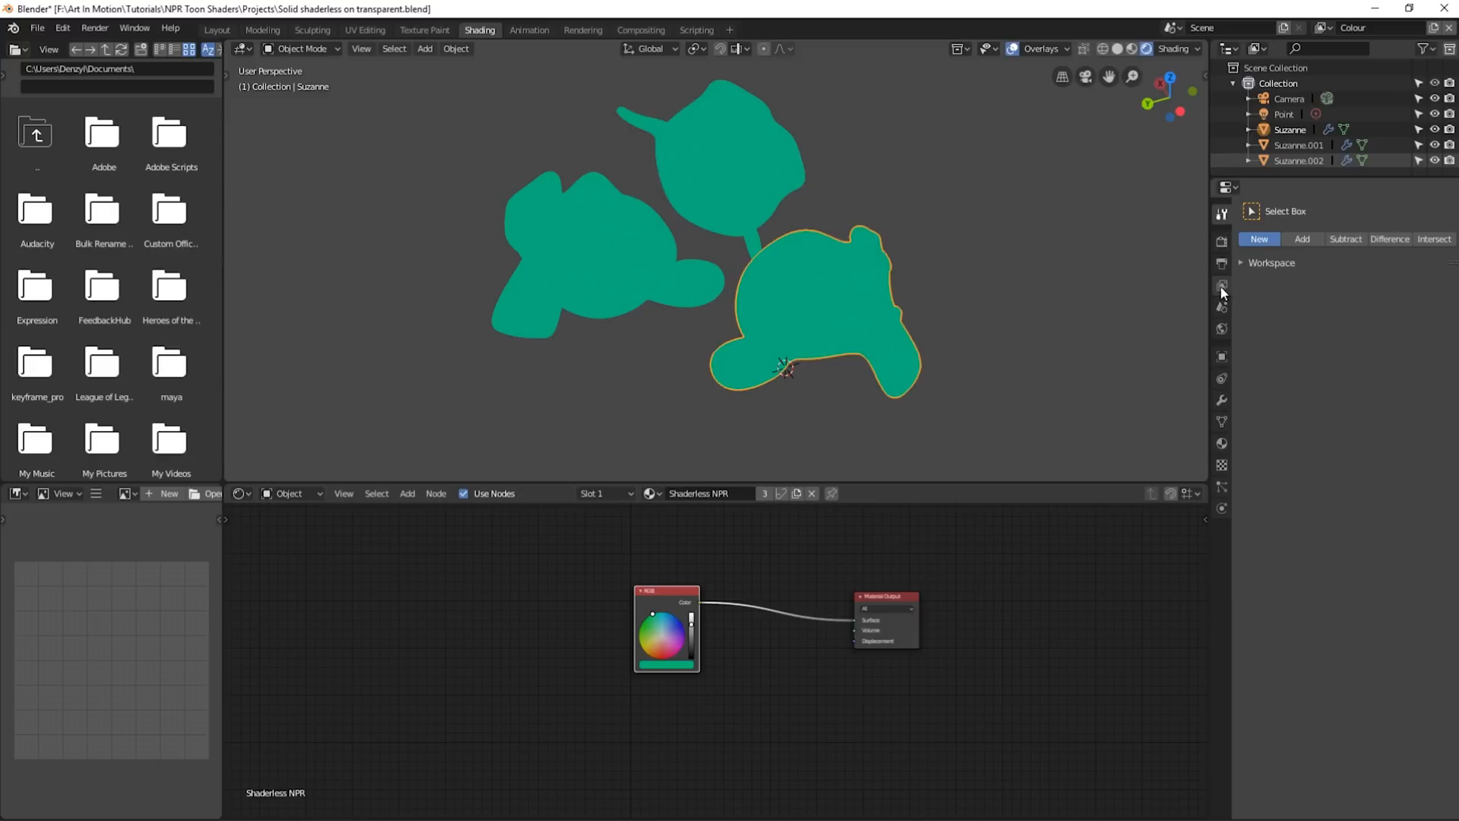
{"action": "left_click", "coordinate": [1222, 306]}
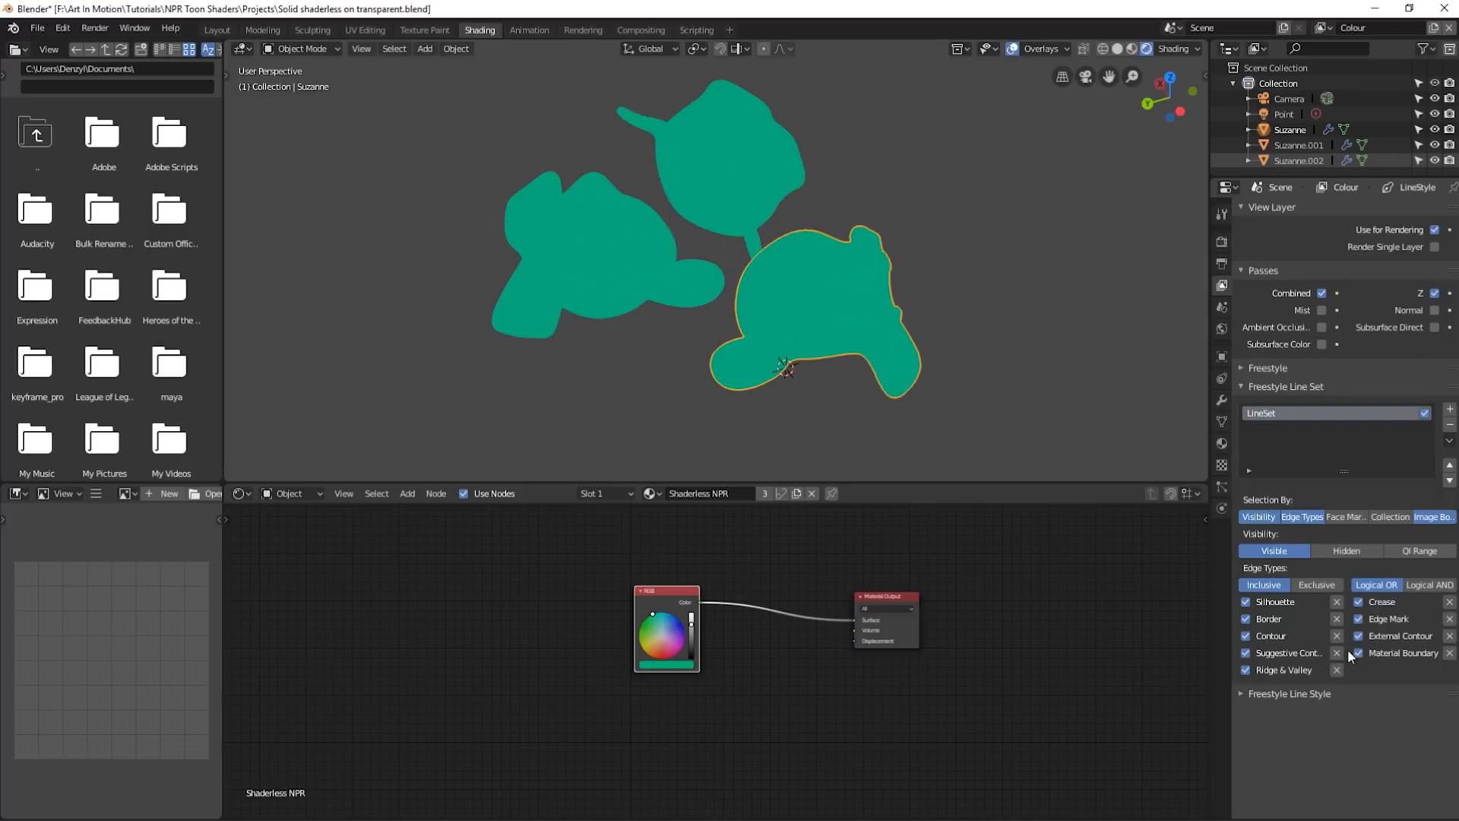
{"action": "key", "text": "F12"}
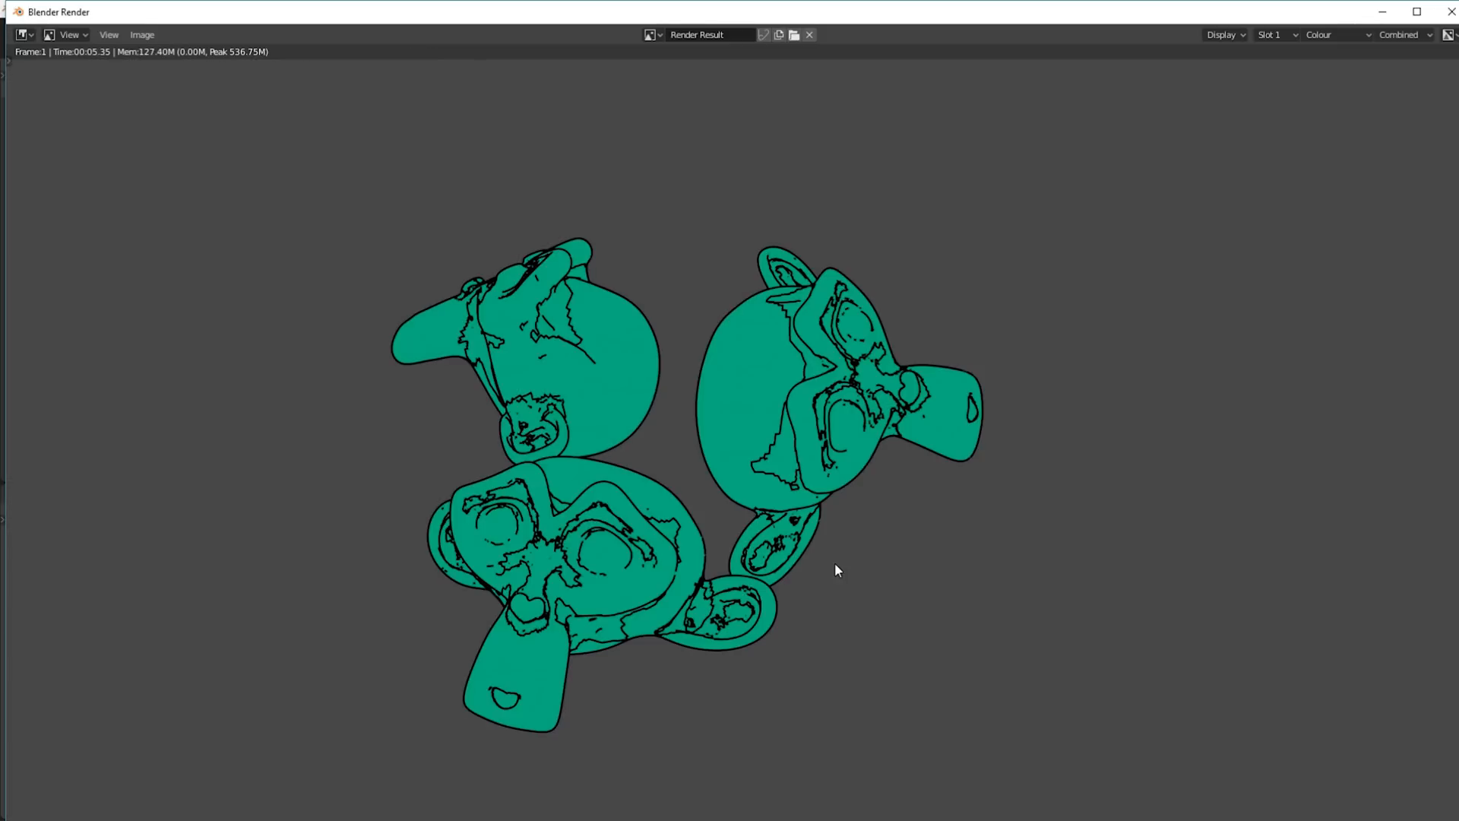
{"action": "mouse_move", "coordinate": [833, 565]}
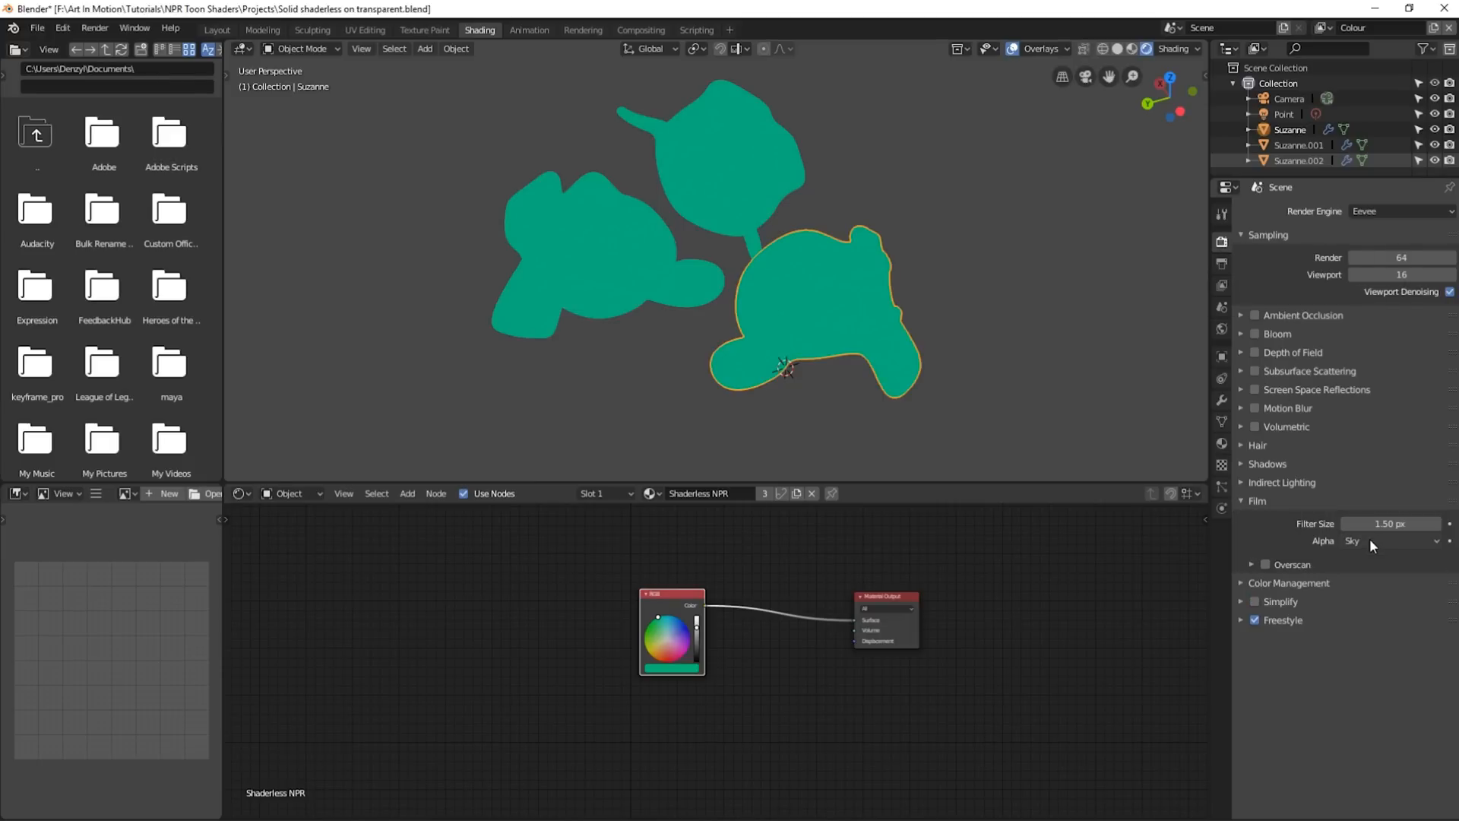
Step: Set Film alpha to Transparent so the heads render over transparency
{"action": "left_click", "coordinate": [1389, 541]}
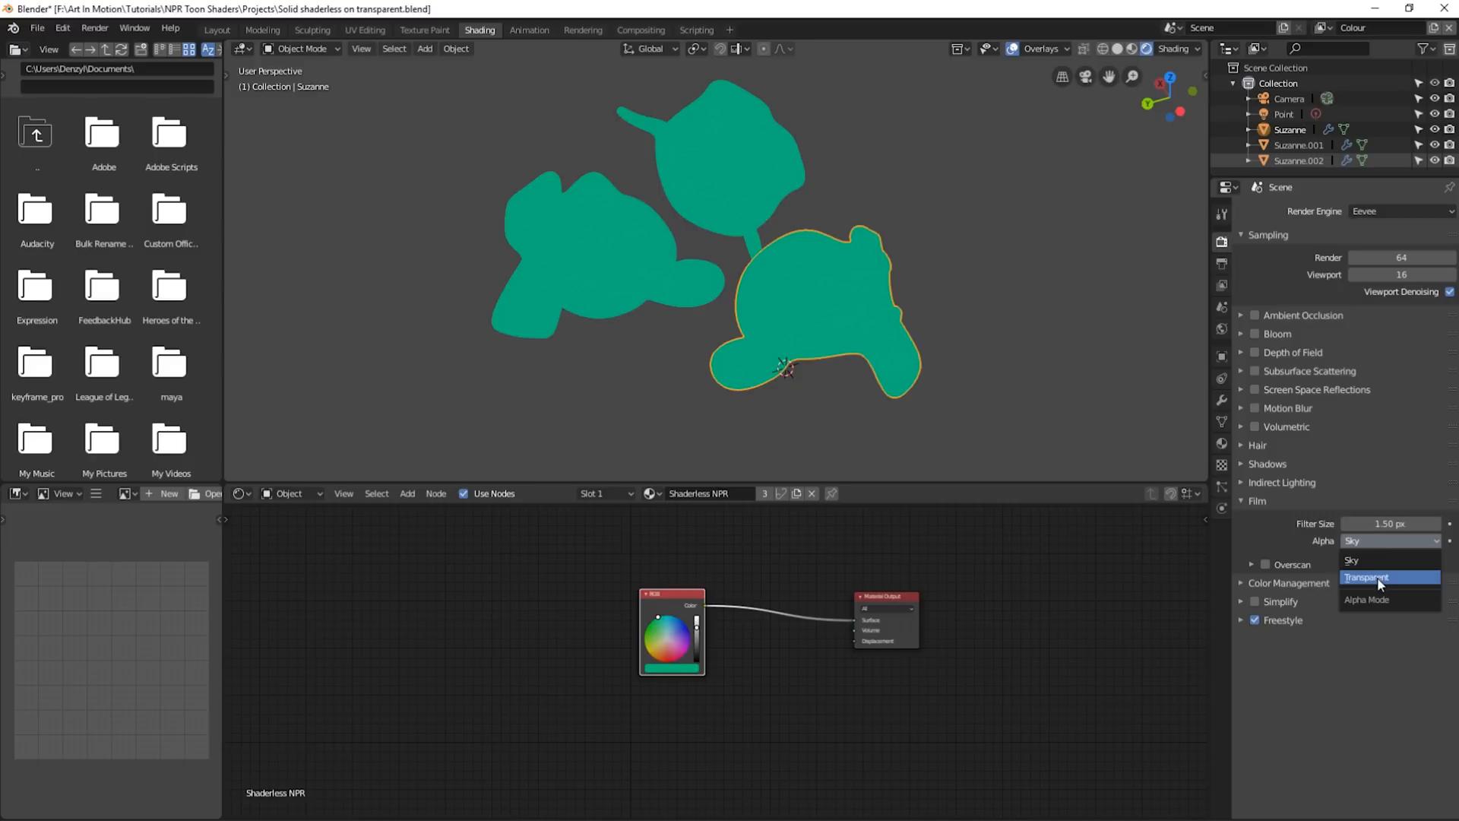
{"action": "left_click", "coordinate": [1365, 578]}
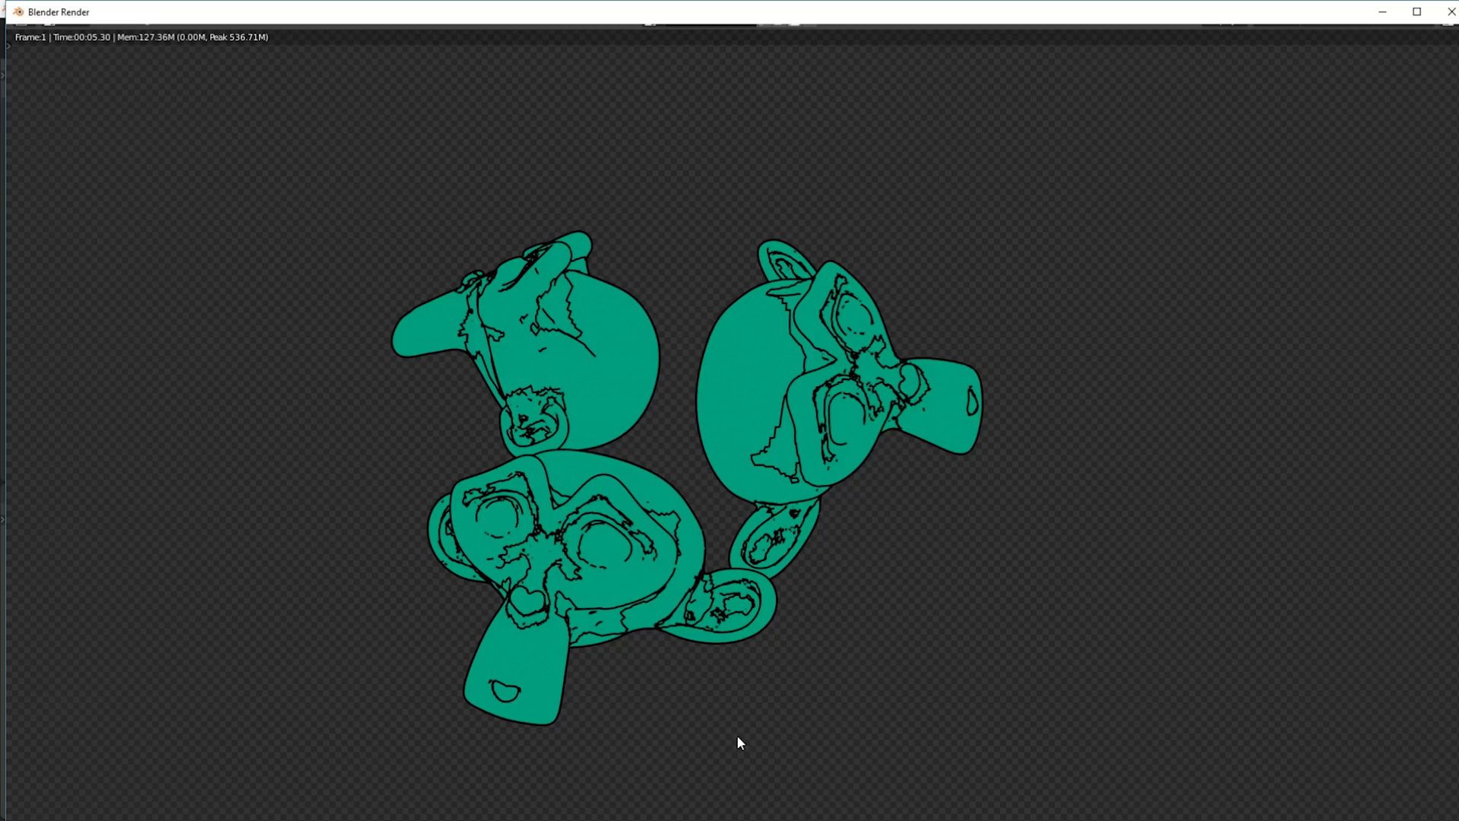
{"action": "mouse_move", "coordinate": [670, 762]}
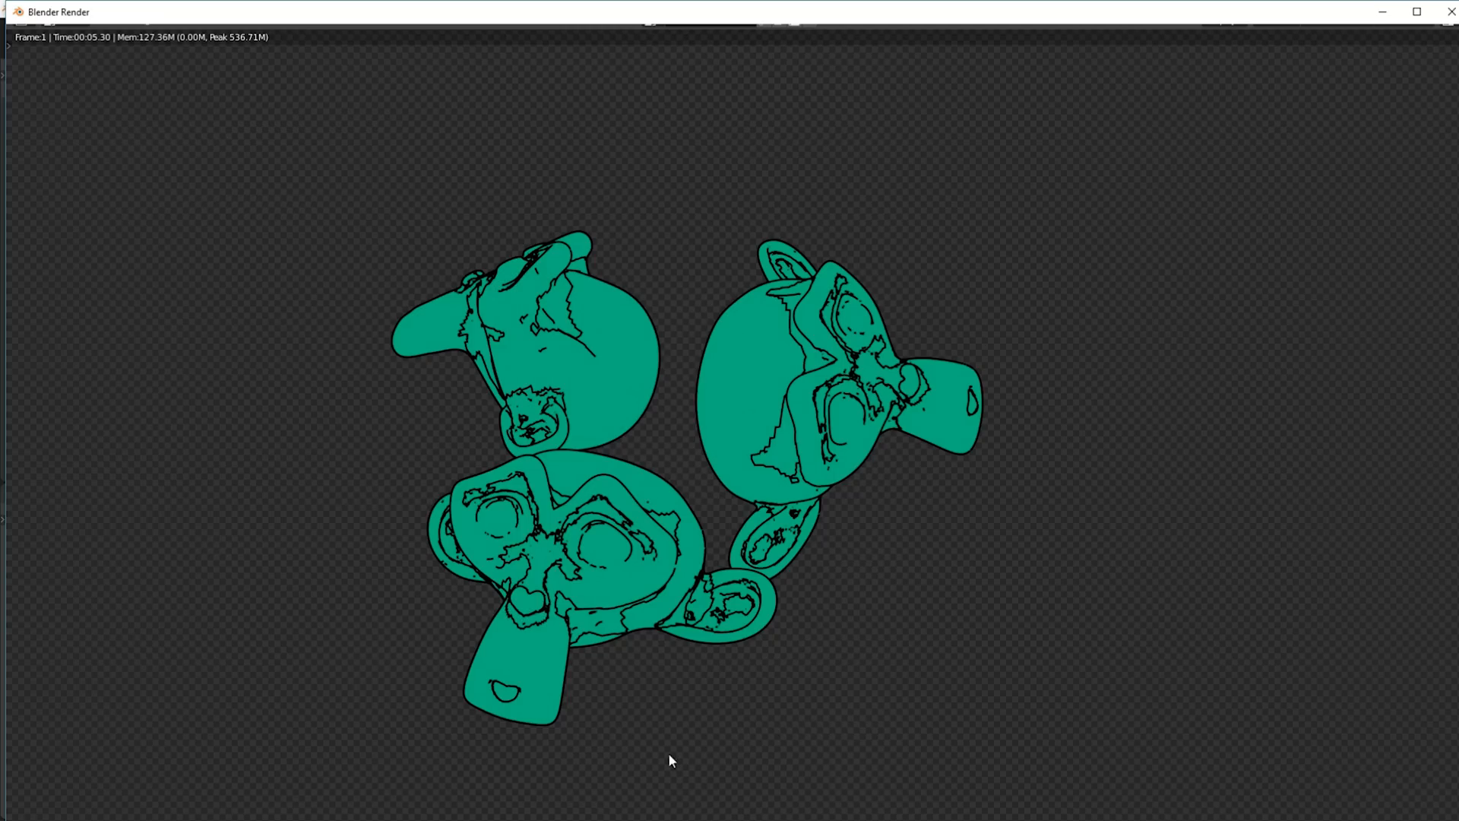
{"action": "mouse_move", "coordinate": [646, 702]}
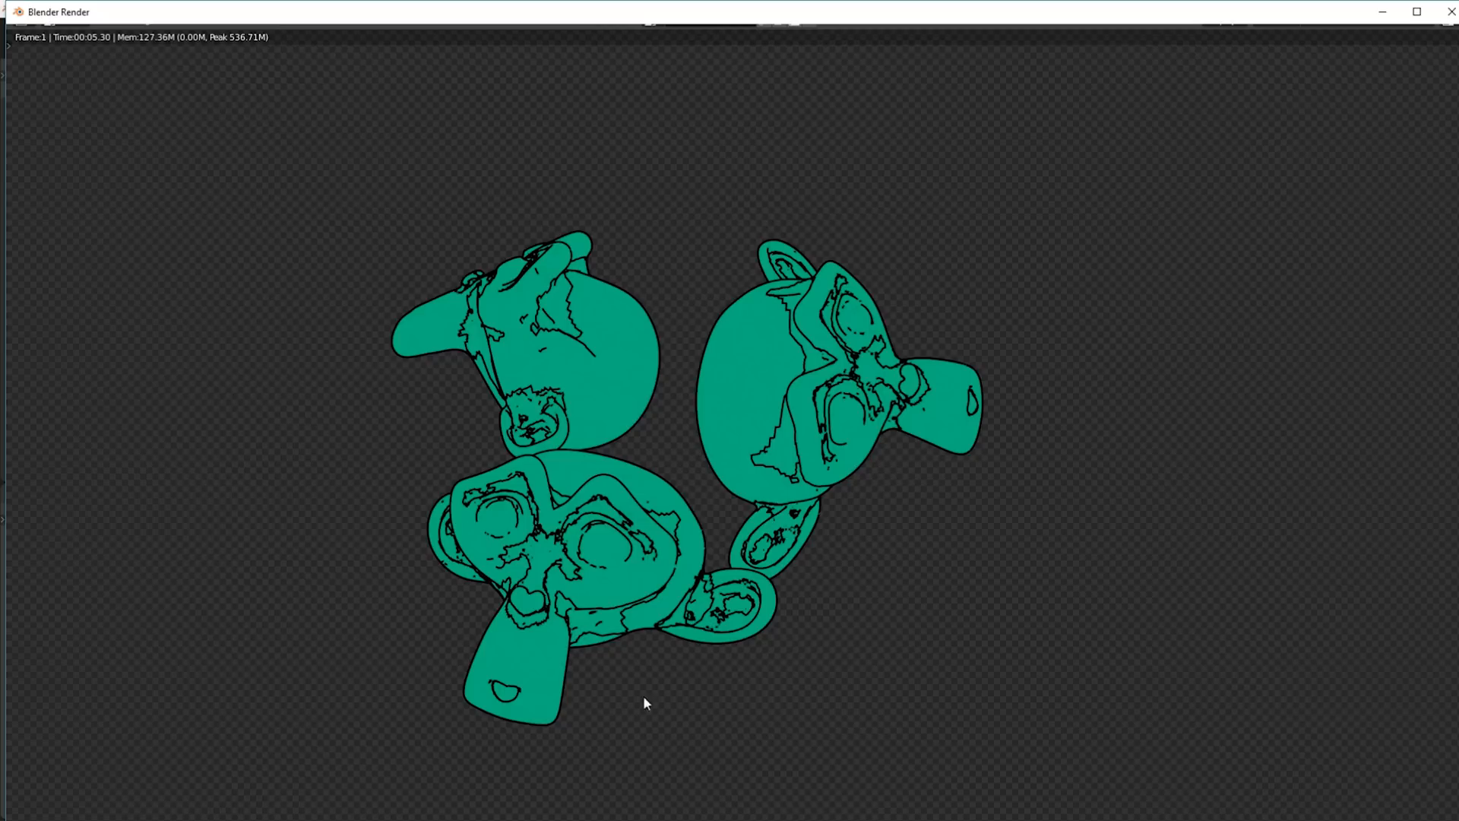
{"action": "mouse_move", "coordinate": [642, 563]}
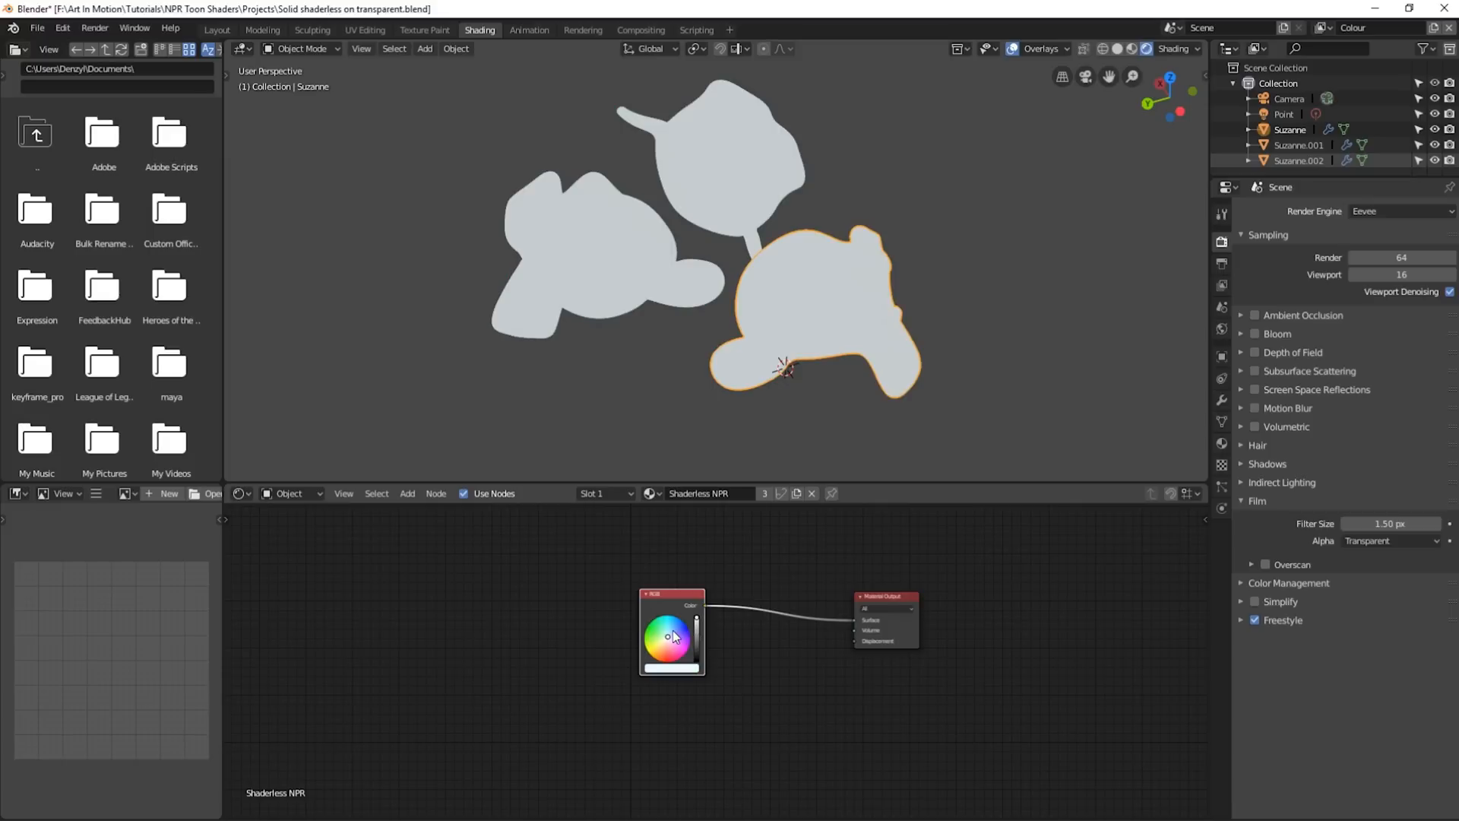
Step: Whiten the RGB node and connect a Transparent BSDF to the Material Output instead
{"action": "left_click_drag", "start_coordinate": [671, 633], "coordinate": [659, 649]}
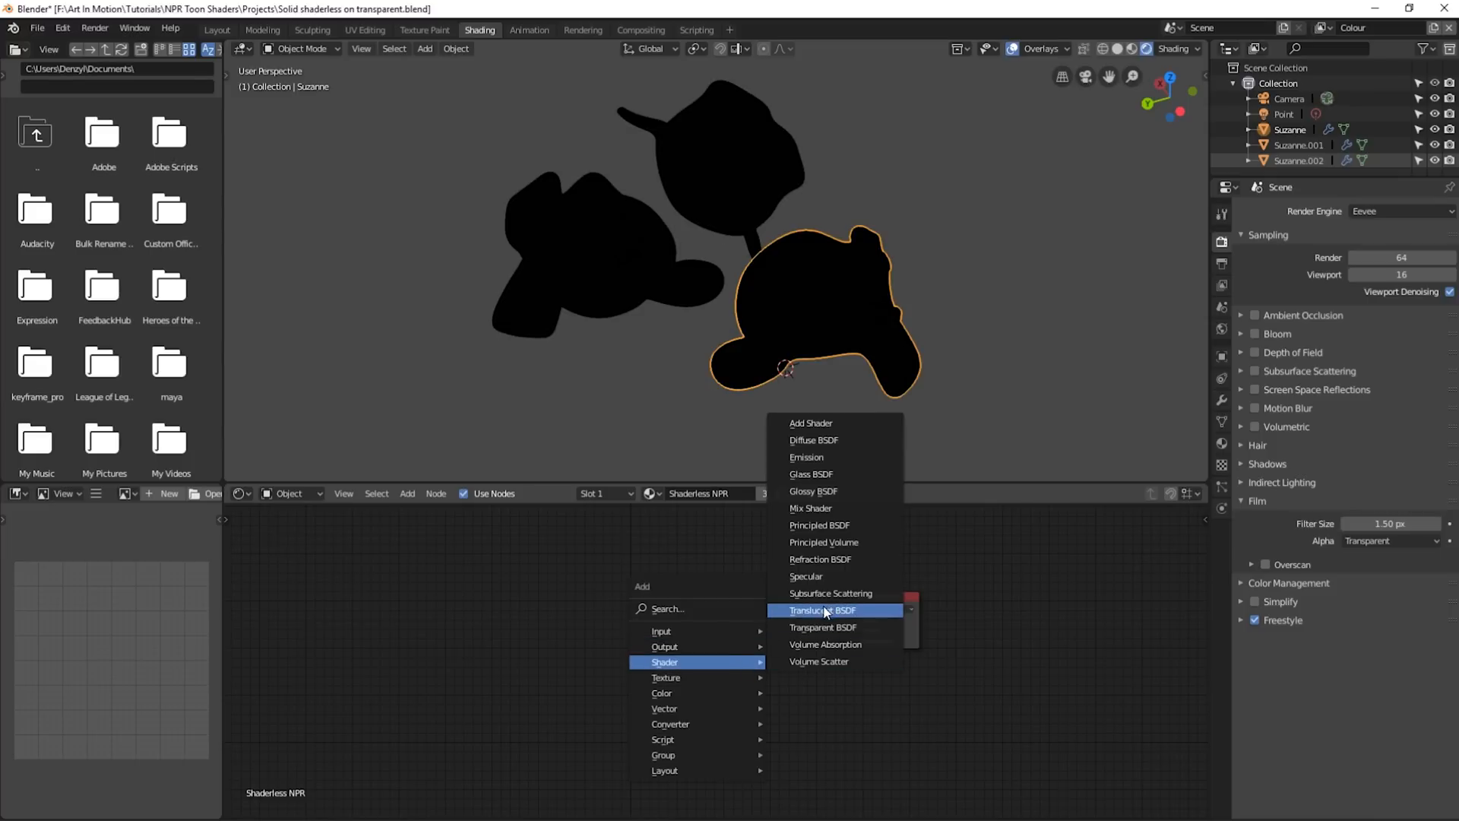
{"action": "left_click", "coordinate": [822, 628]}
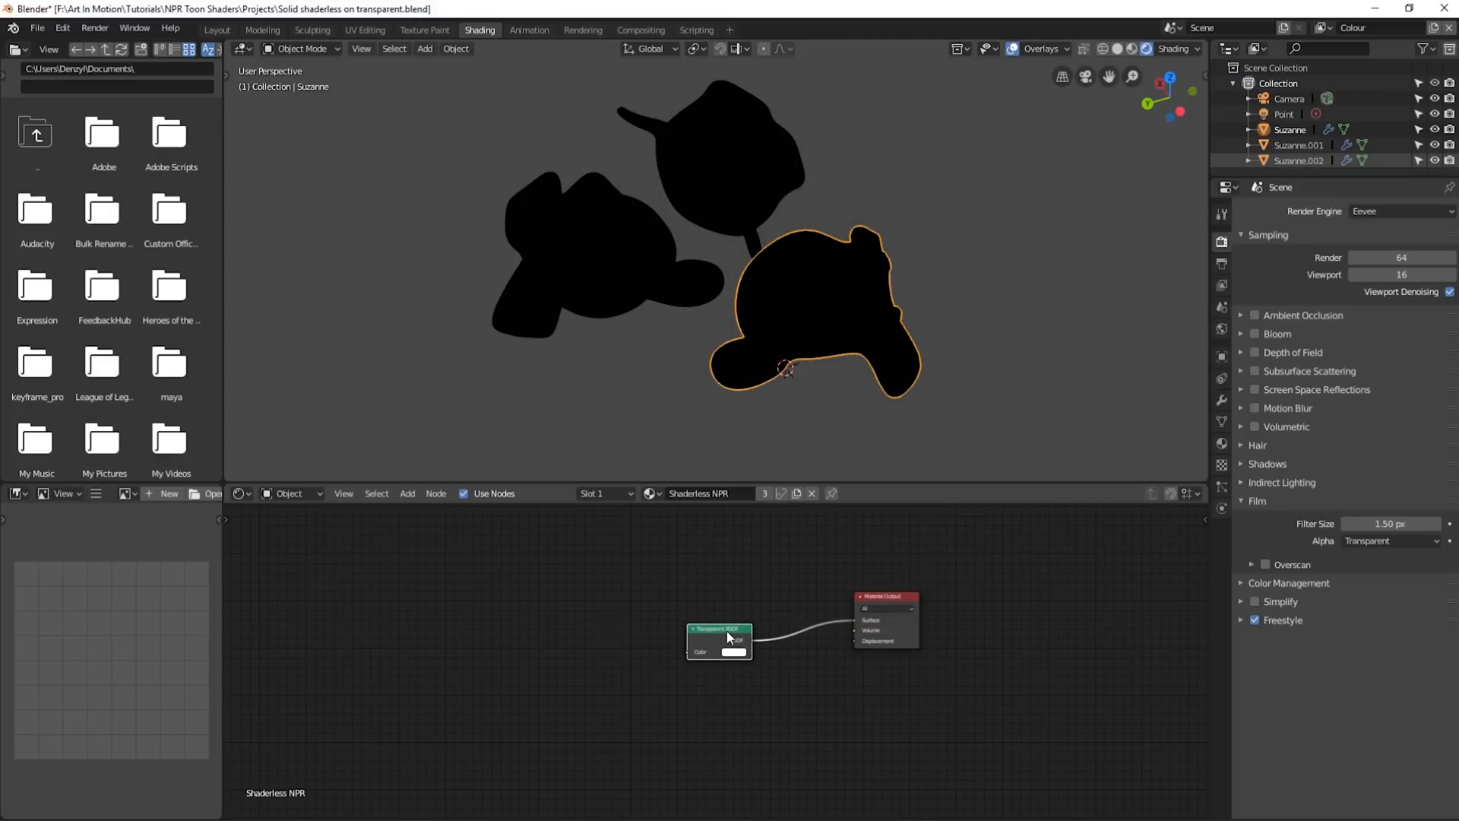
Step: Set the material's Blend Mode to Alpha Clip and render outlines only over transparency
{"action": "key", "text": "F12"}
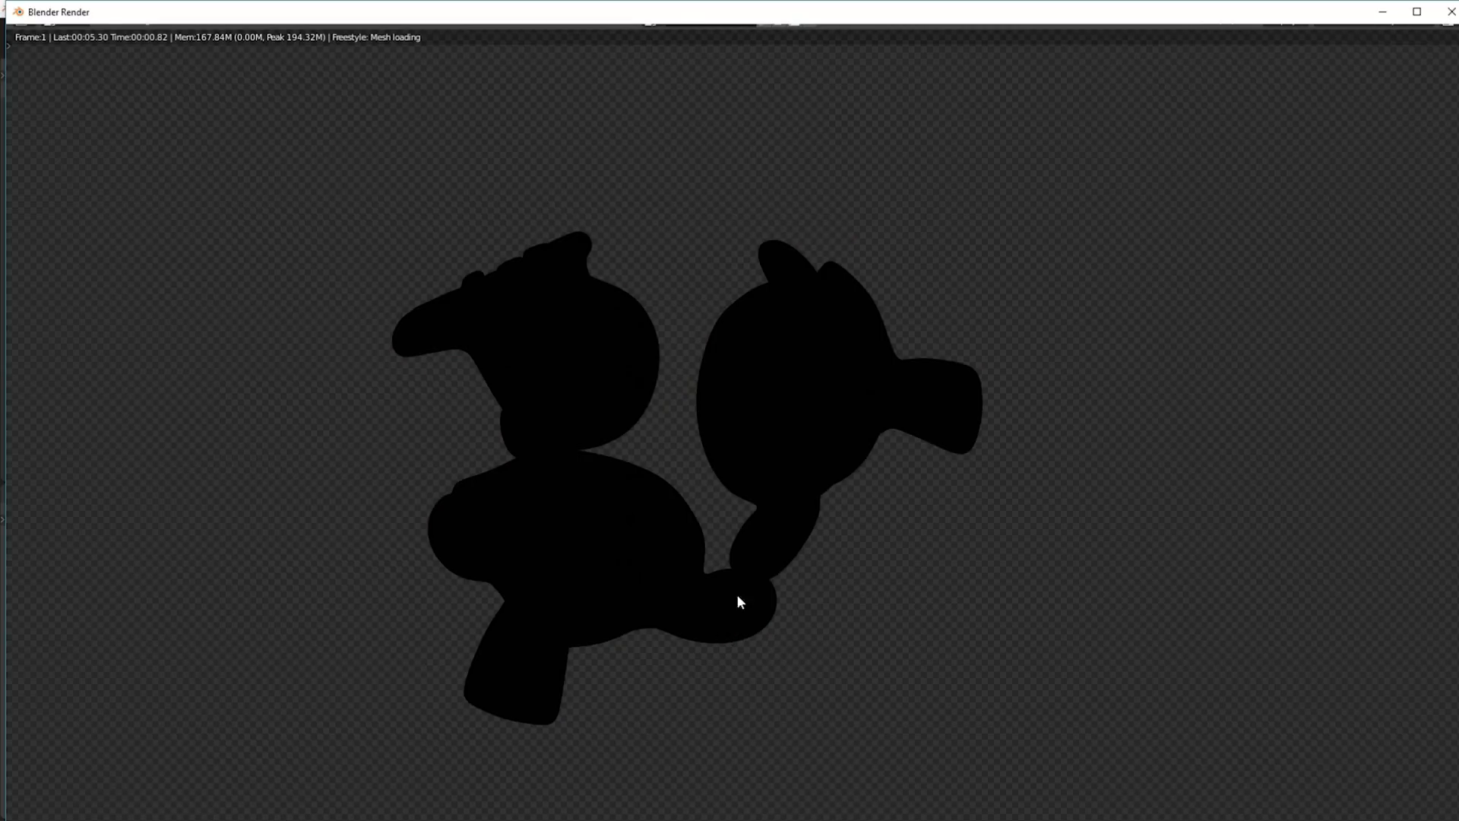
{"action": "mouse_move", "coordinate": [725, 446]}
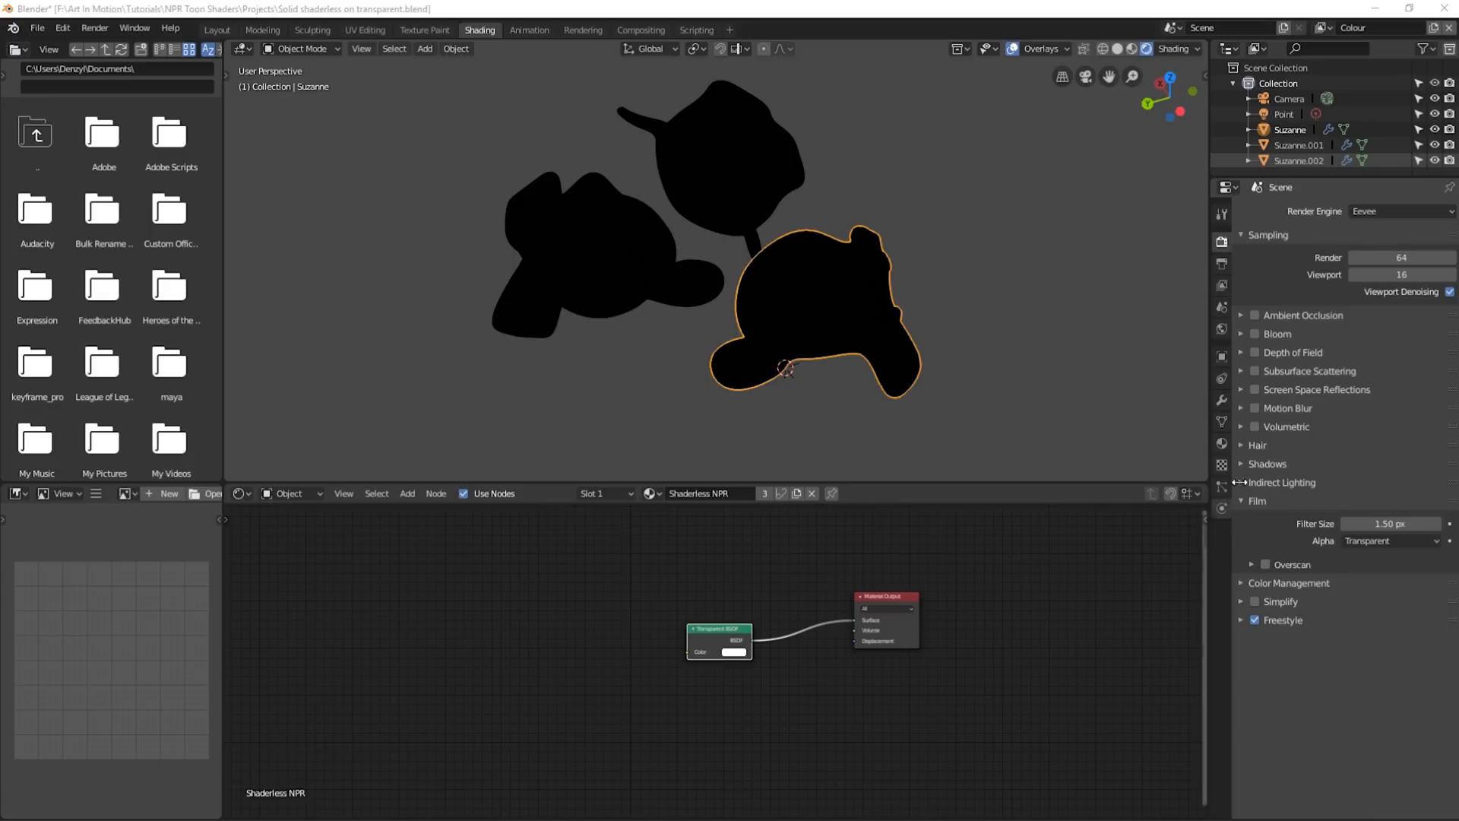
{"action": "left_click", "coordinate": [1222, 442]}
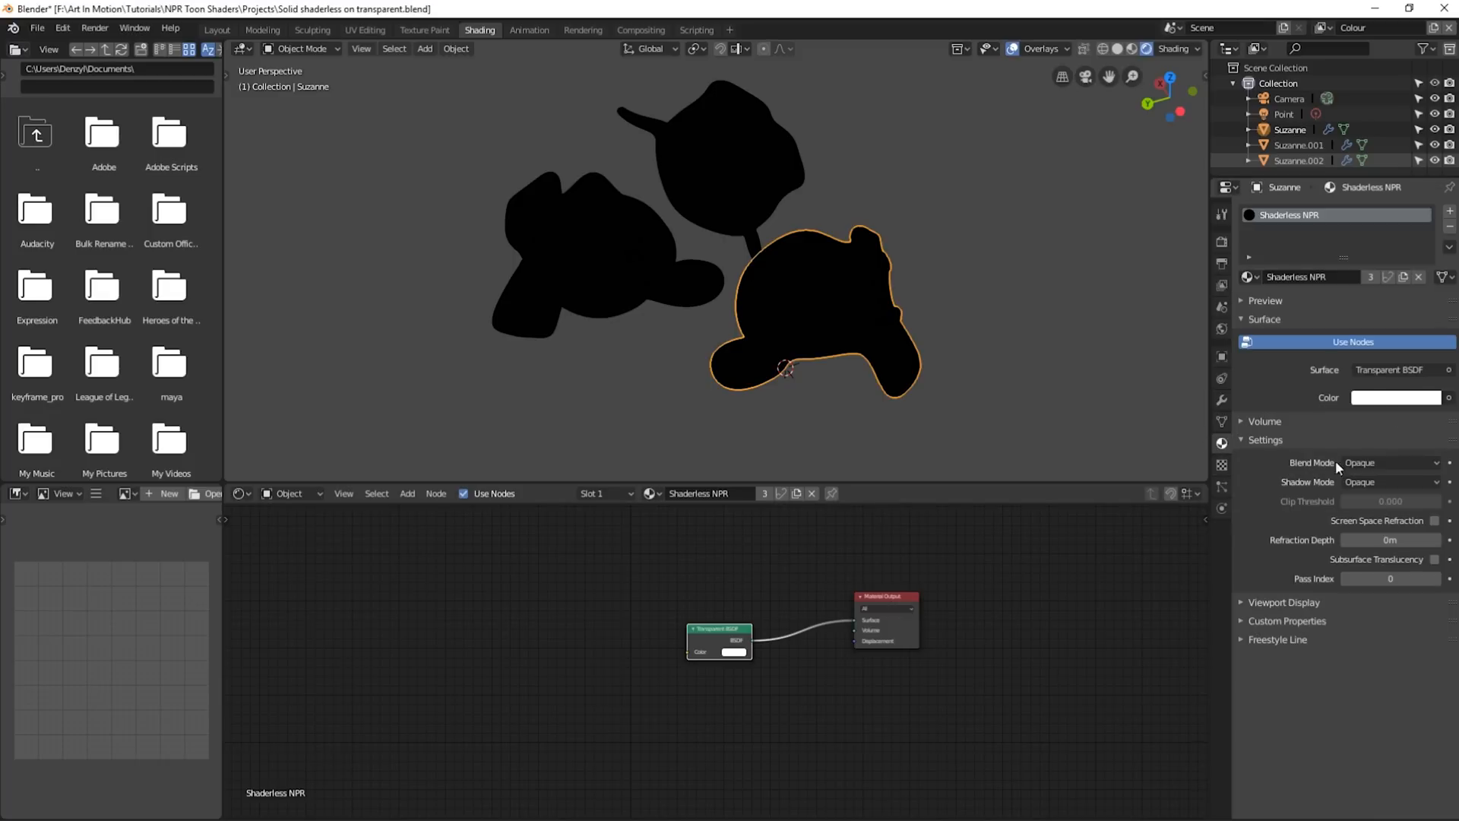
{"action": "left_click", "coordinate": [1387, 463]}
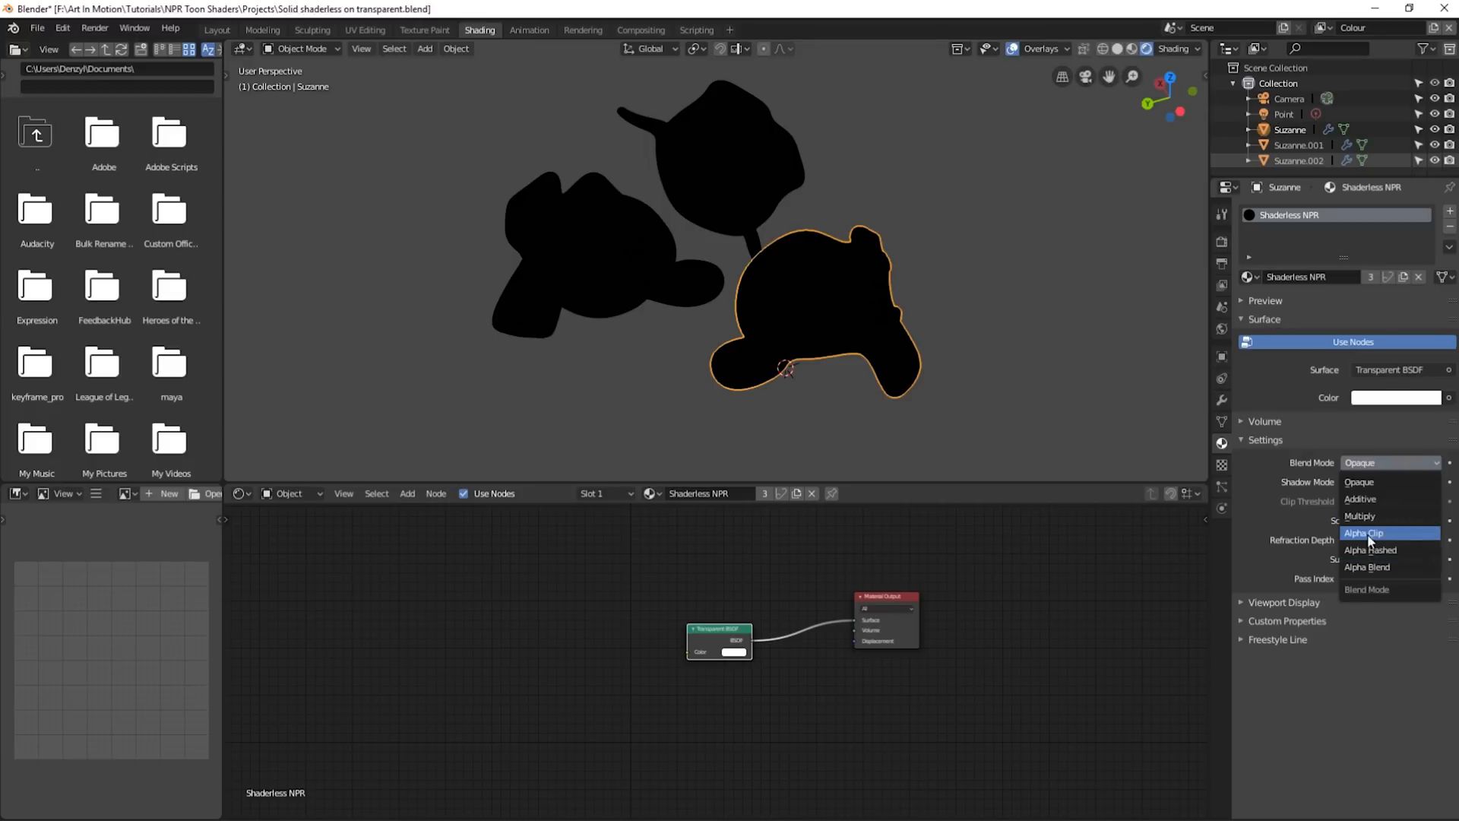
{"action": "left_click", "coordinate": [1365, 532]}
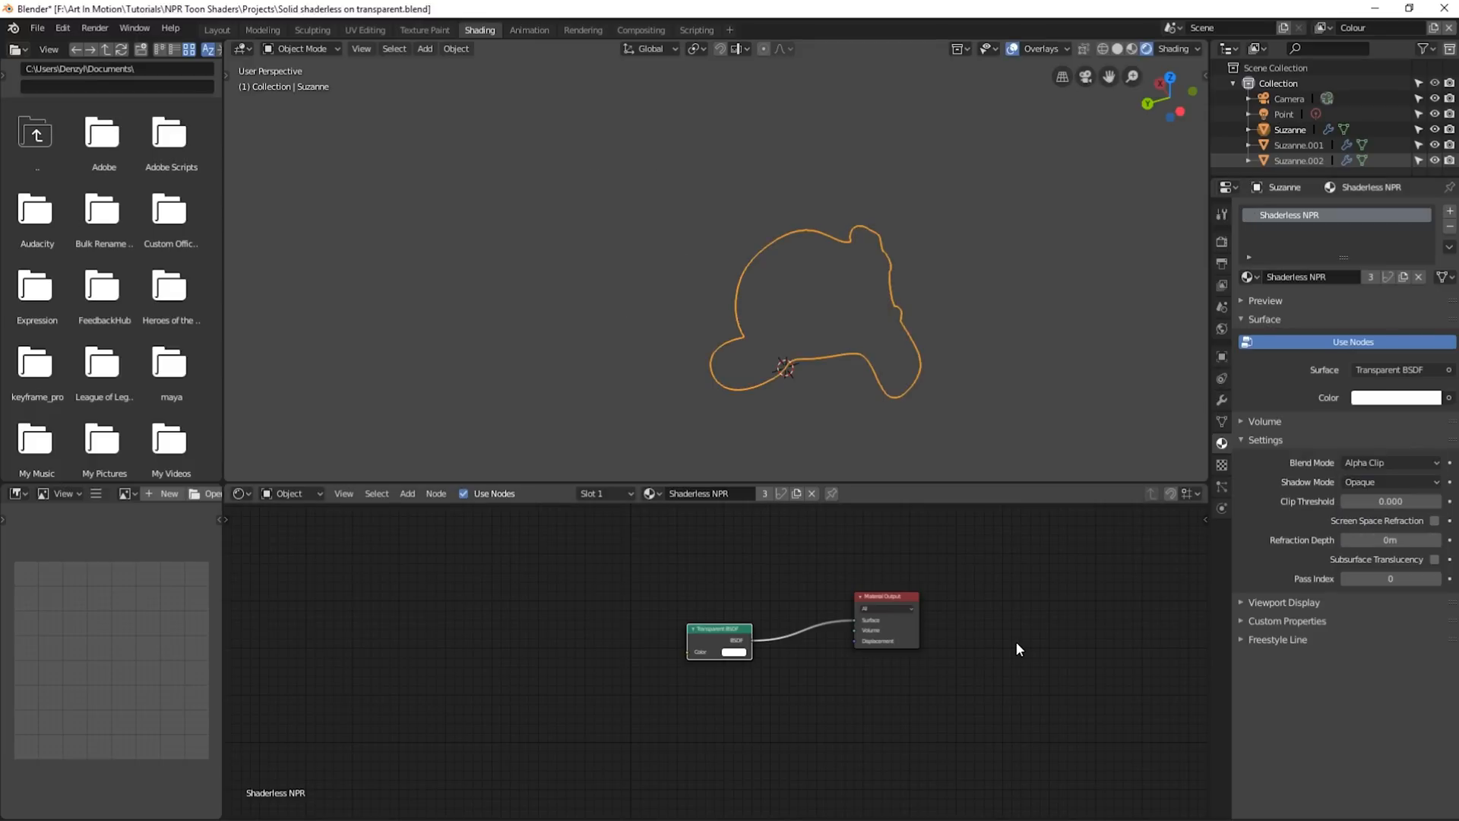
{"action": "key", "text": "F12"}
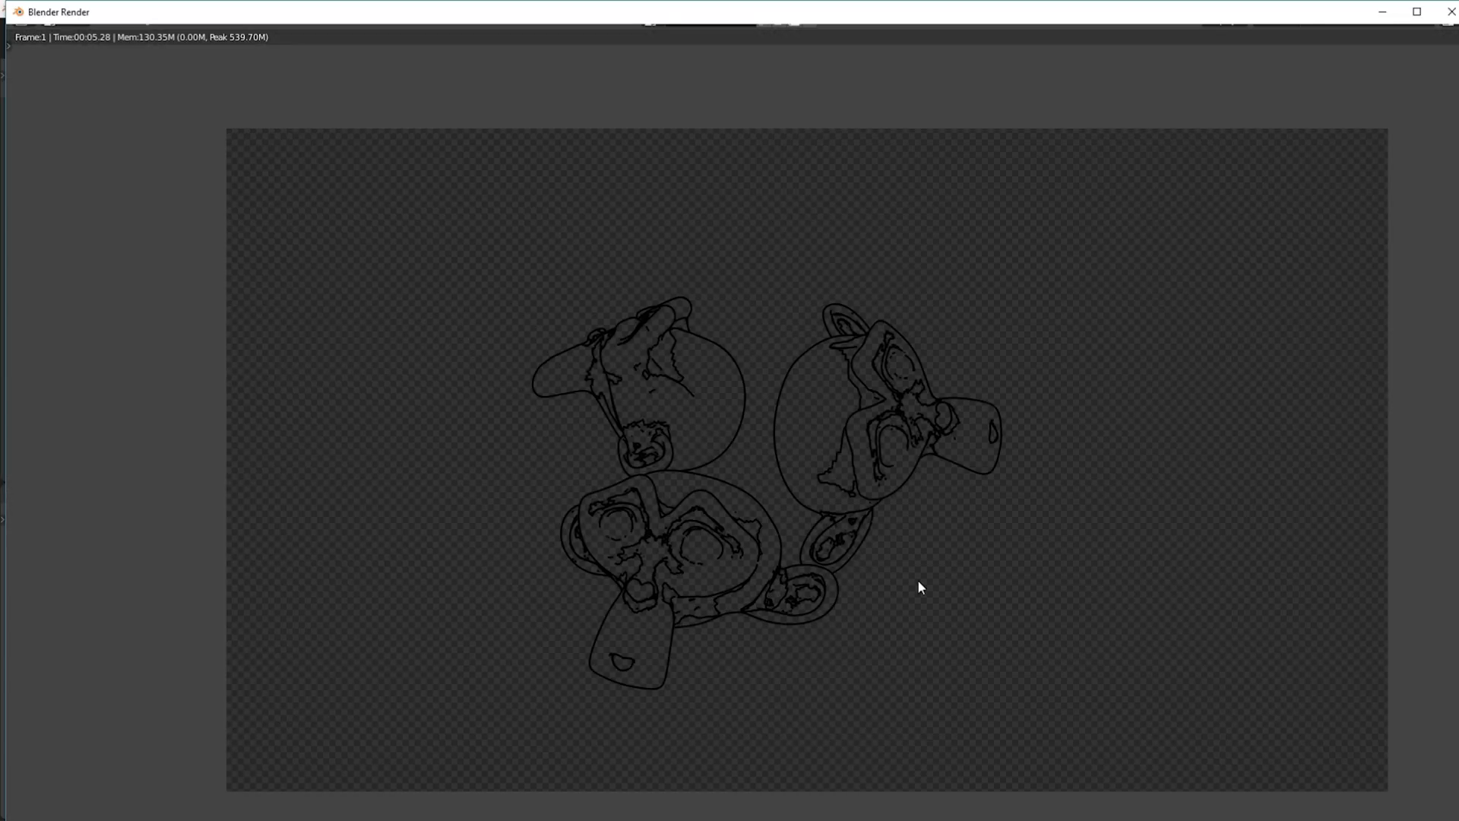
{"action": "mouse_move", "coordinate": [976, 556]}
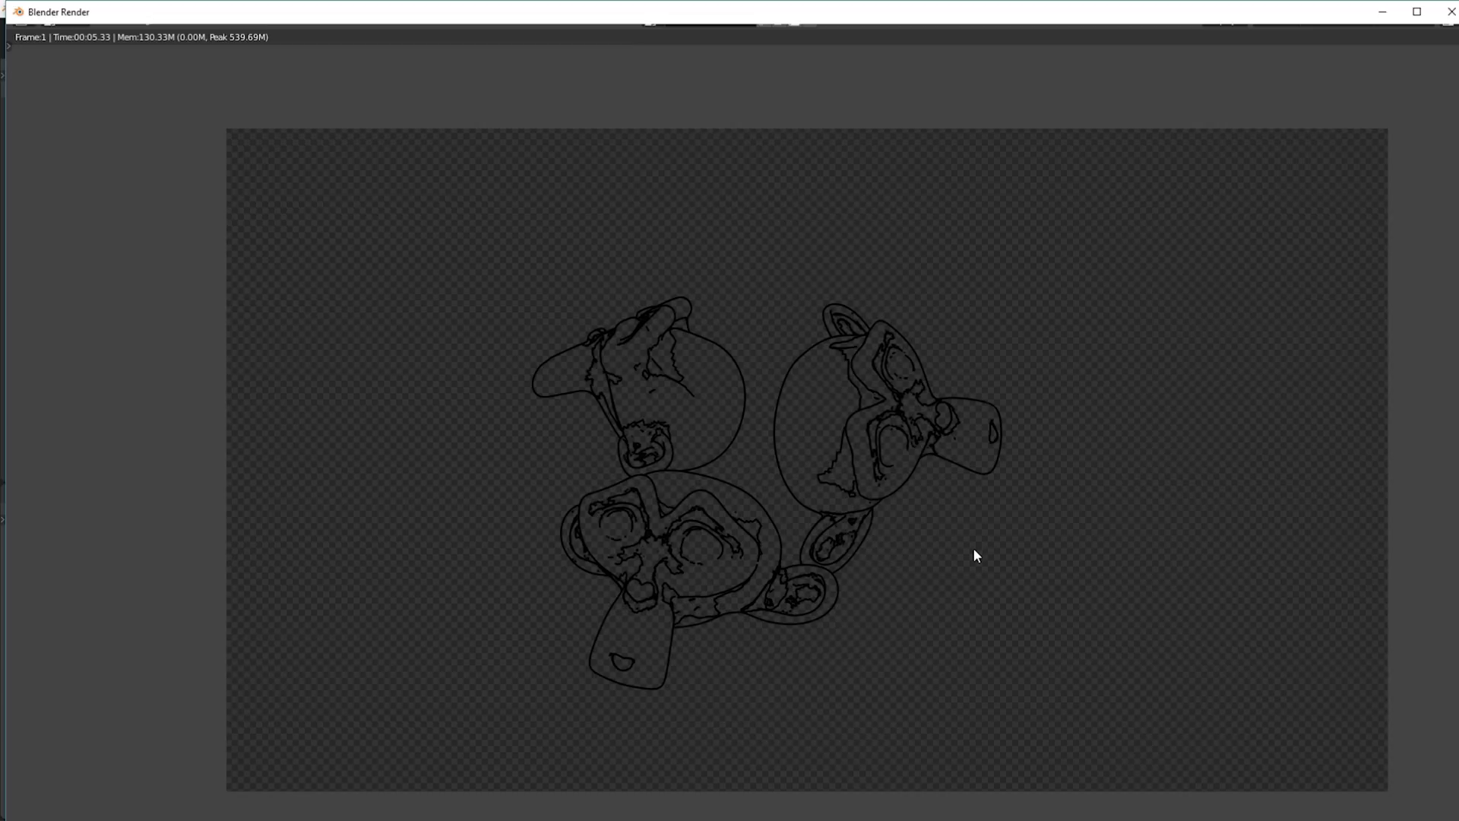
{"action": "mouse_move", "coordinate": [964, 552]}
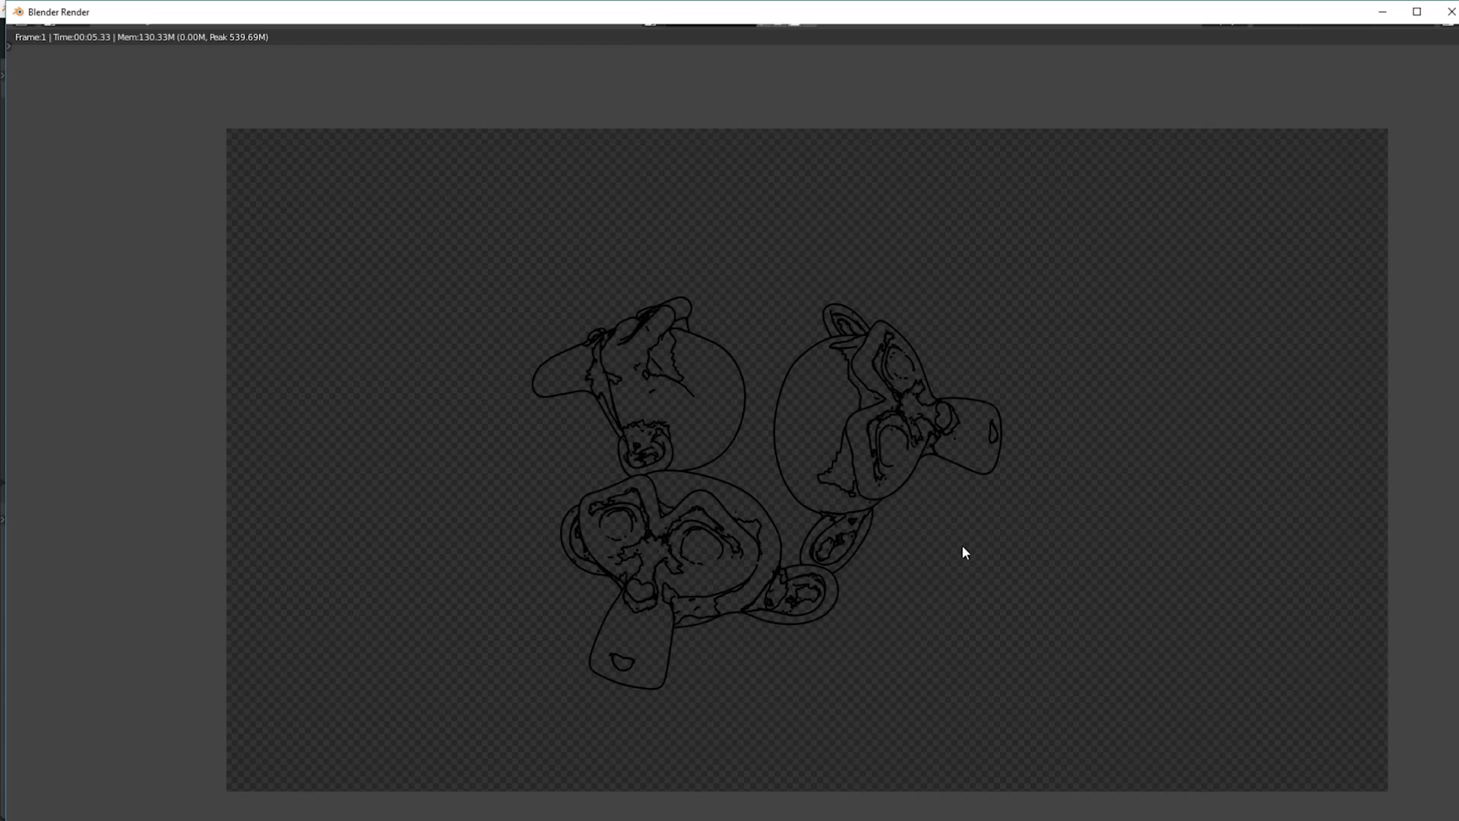
{"action": "mouse_move", "coordinate": [953, 549]}
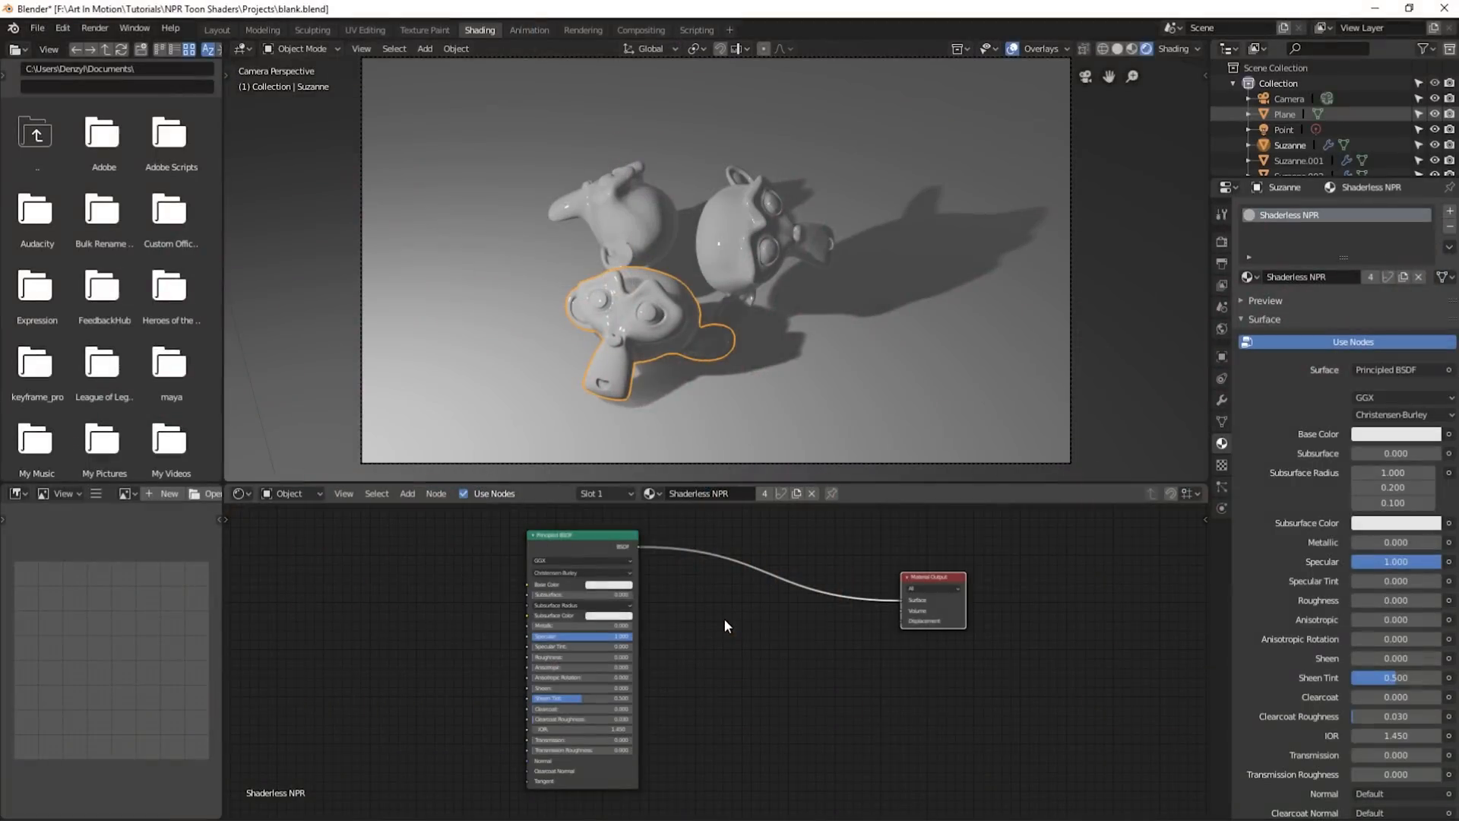
{"action": "mouse_move", "coordinate": [728, 594]}
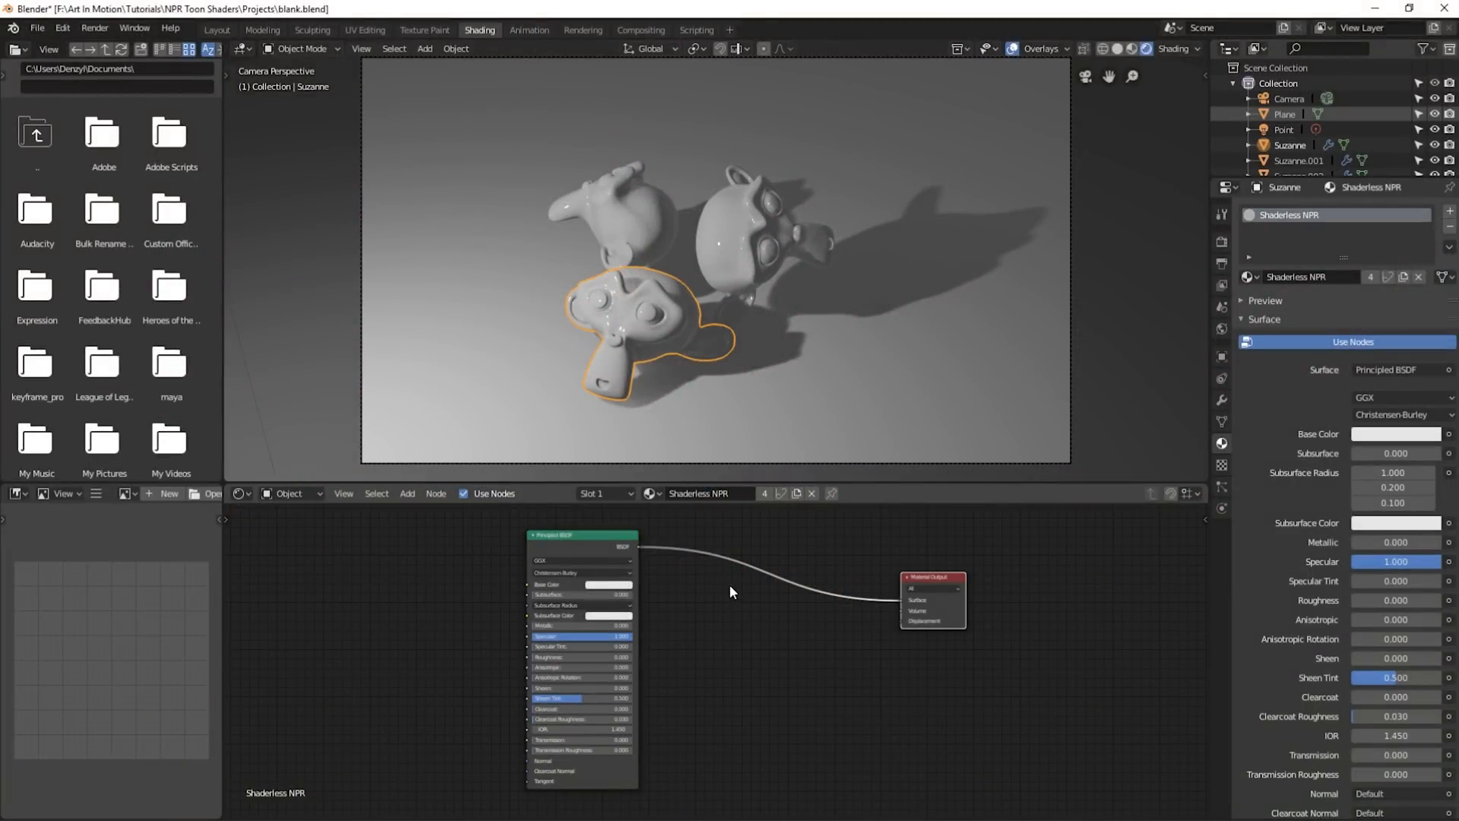
{"action": "mouse_move", "coordinate": [728, 651]}
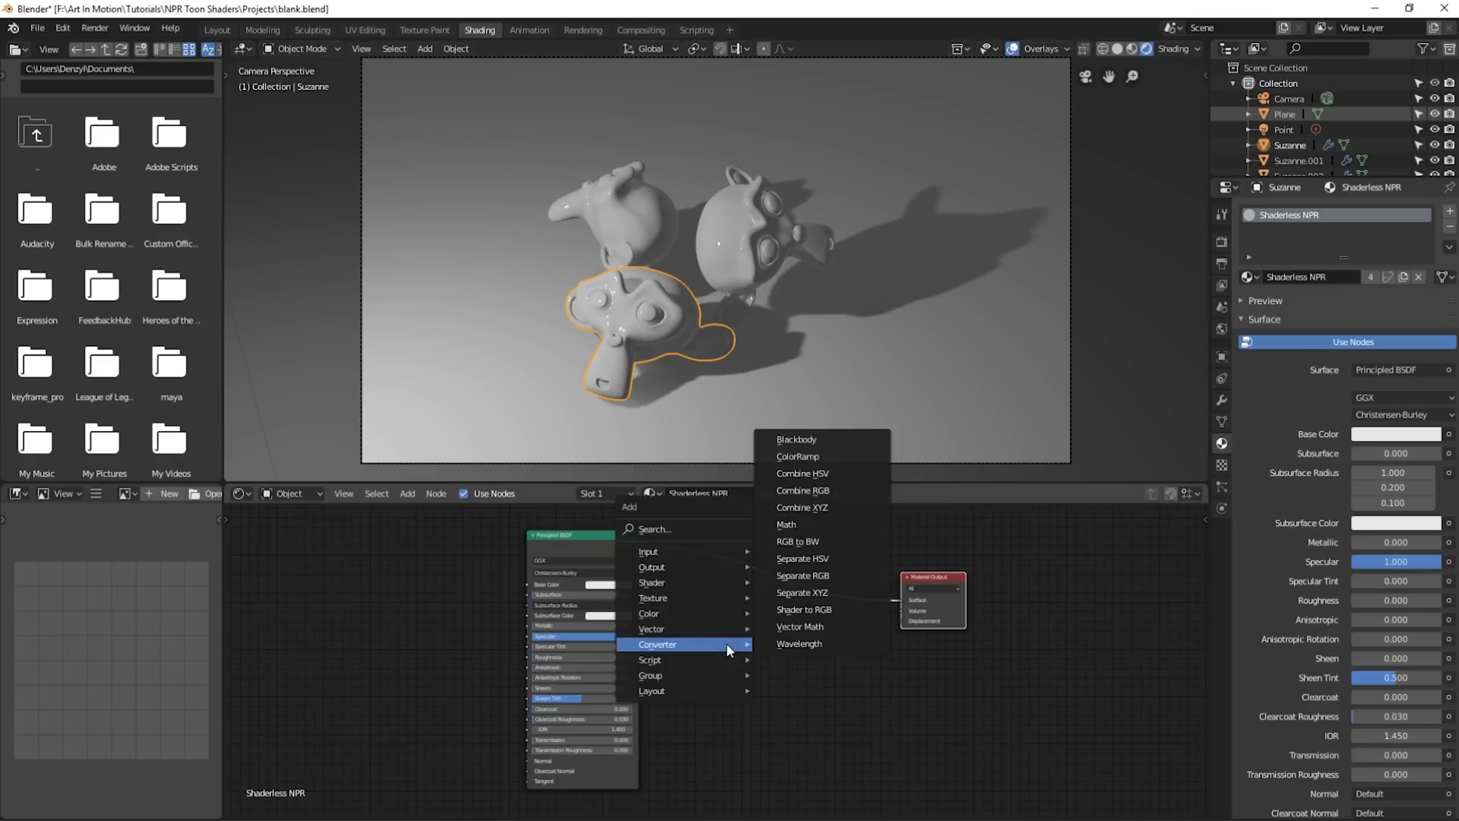
{"action": "mouse_move", "coordinate": [803, 610]}
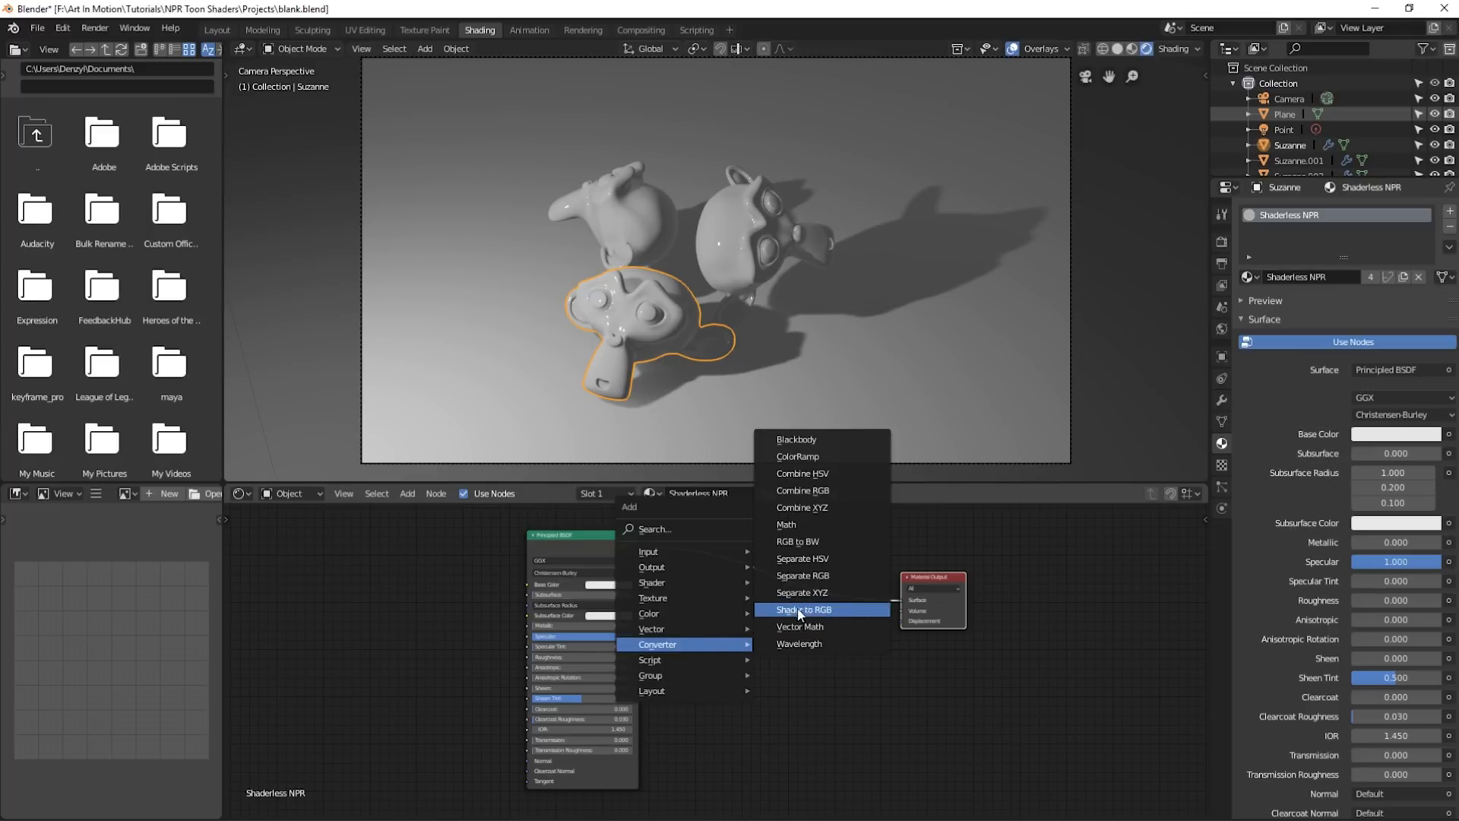
Step: Insert Shader to RGB then a ColorRamp between the Principled BSDF and Material Output
{"action": "left_click", "coordinate": [803, 609]}
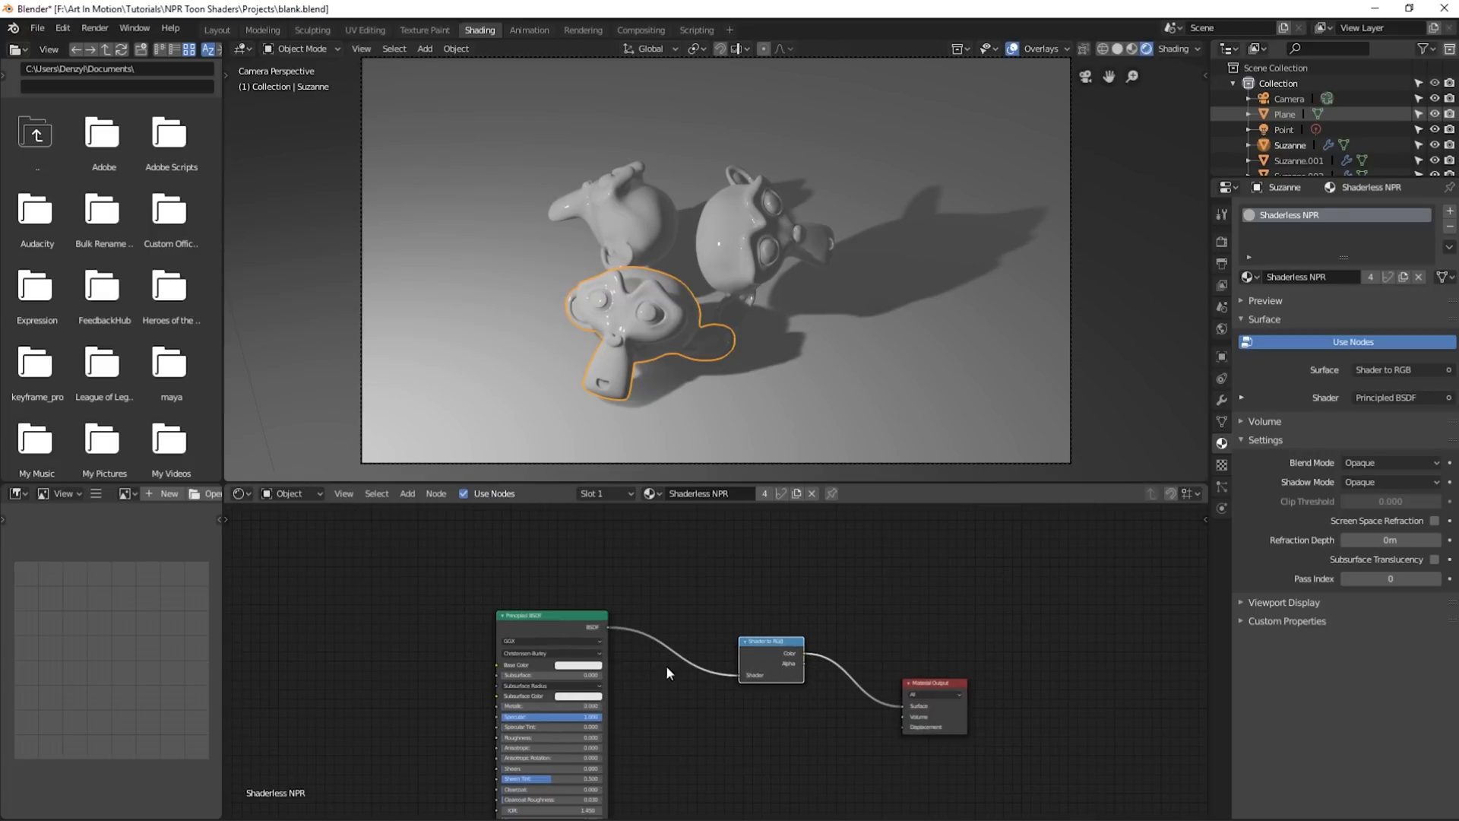
{"action": "left_click_drag", "start_coordinate": [550, 616], "coordinate": [560, 593]}
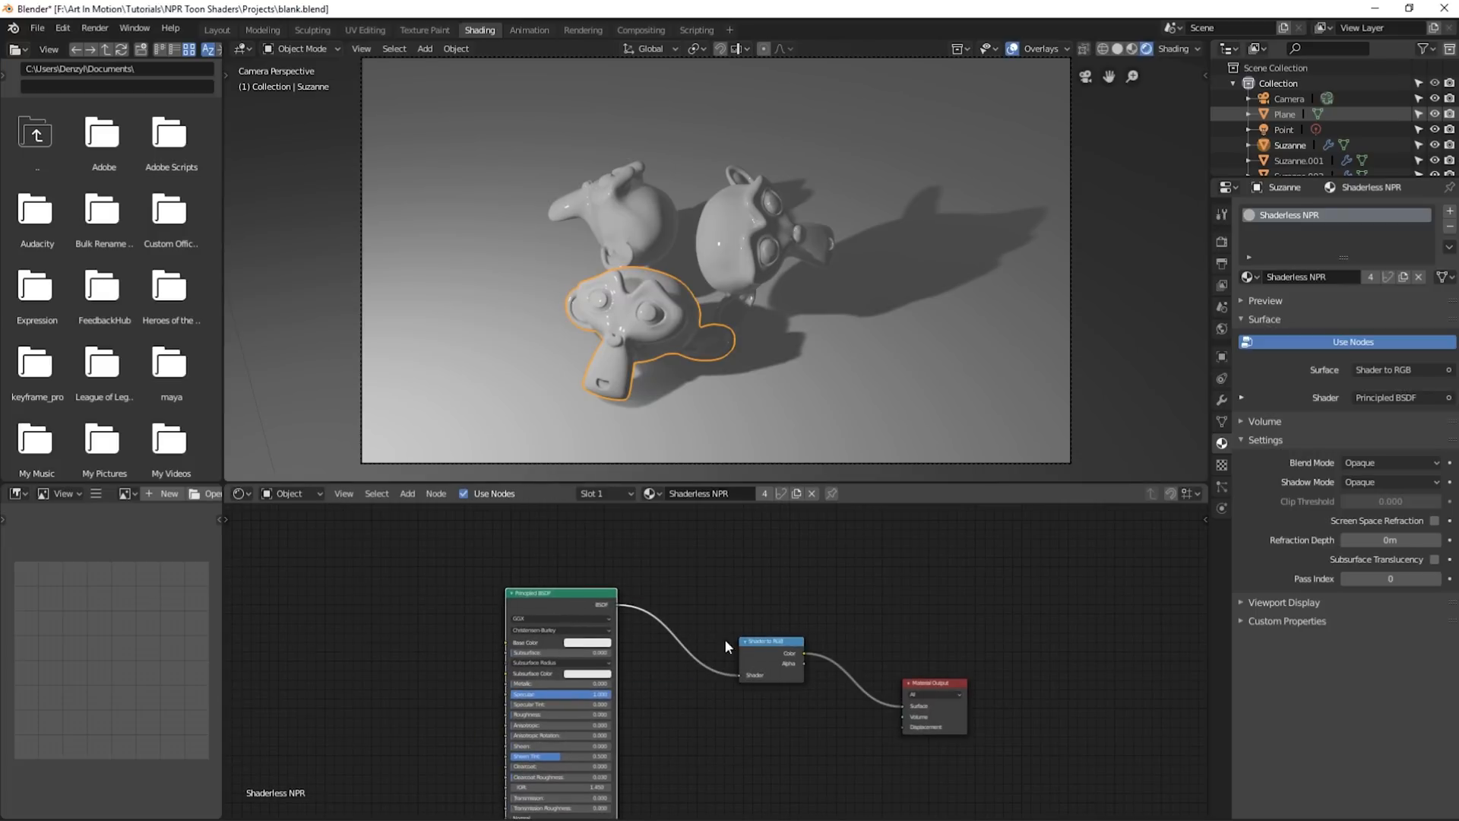
{"action": "left_click_drag", "start_coordinate": [771, 642], "coordinate": [733, 619]}
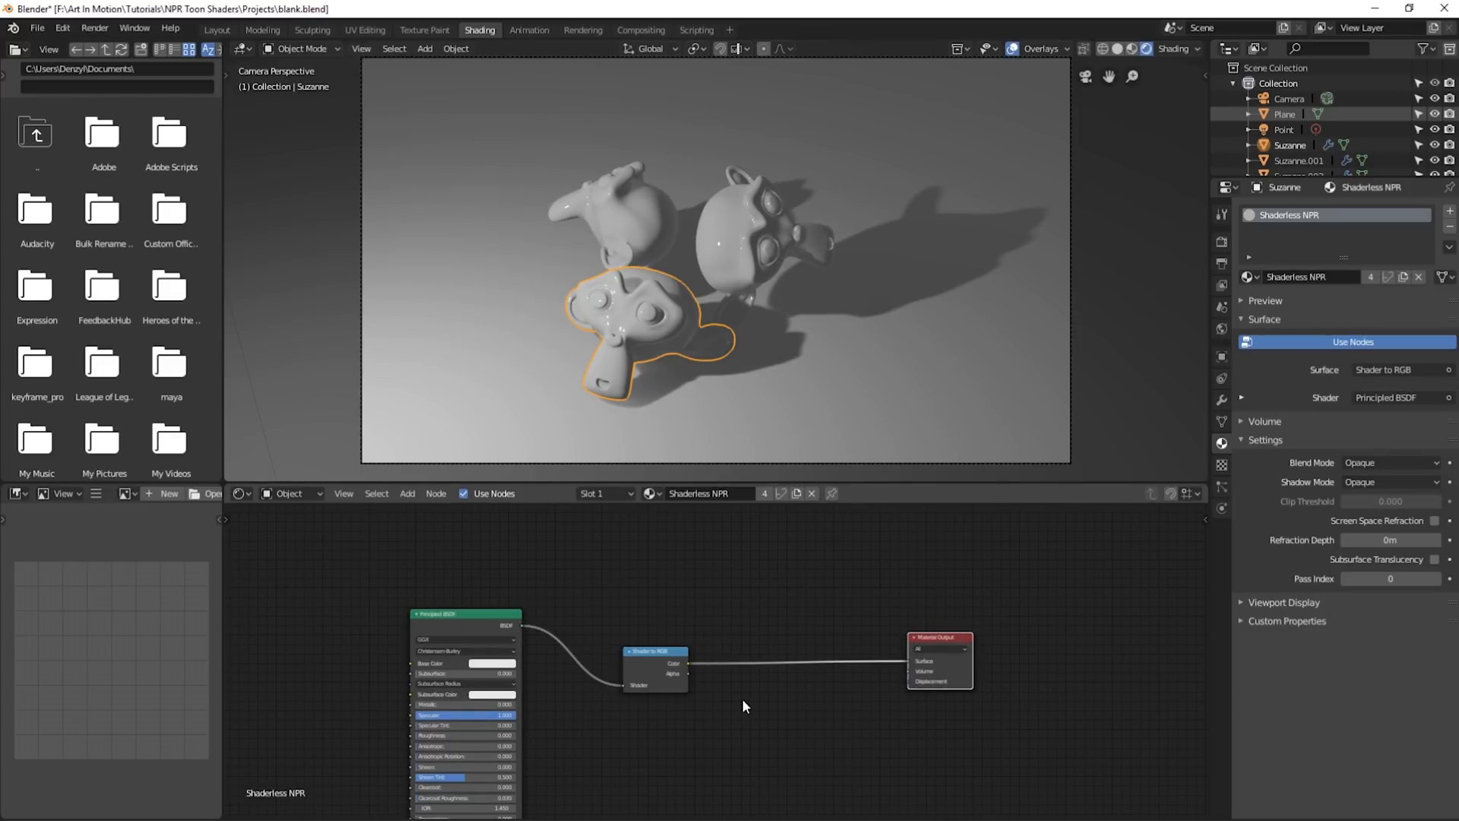
{"action": "left_click", "coordinate": [671, 675]}
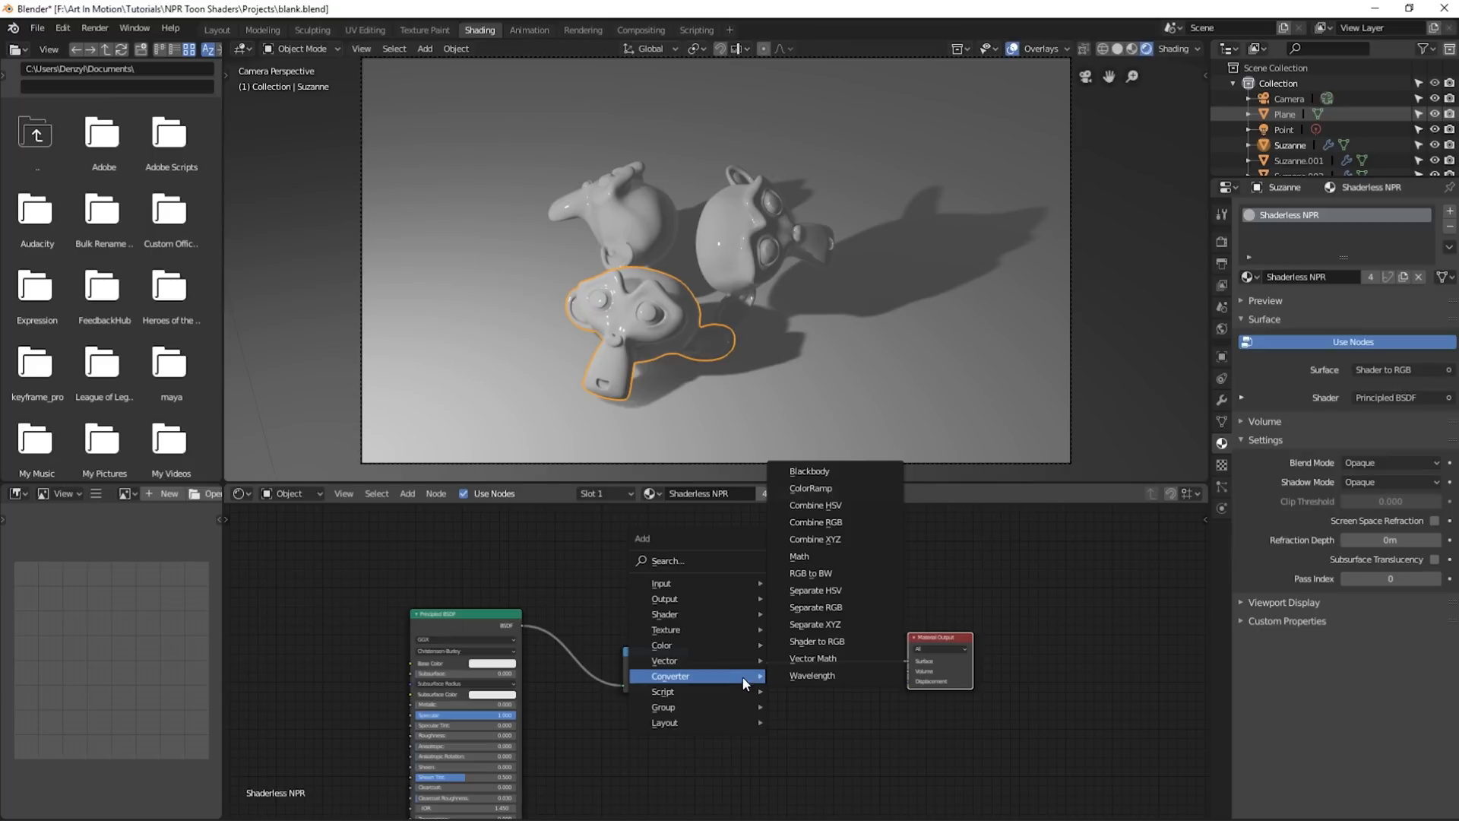
{"action": "left_click", "coordinate": [811, 488]}
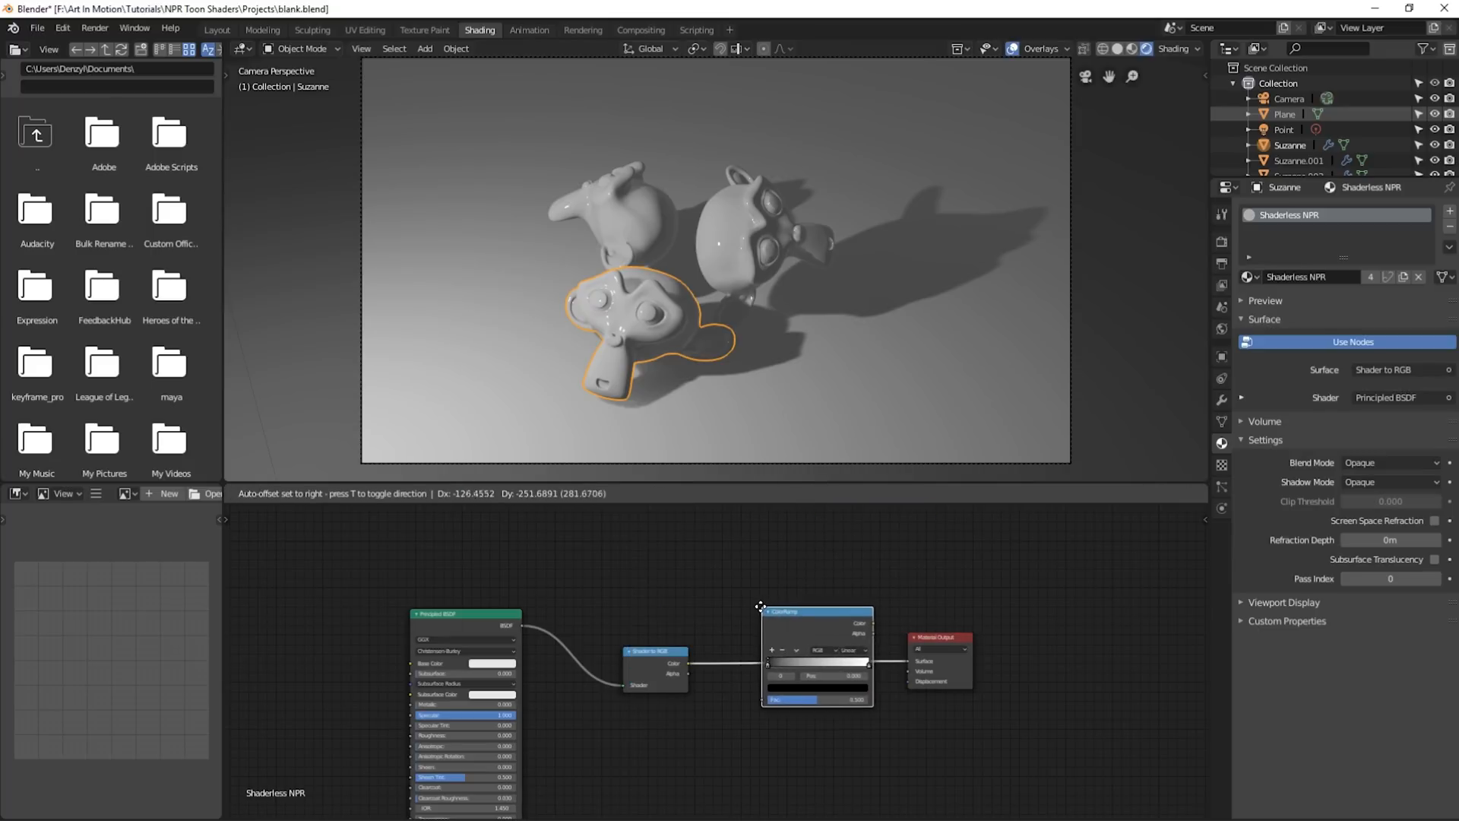
{"action": "left_click", "coordinate": [811, 648]}
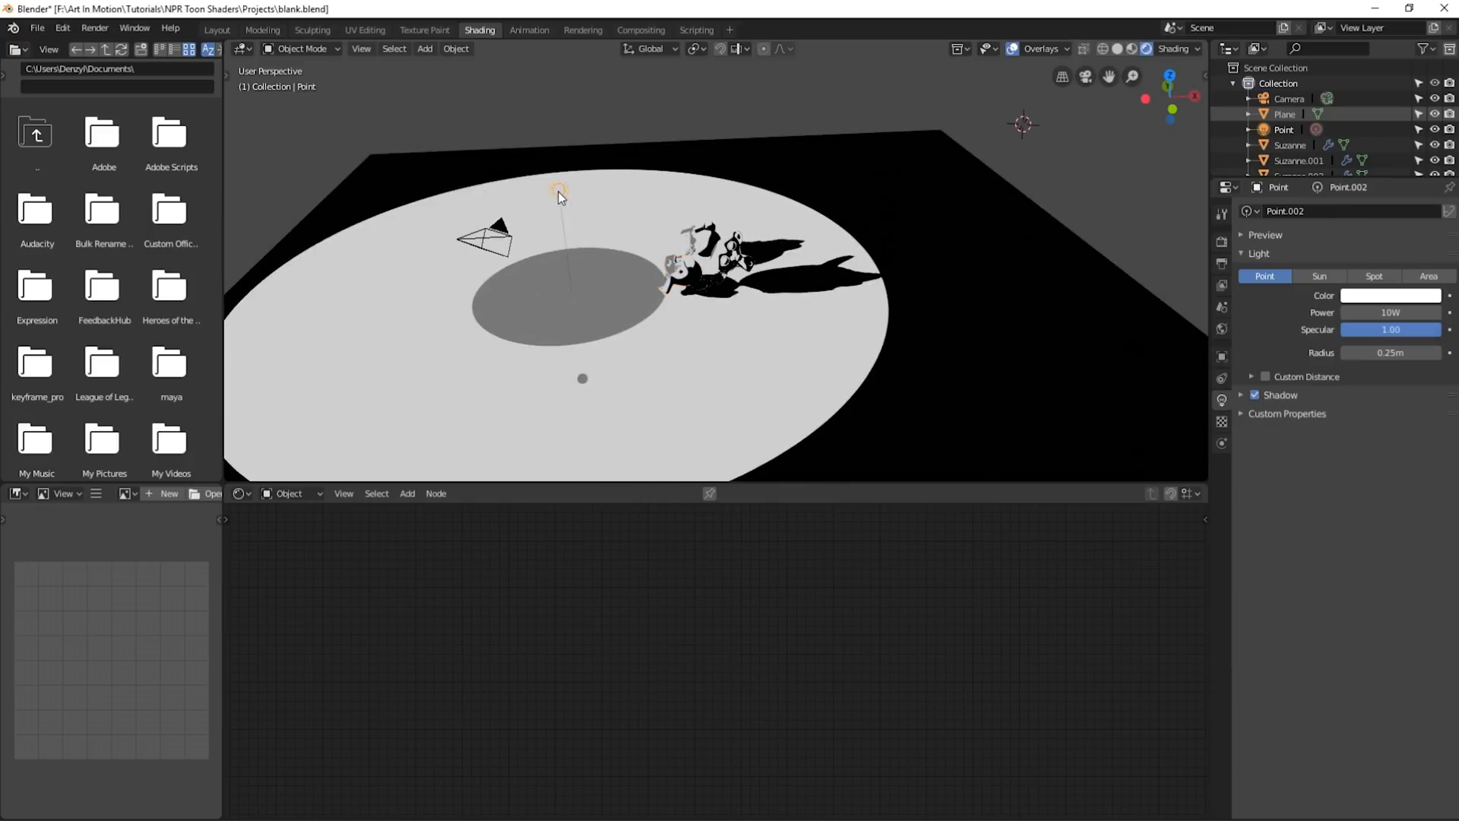
Step: Reposition and duplicate the point light so a red light and a blue light hit the heads
{"action": "left_click_drag", "start_coordinate": [556, 191], "coordinate": [520, 193]}
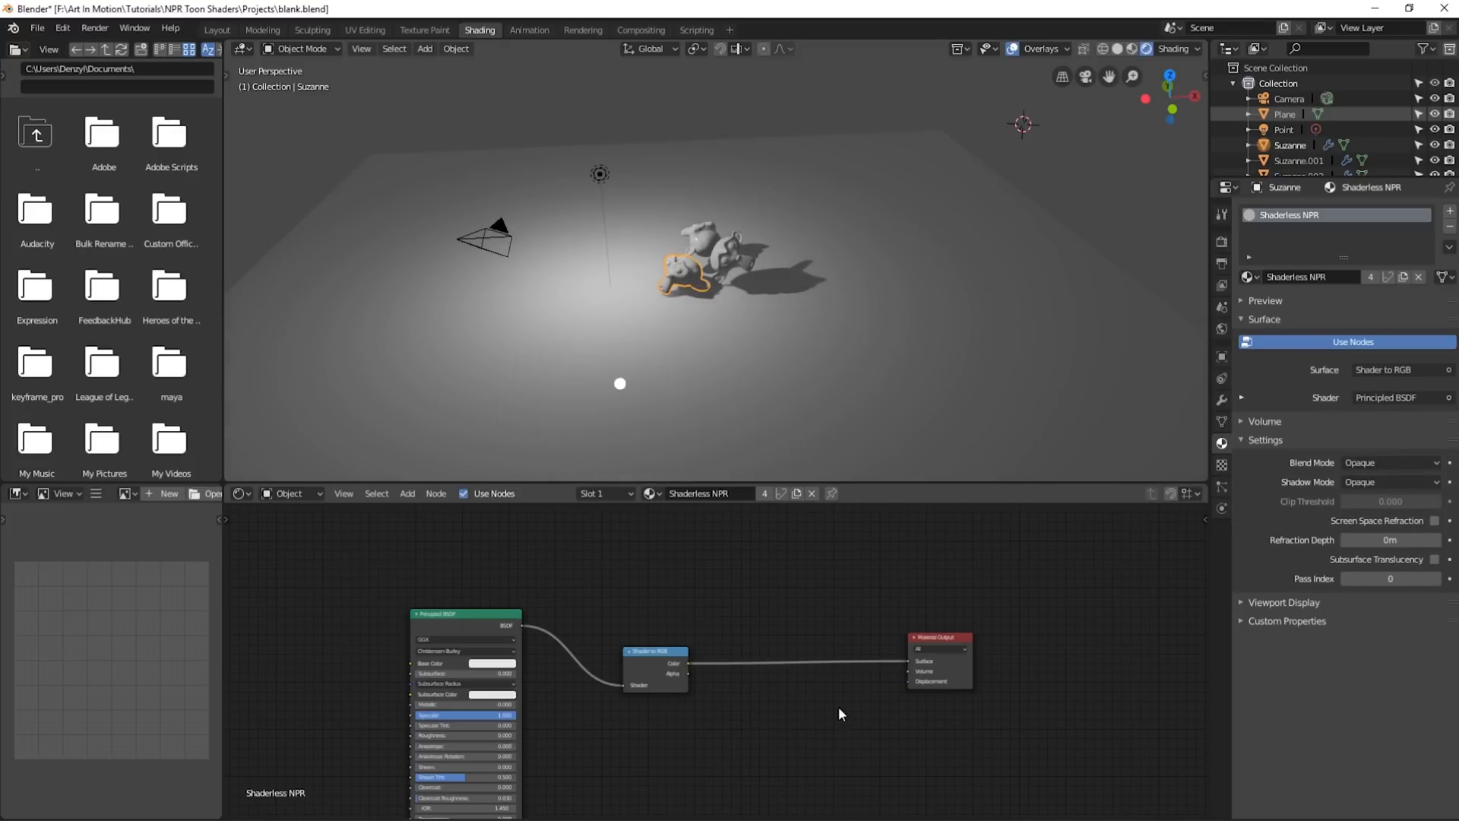
{"action": "left_click", "coordinate": [599, 174]}
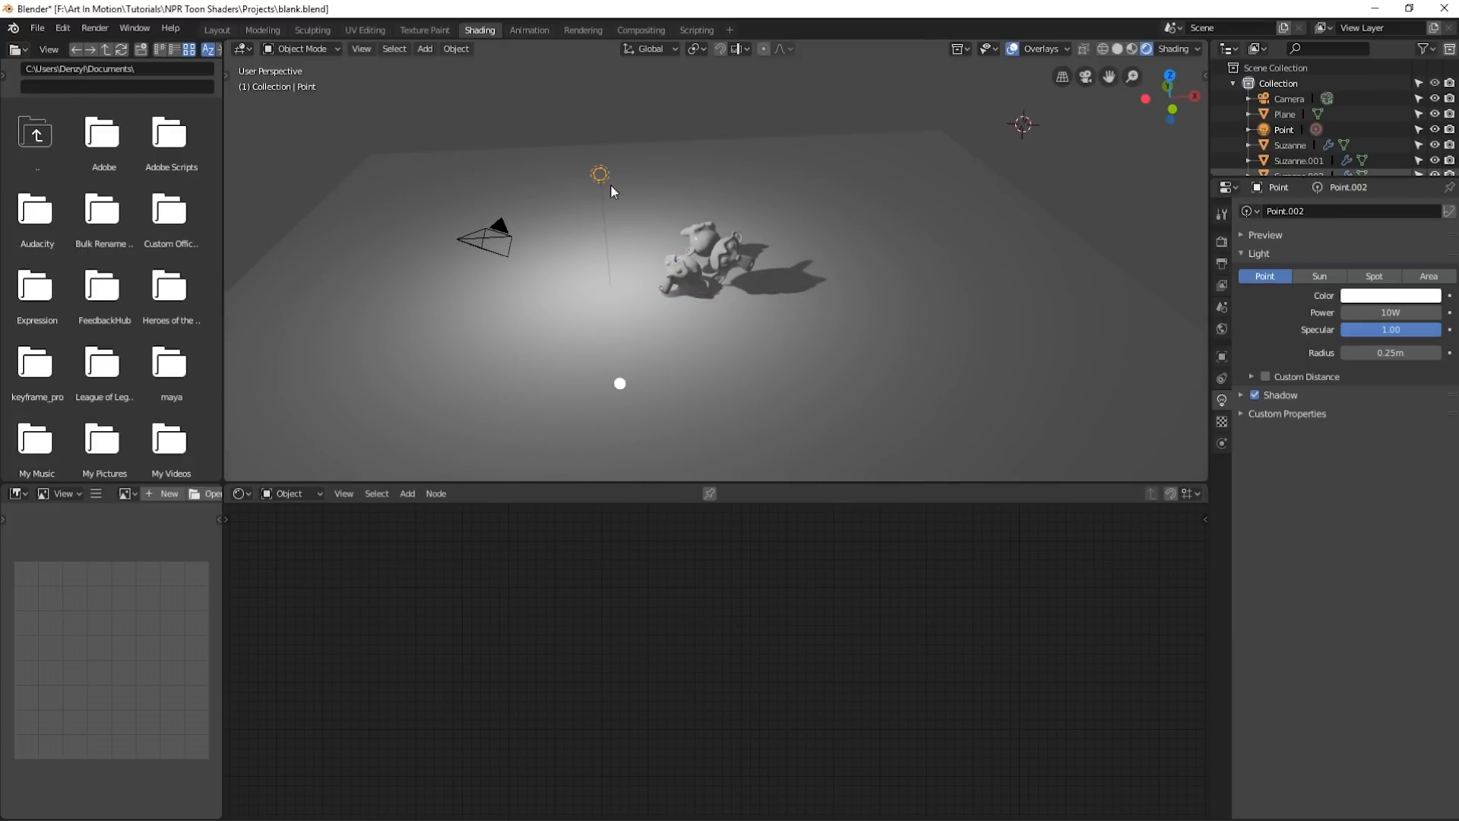
{"action": "left_click", "coordinate": [1391, 295]}
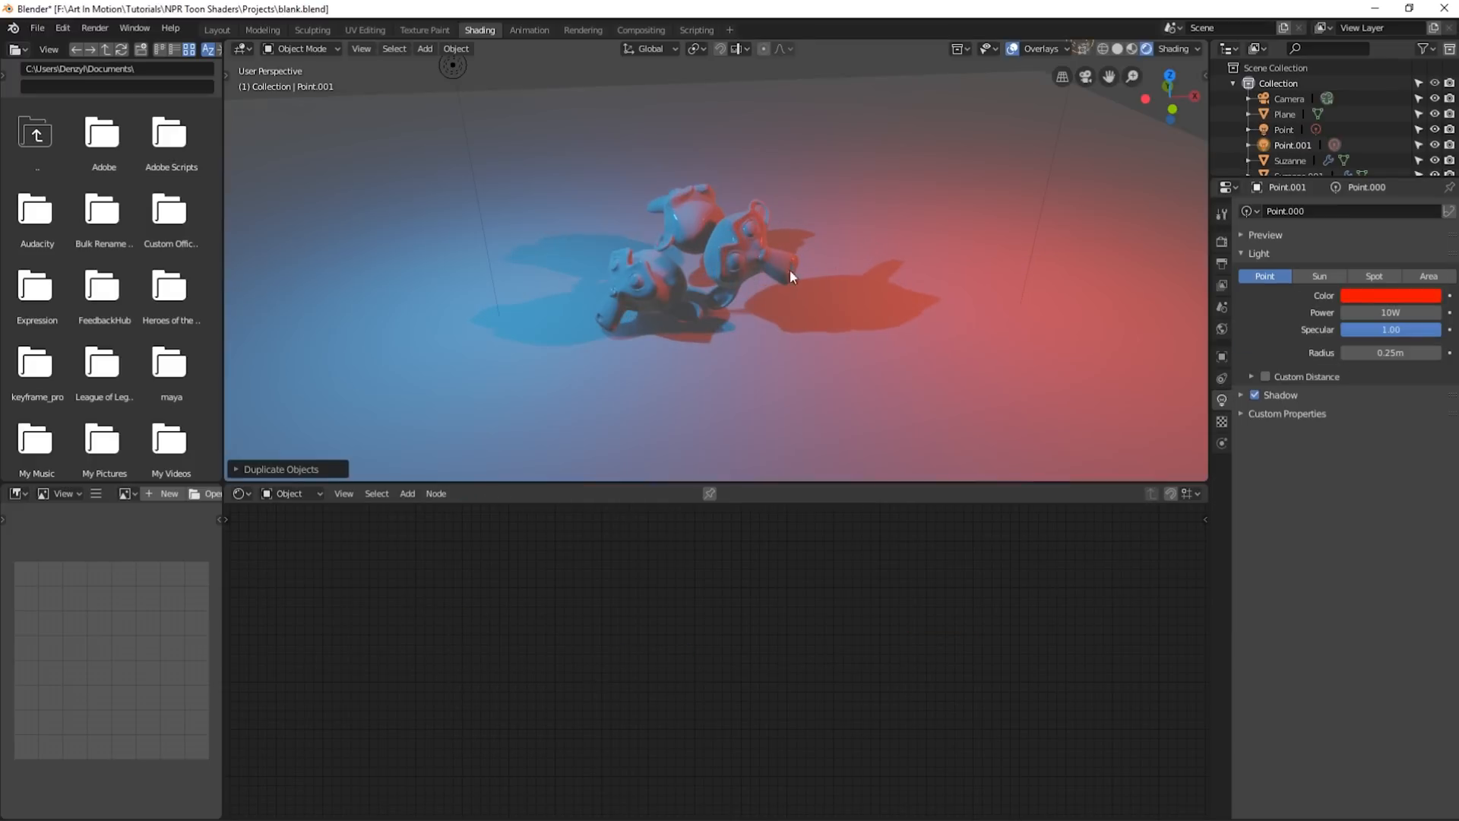
{"action": "left_click", "coordinate": [754, 247]}
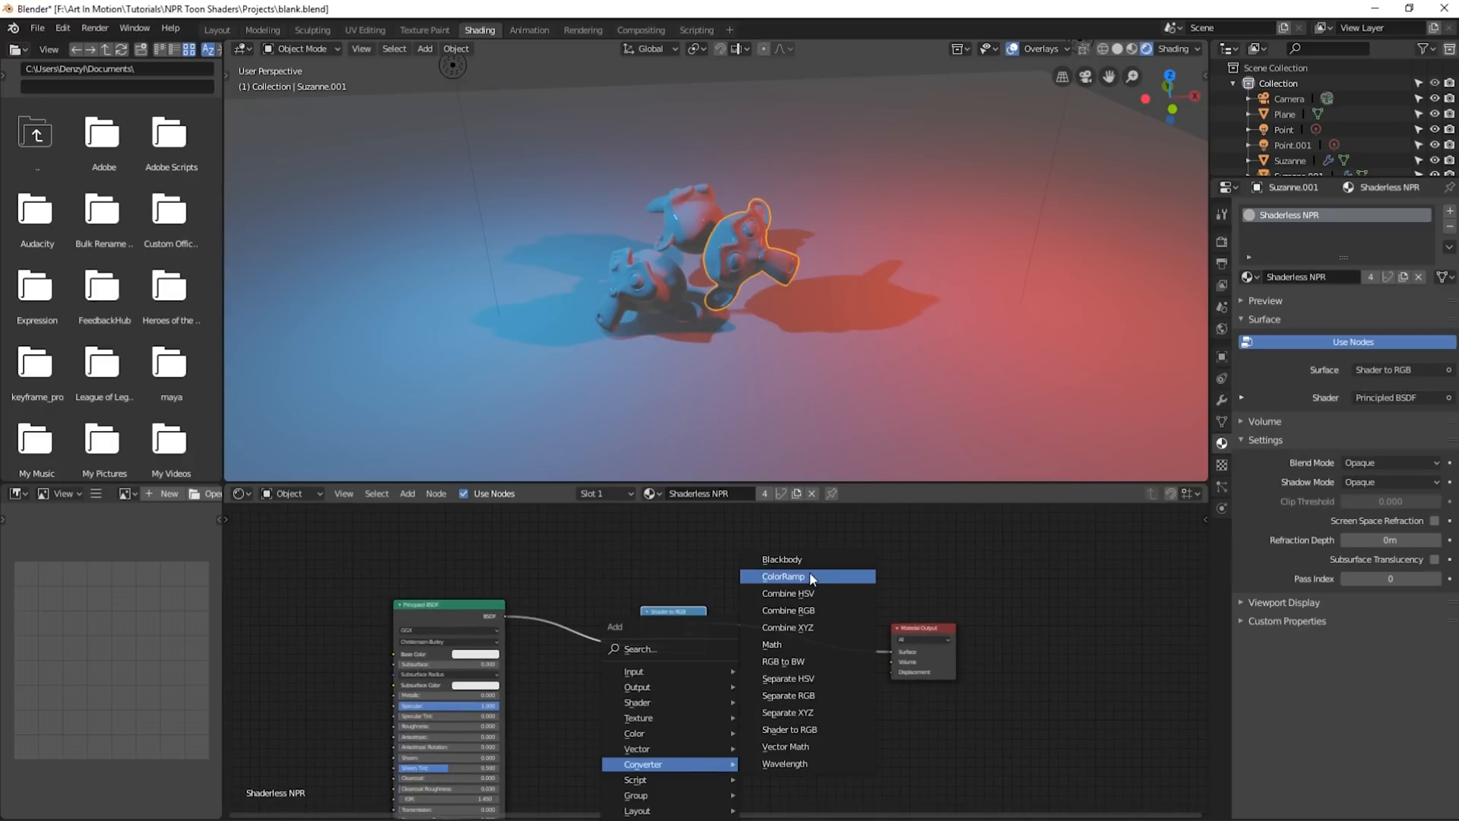
Step: Insert a ColorRamp after Shader to RGB and slide its black stop for hard toon shading
{"action": "left_click", "coordinate": [783, 576]}
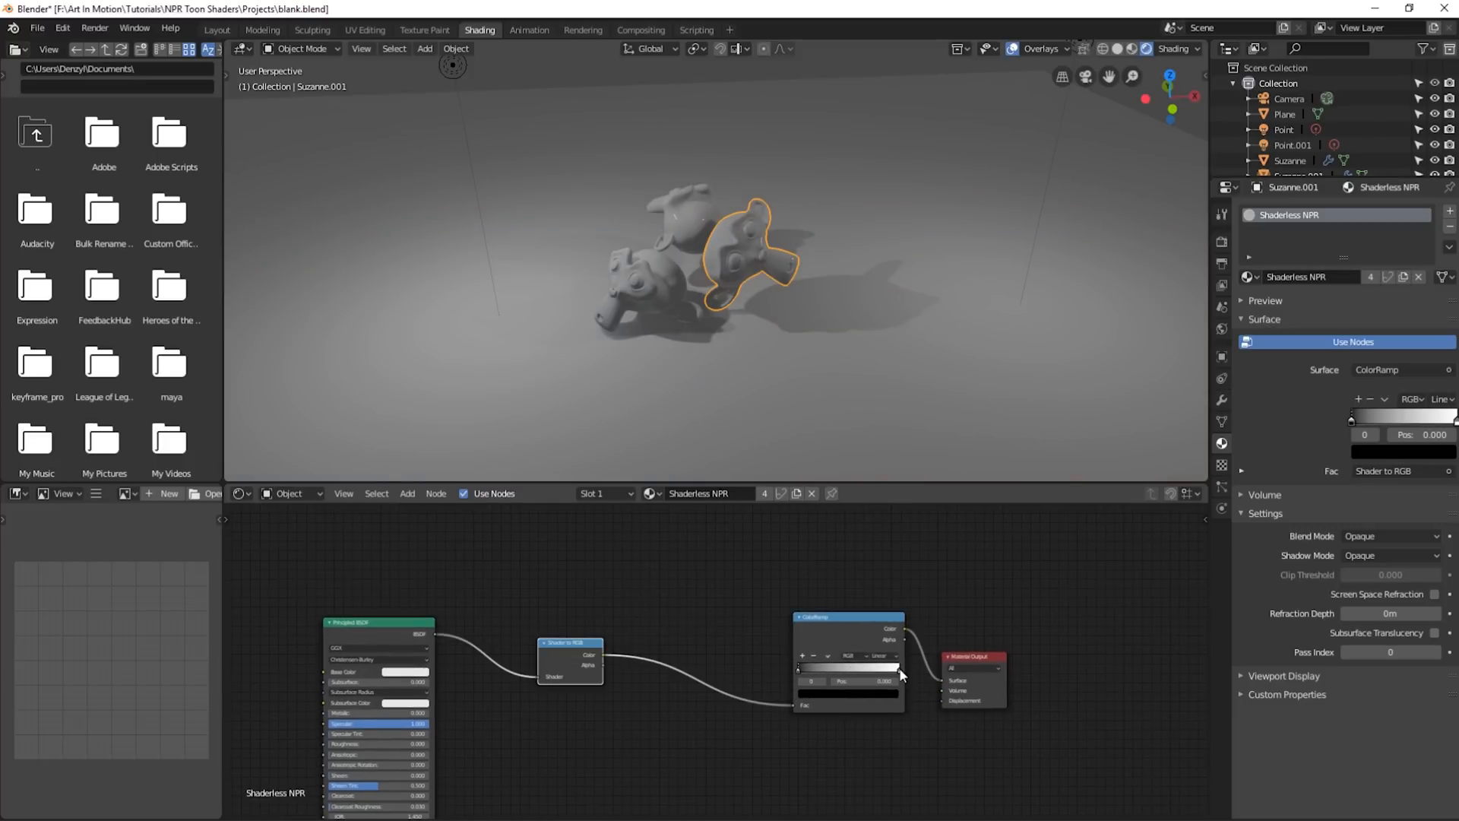
{"action": "left_click_drag", "start_coordinate": [798, 669], "coordinate": [819, 669]}
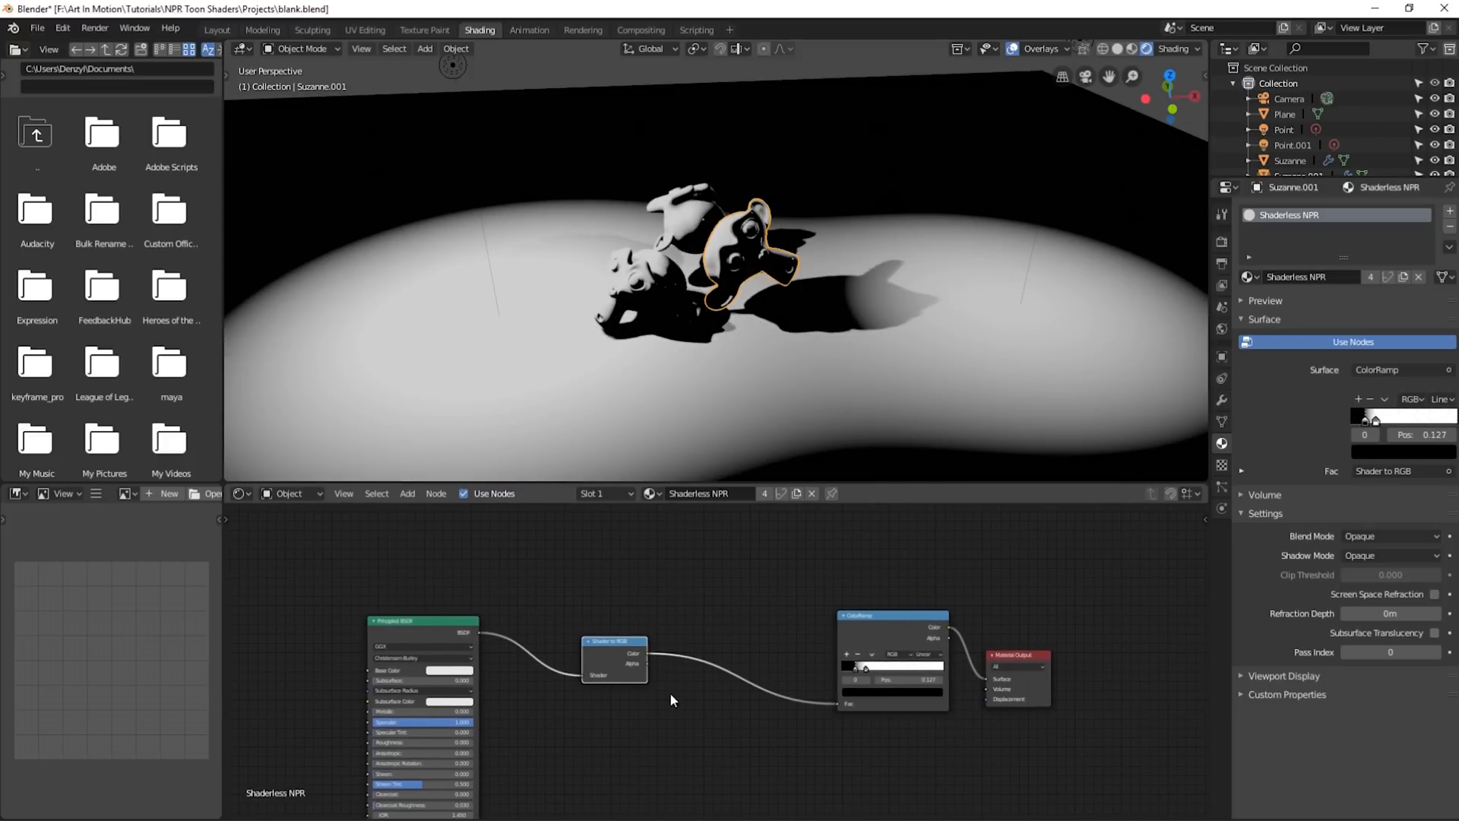
Step: Route the shaded result through Separate RGB into per-channel ColorRamps and sharpen a channel's ramp
{"action": "left_click", "coordinate": [611, 699]}
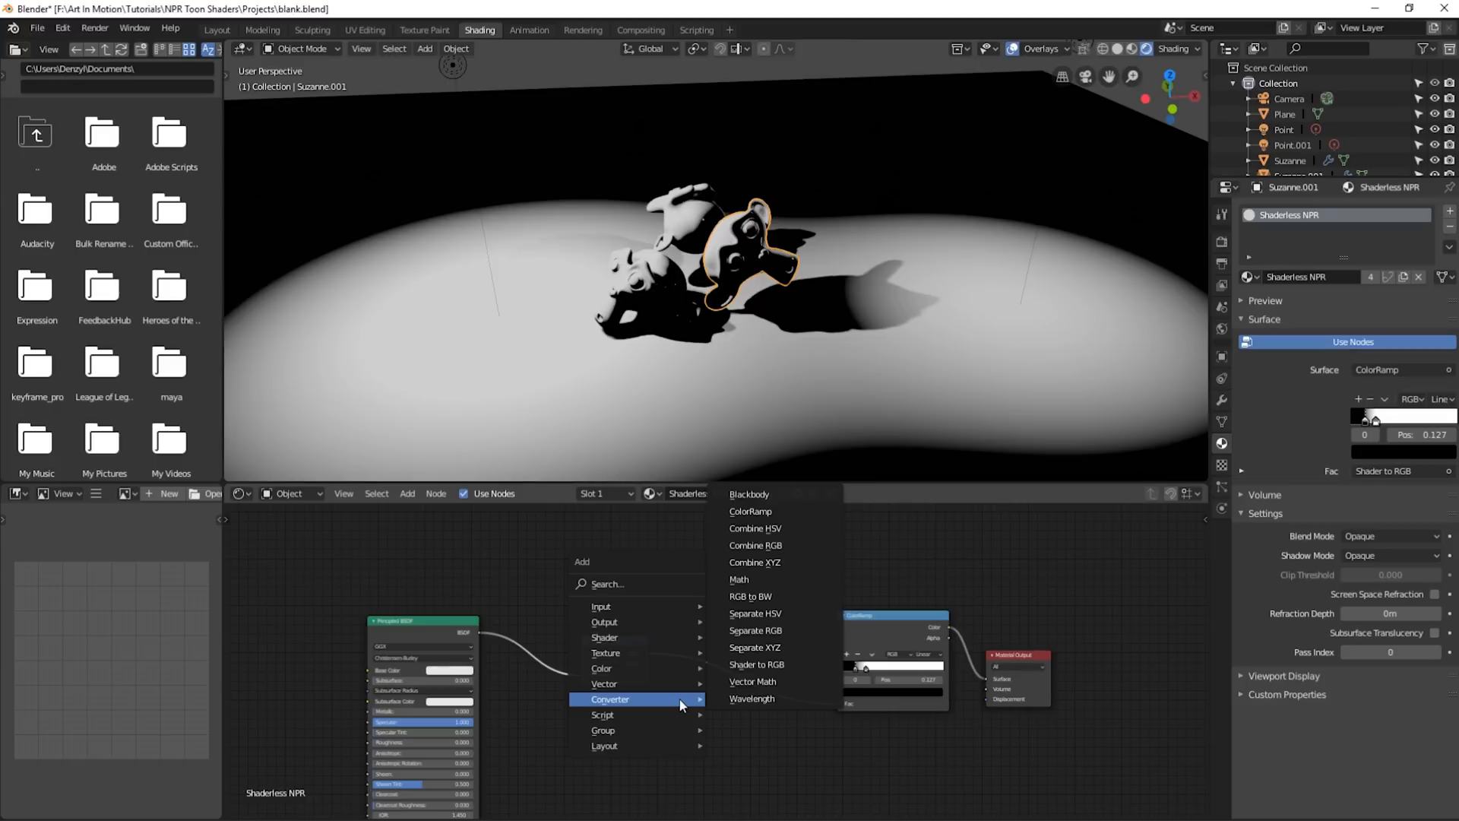
{"action": "mouse_move", "coordinate": [757, 664]}
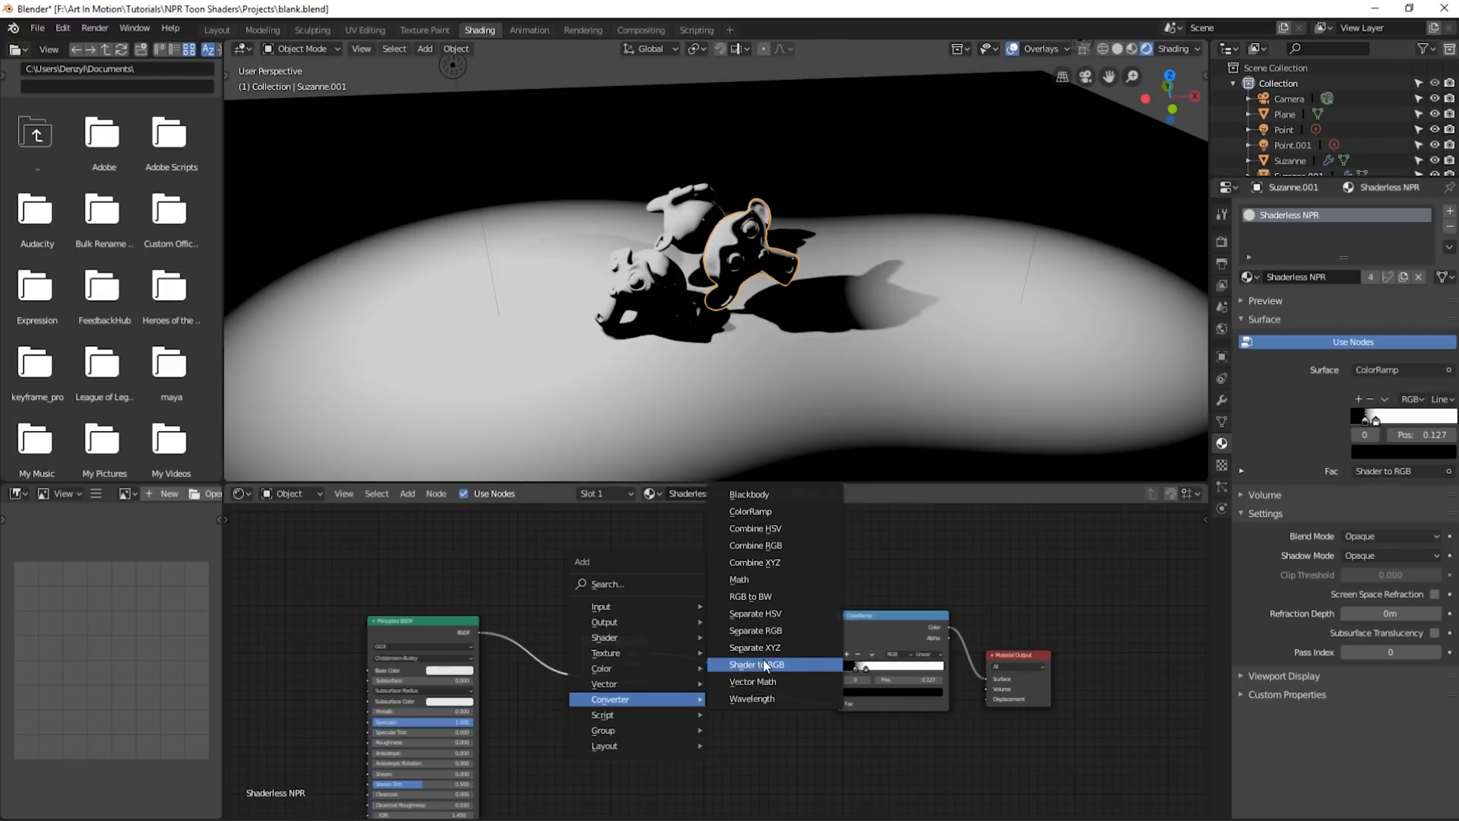
{"action": "mouse_move", "coordinate": [754, 630]}
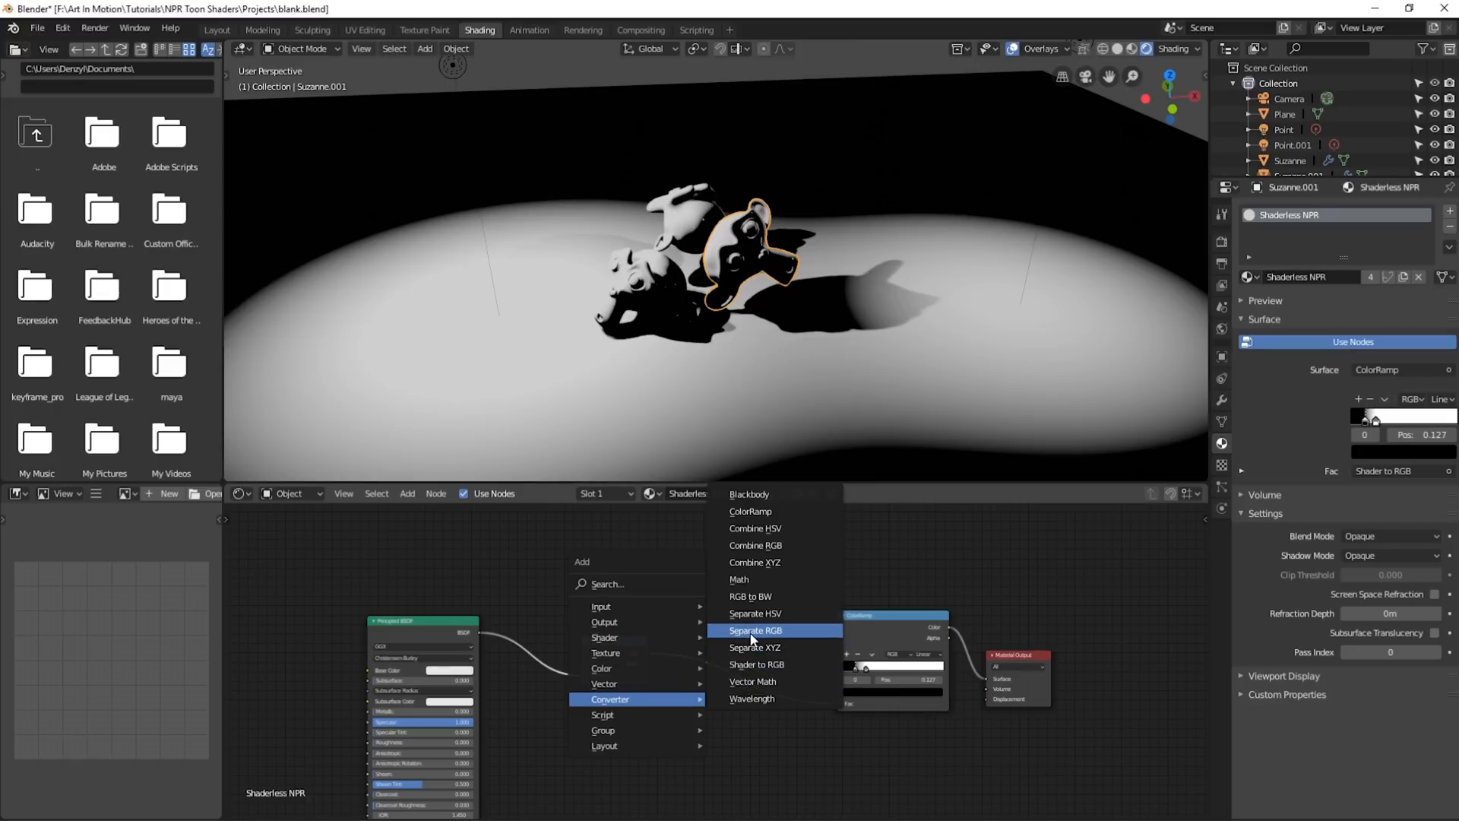
{"action": "left_click", "coordinate": [756, 631]}
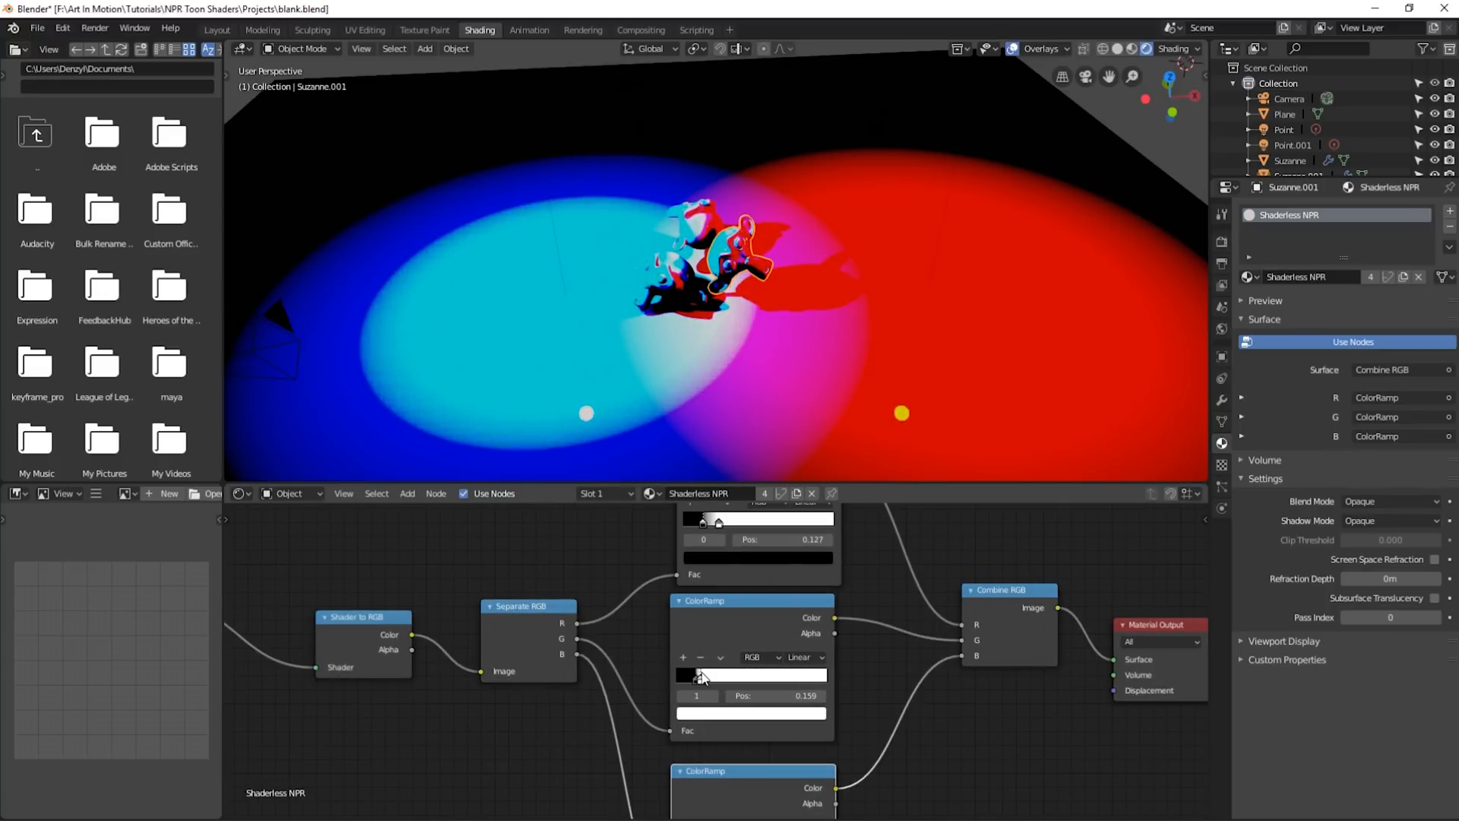
{"action": "left_click_drag", "start_coordinate": [704, 520], "coordinate": [789, 519]}
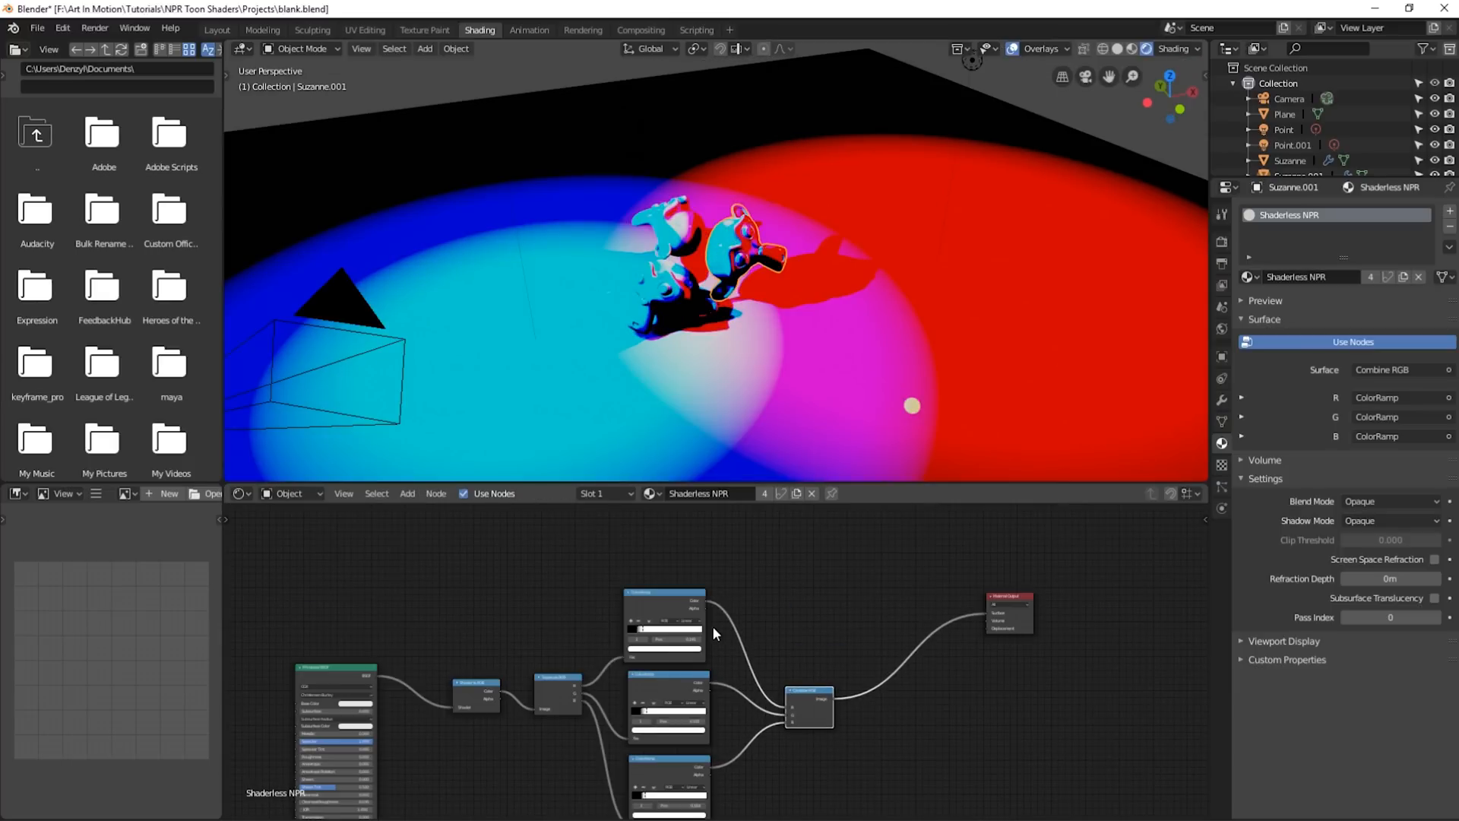
Step: Wire a Wave Texture into a MixRGB node set to Multiply over the Combine RGB colour
{"action": "left_click", "coordinate": [408, 492]}
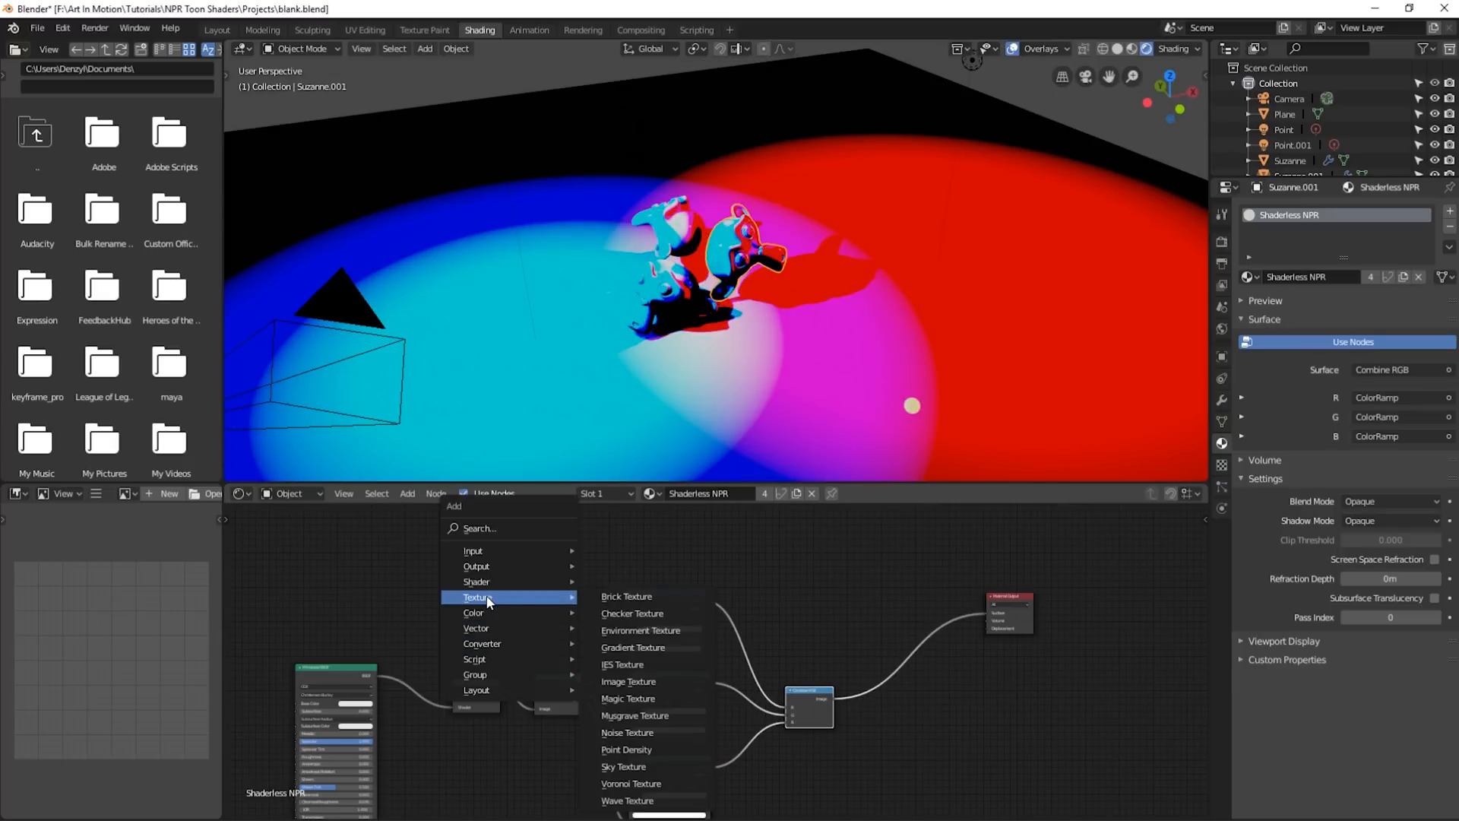
{"action": "mouse_move", "coordinate": [627, 783]}
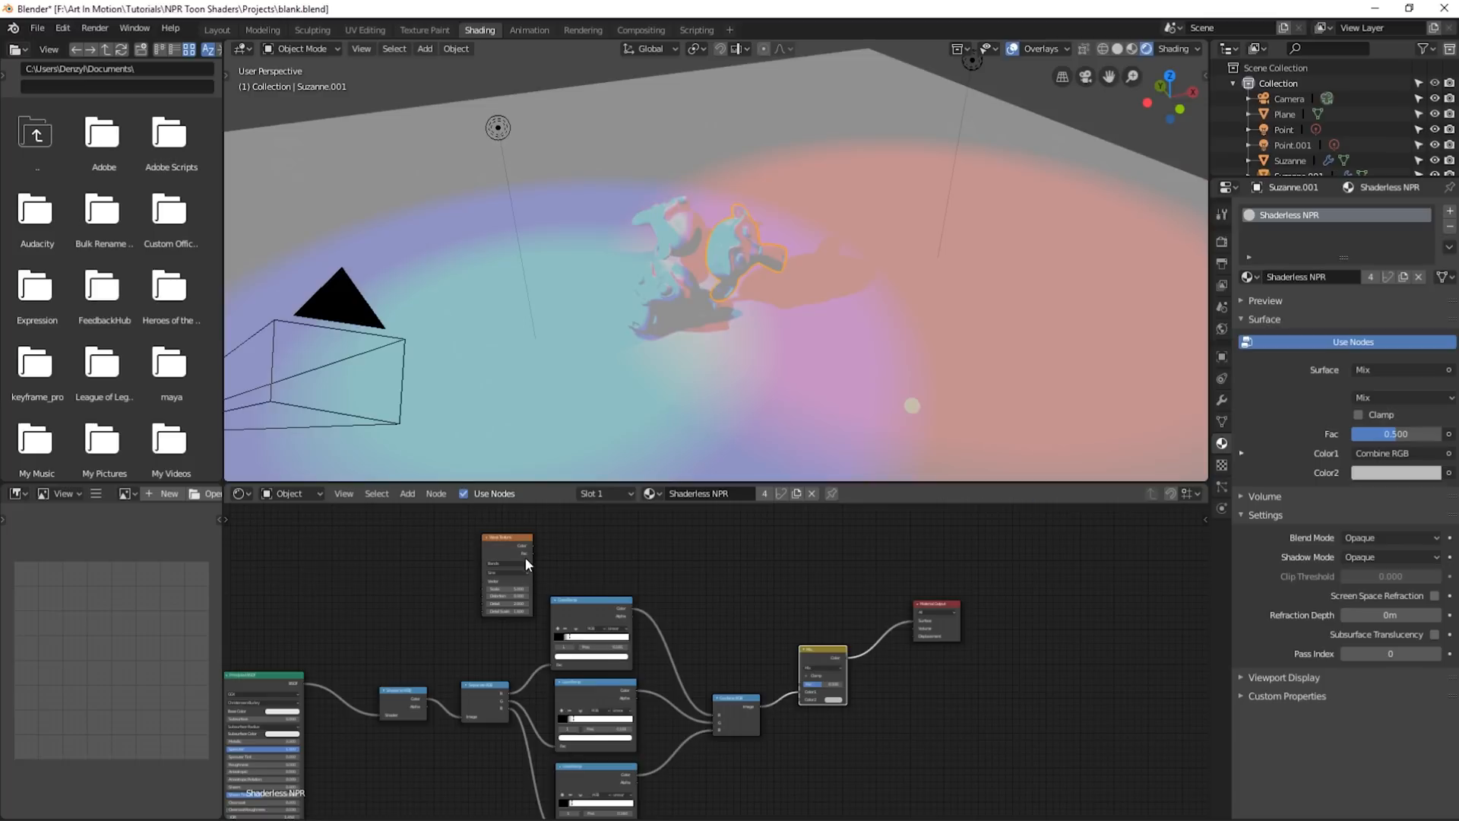
{"action": "left_click_drag", "start_coordinate": [528, 547], "coordinate": [799, 712]}
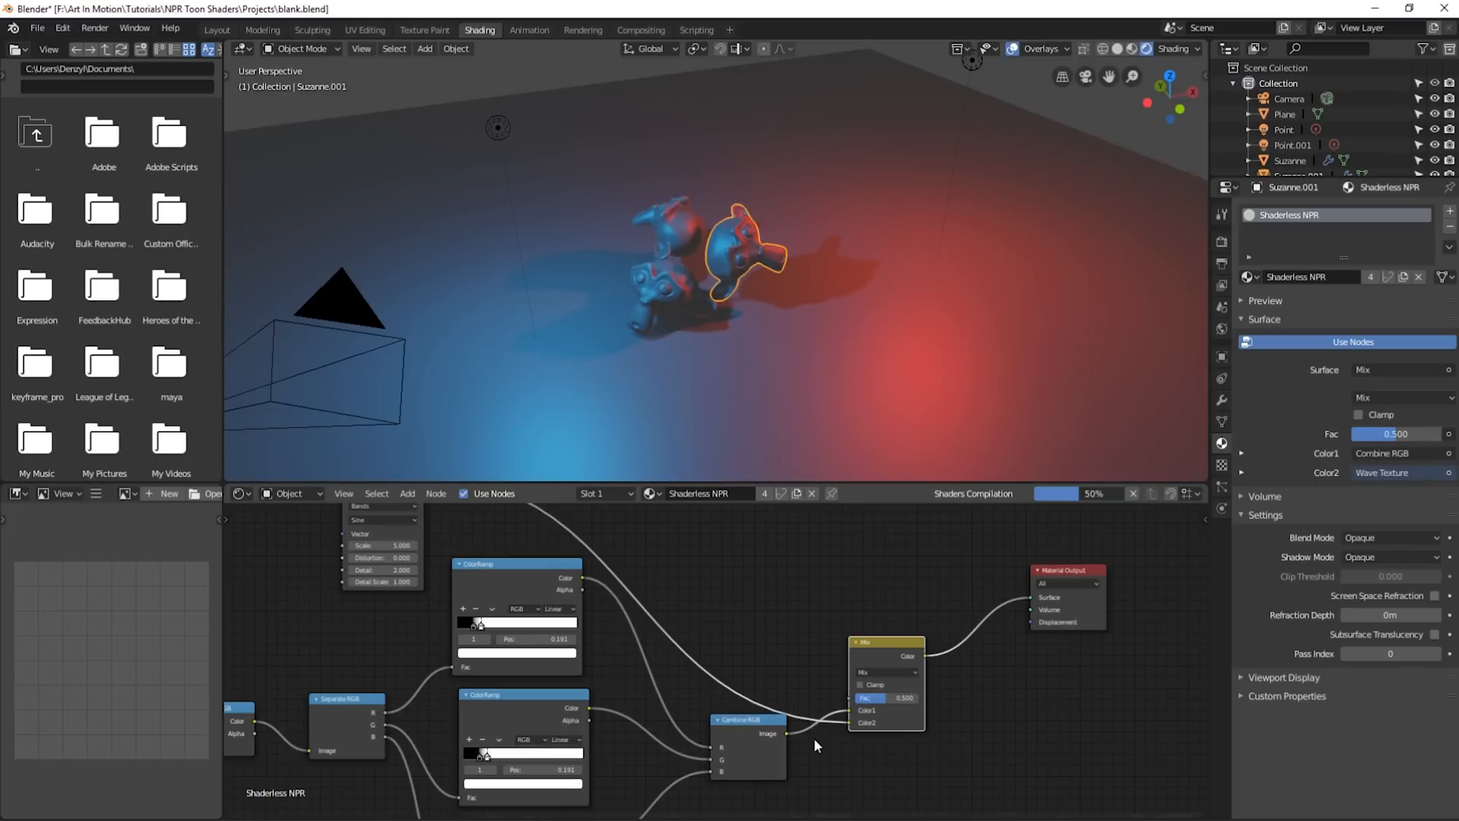
{"action": "left_click_drag", "start_coordinate": [884, 698], "coordinate": [903, 698]}
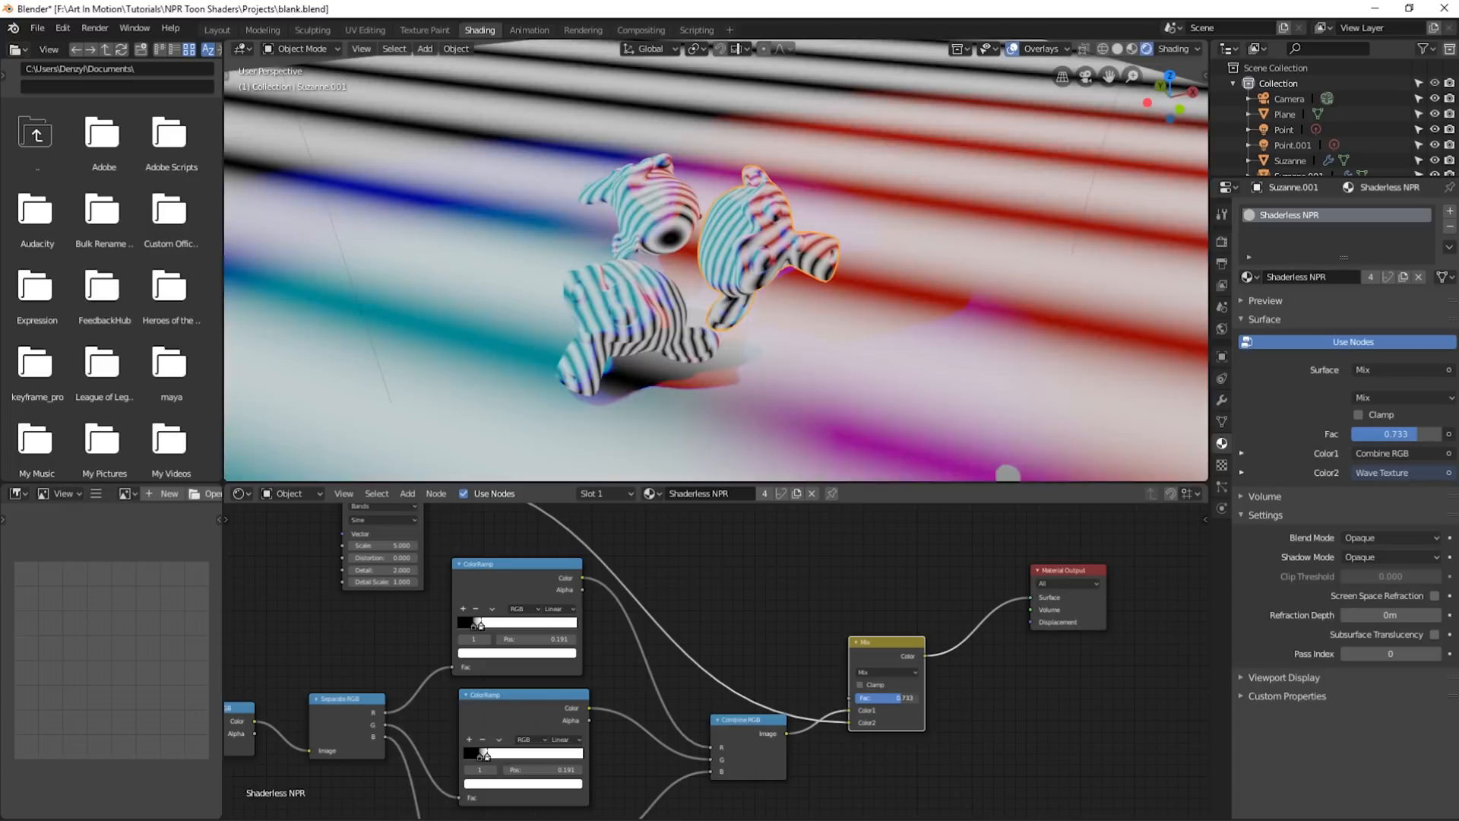
{"action": "left_click", "coordinate": [881, 658]}
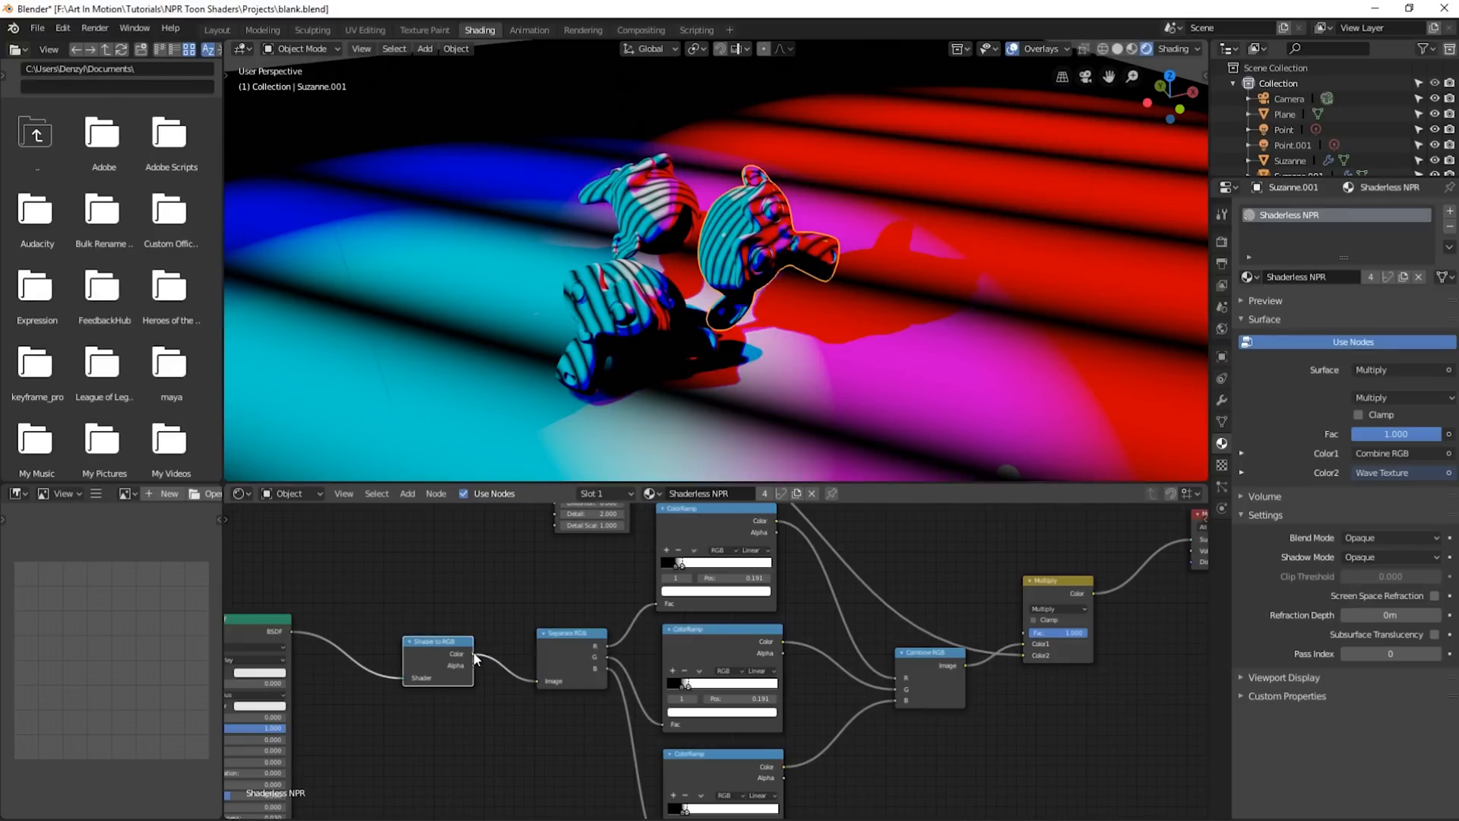
Step: Drive the multiply factor through a ColorRamp and shift its stop to tune the stripes
{"action": "left_click_drag", "start_coordinate": [474, 661], "coordinate": [903, 574]}
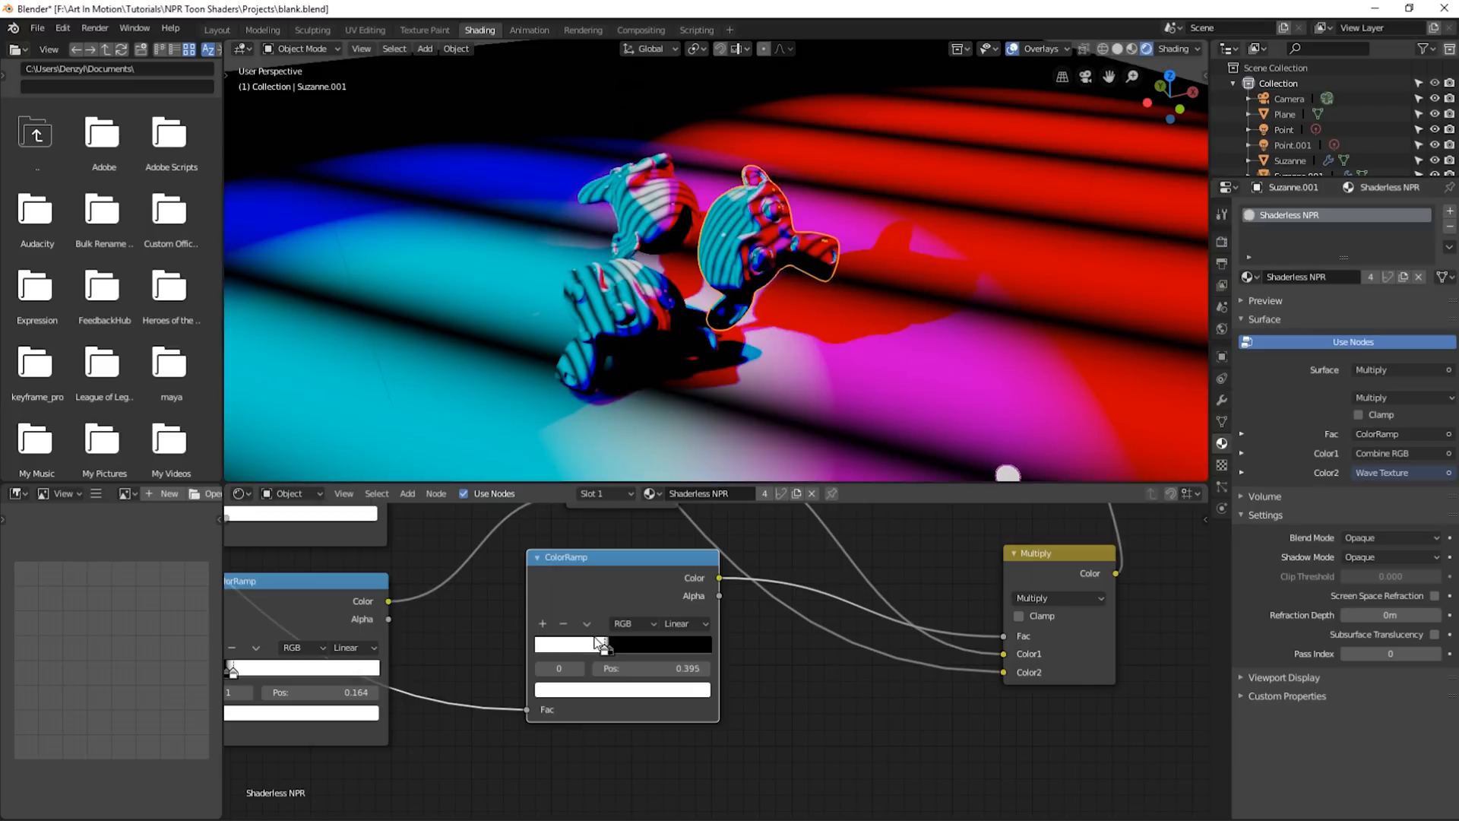
{"action": "left_click_drag", "start_coordinate": [601, 645], "coordinate": [540, 645]}
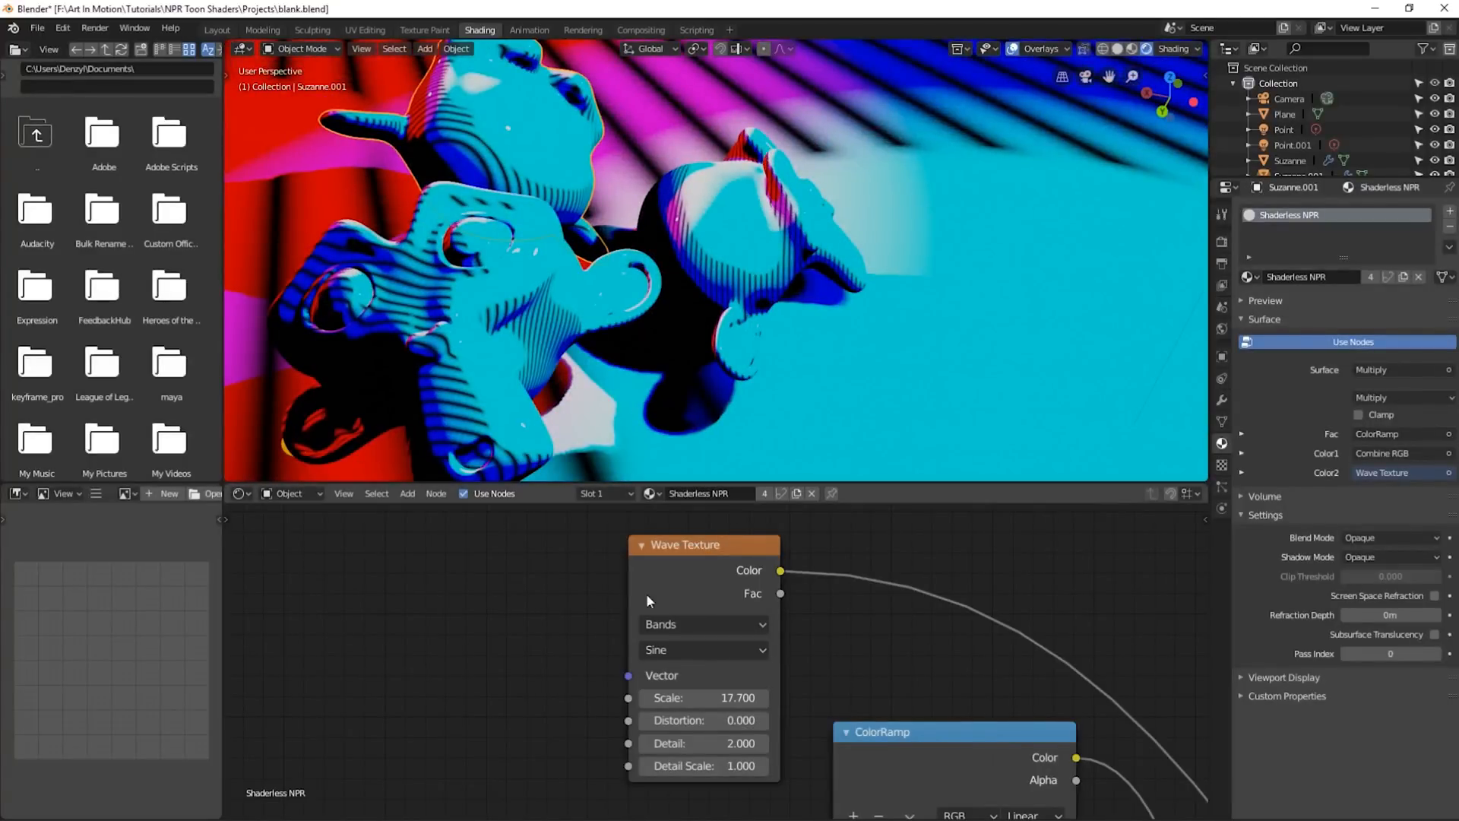
{"action": "mouse_move", "coordinate": [587, 556]}
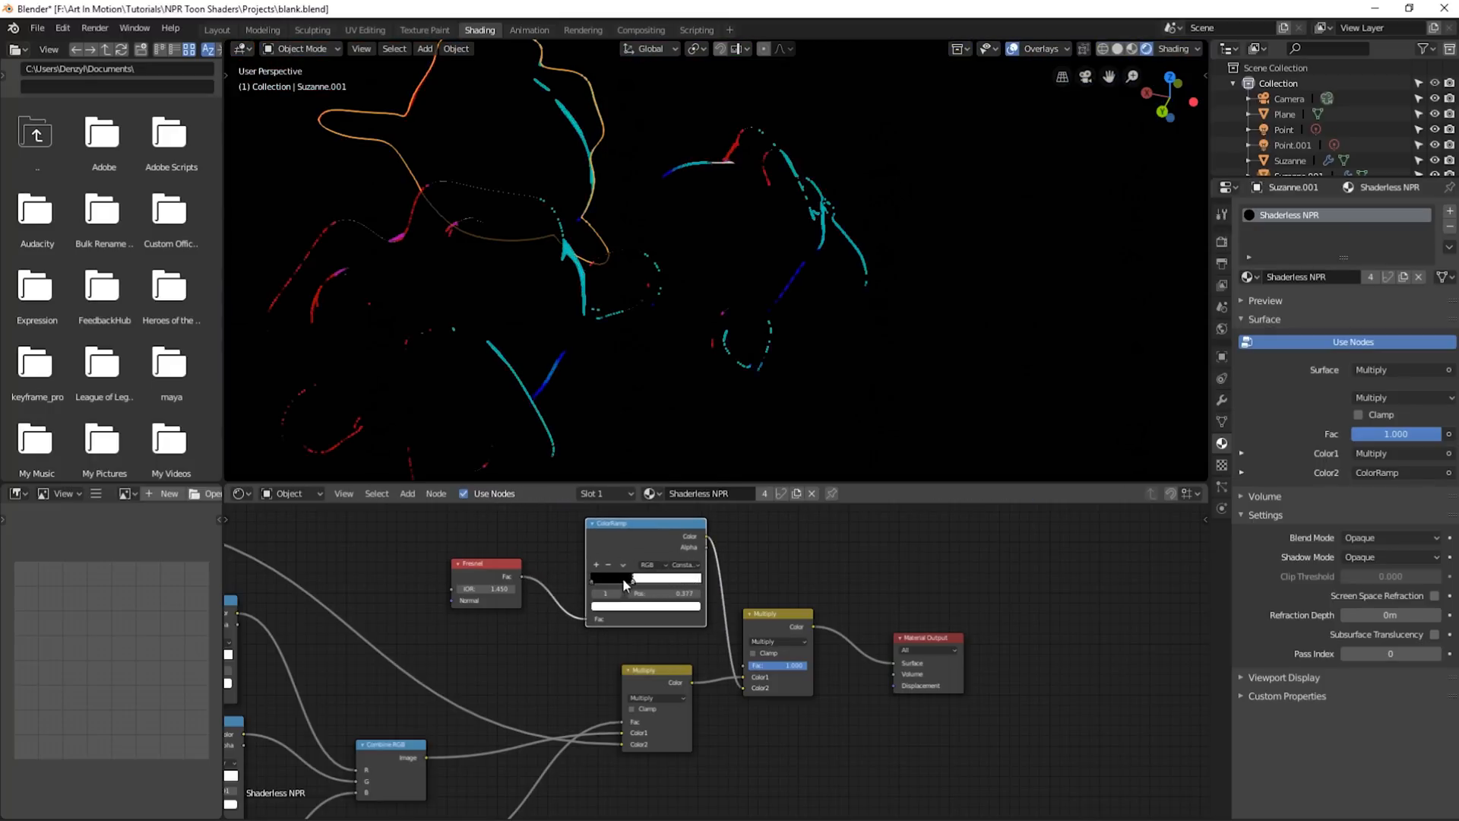
Step: Slide the Fresnel ColorRamp stops to reveal and thin the dark edge outlines
{"action": "left_click_drag", "start_coordinate": [648, 578], "coordinate": [610, 577]}
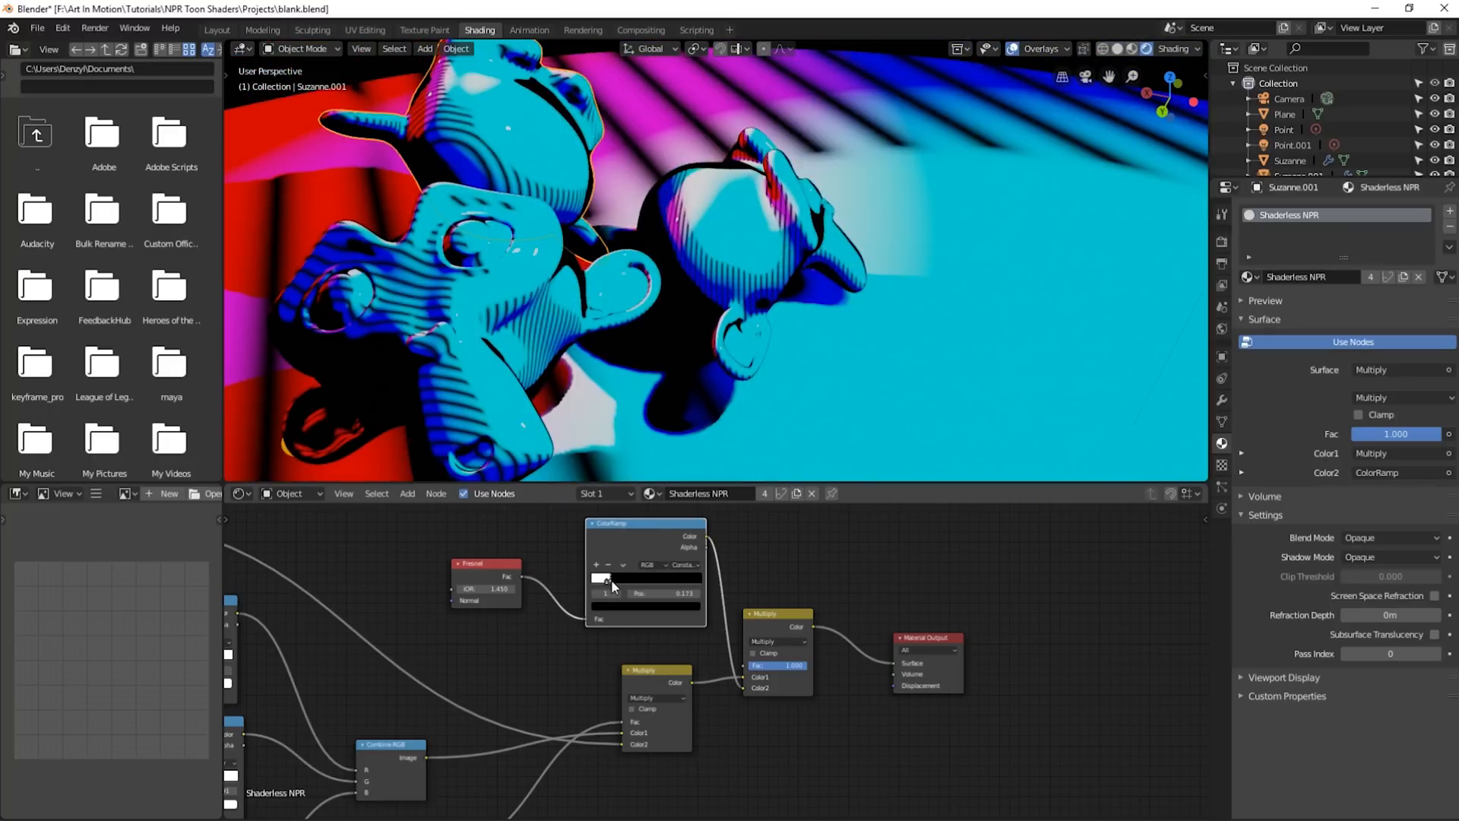
{"action": "left_click_drag", "start_coordinate": [609, 579], "coordinate": [596, 579]}
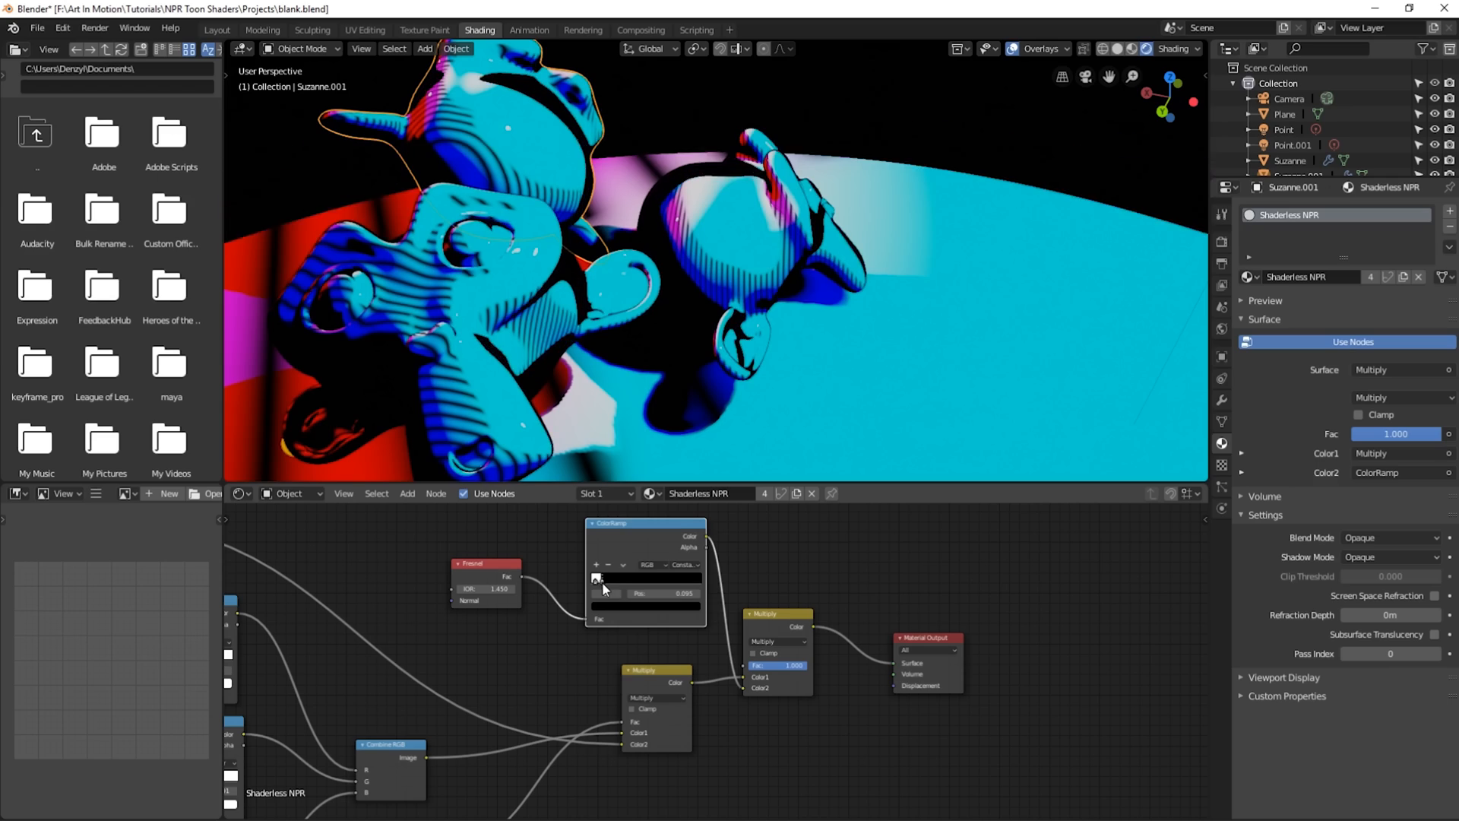